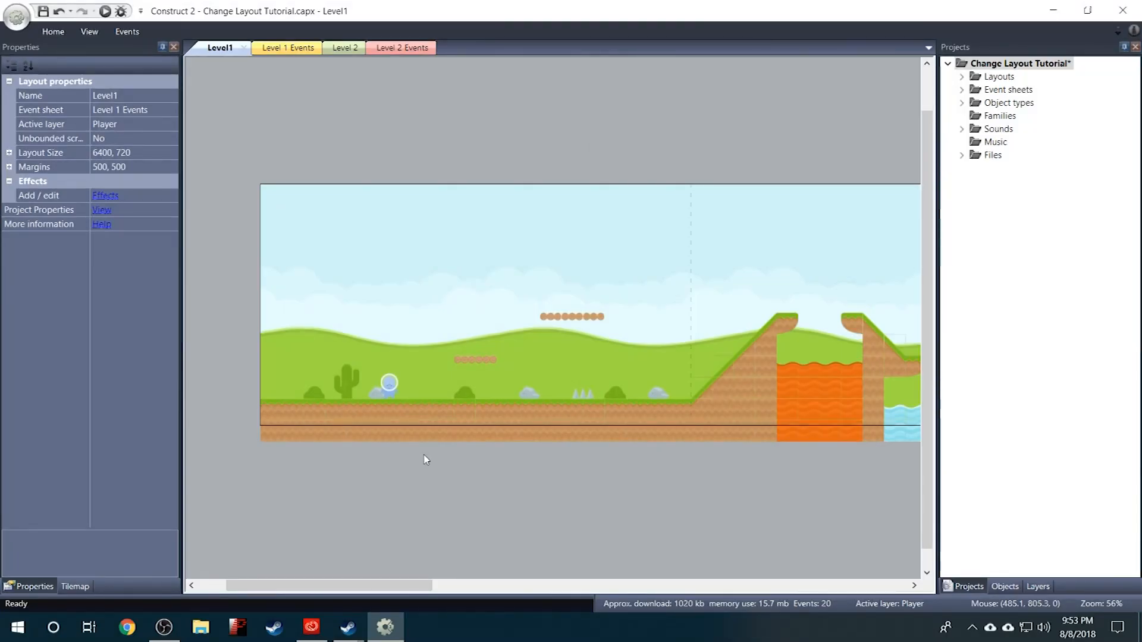
mouse_move(530, 441)
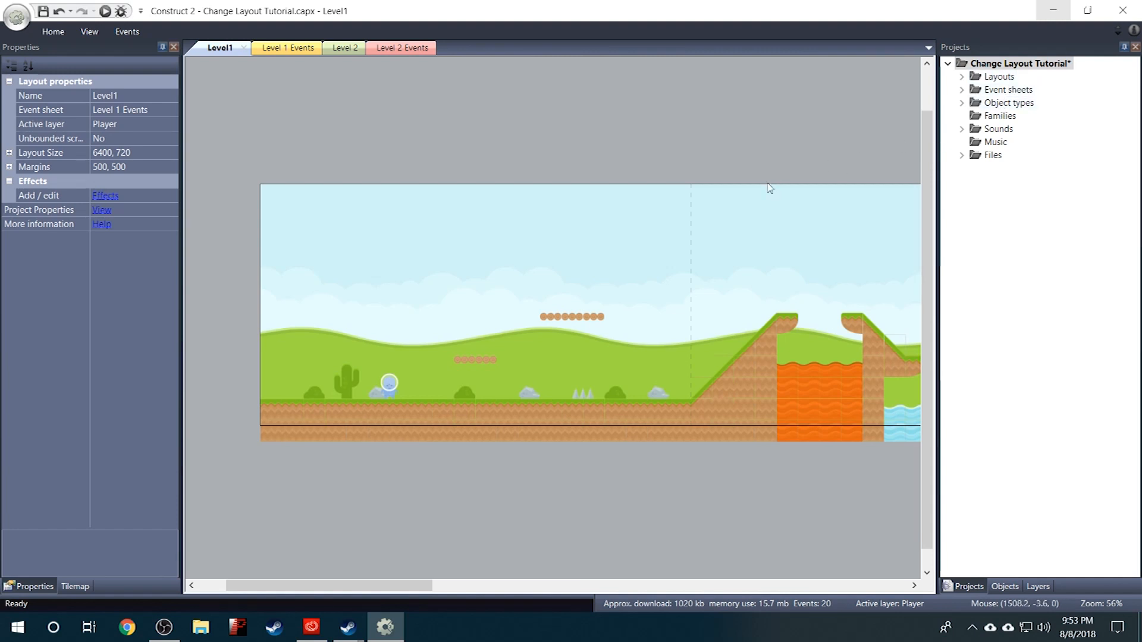
mouse_move(679, 161)
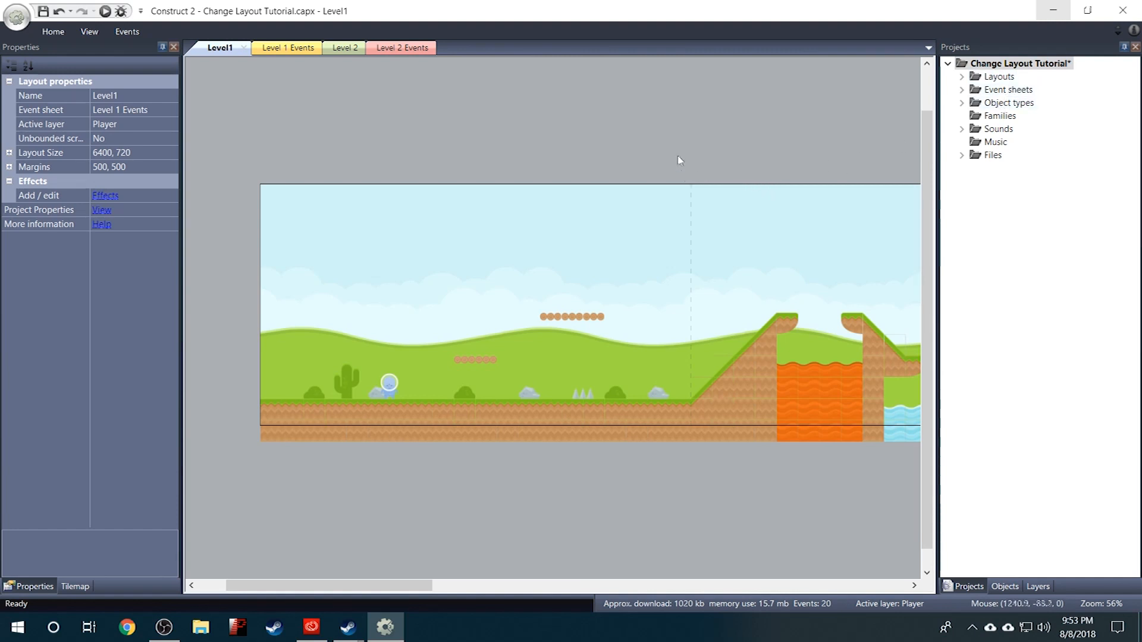
mouse_move(663, 162)
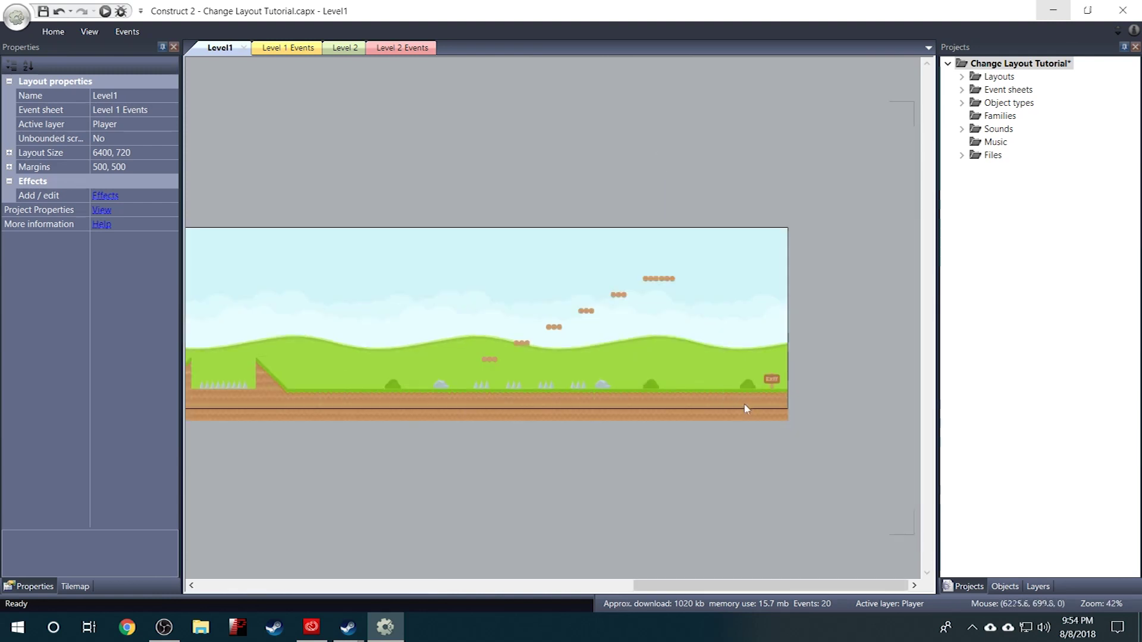
mouse_move(752, 394)
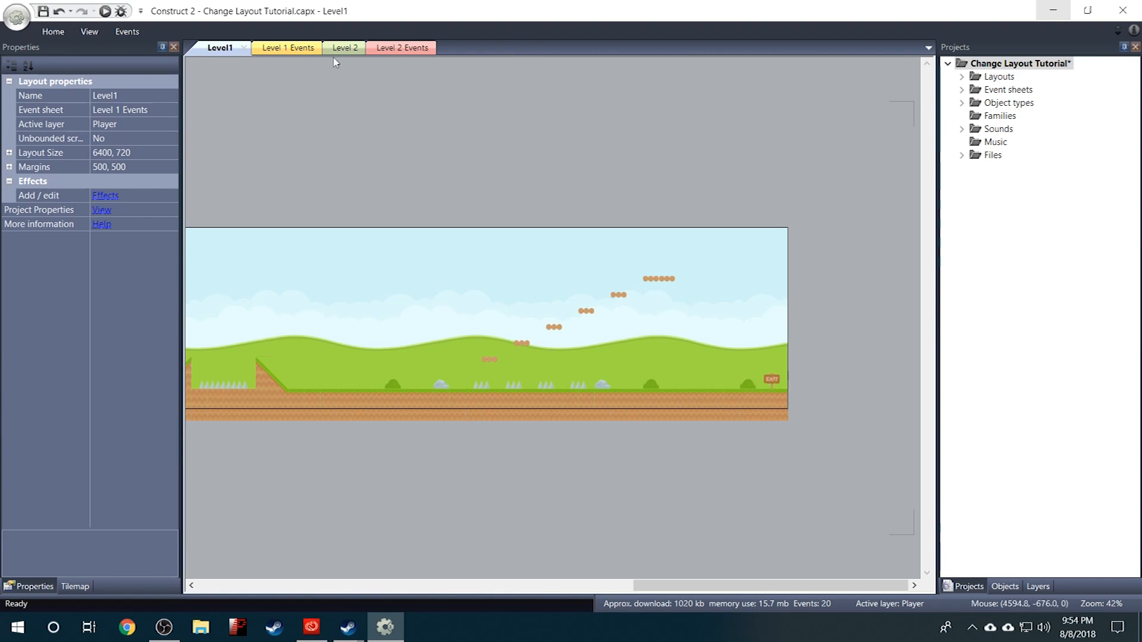
Glance at the Level 2 layout, then return to Level1
click(346, 47)
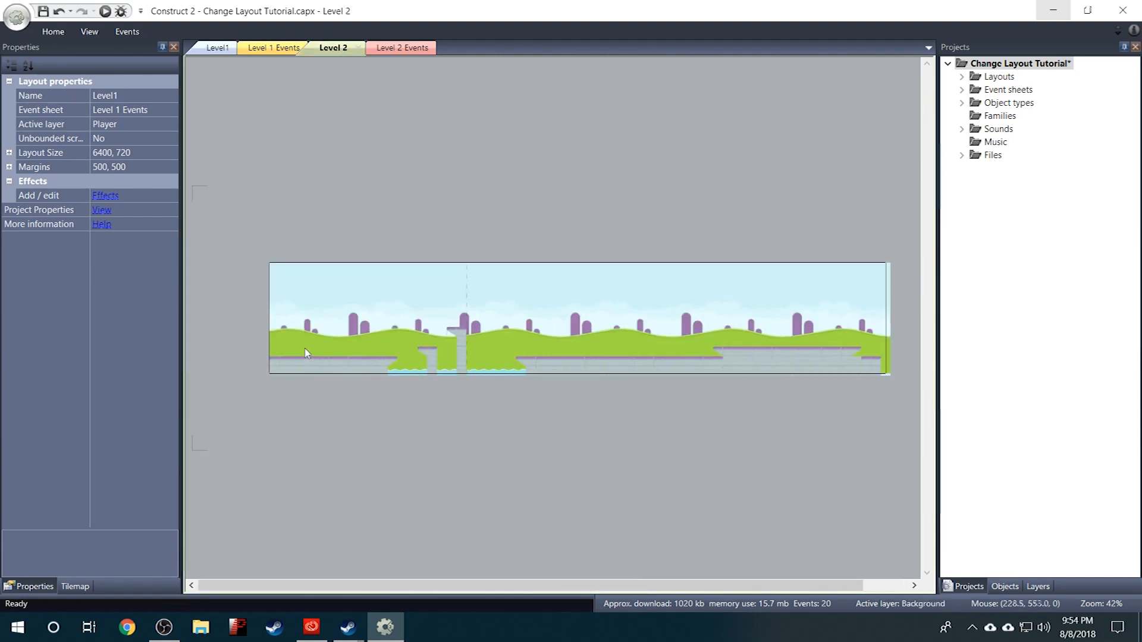
scroll(down, 3)
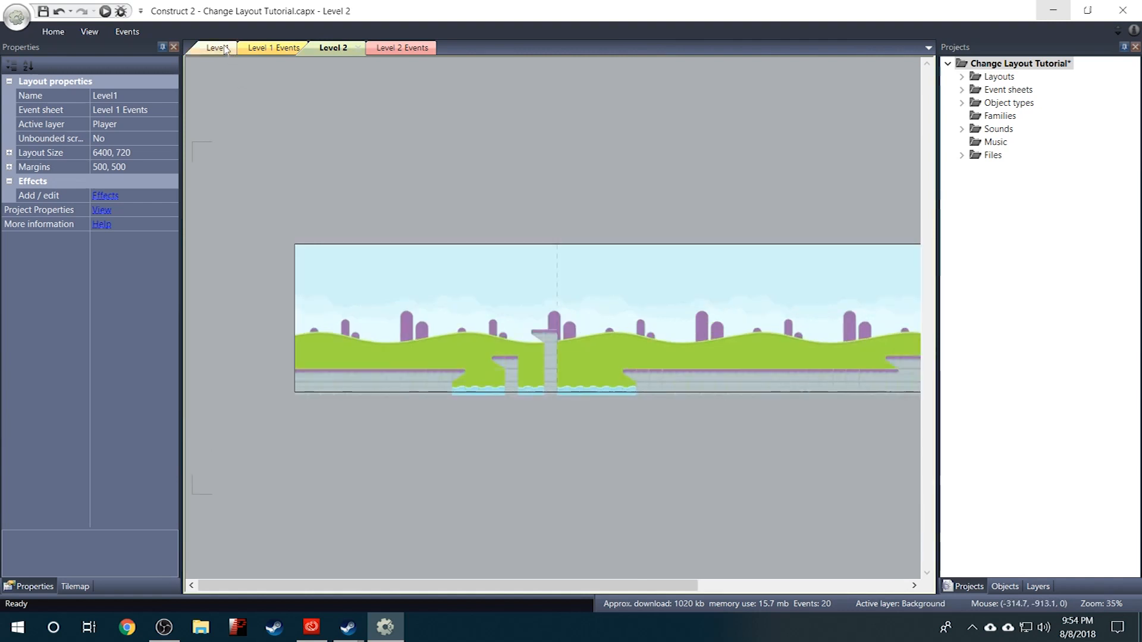
click(216, 48)
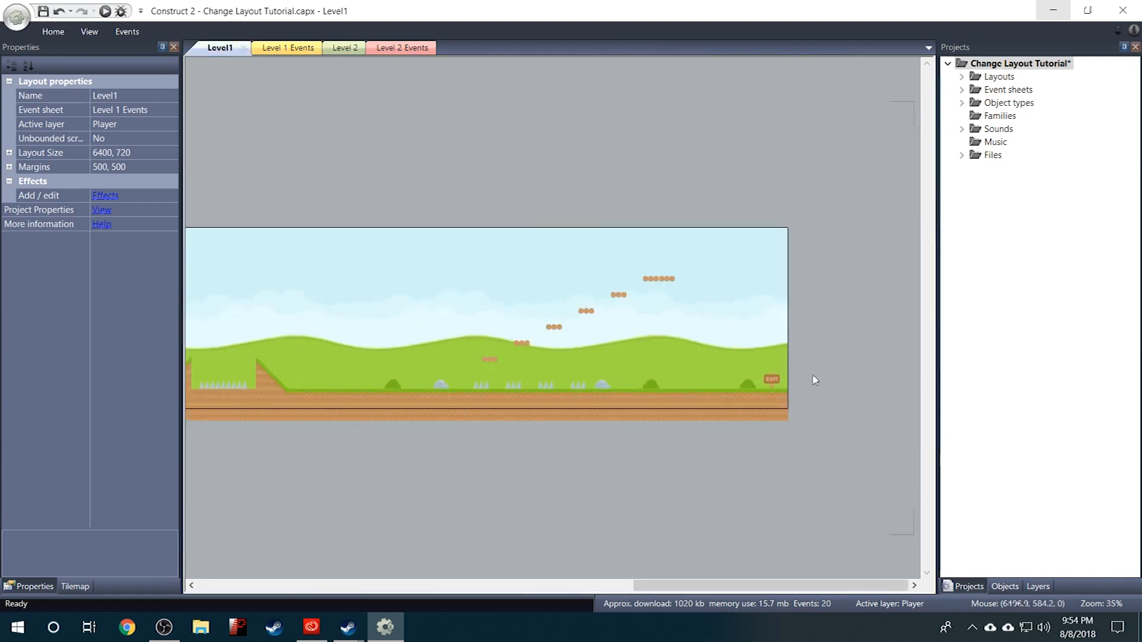
mouse_move(799, 369)
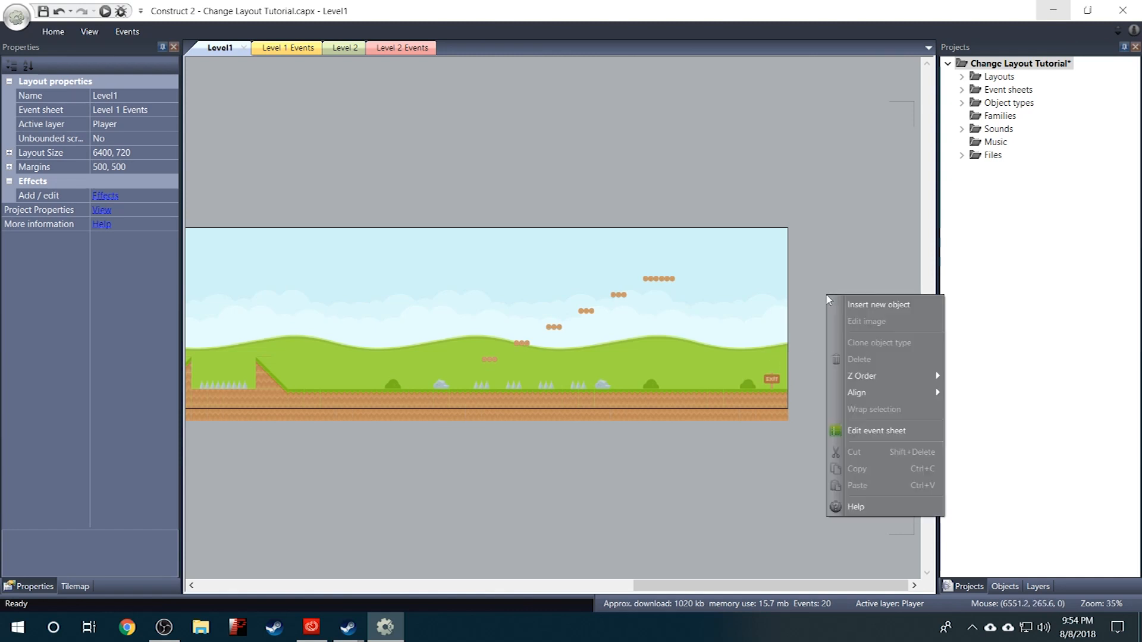
mouse_move(878, 312)
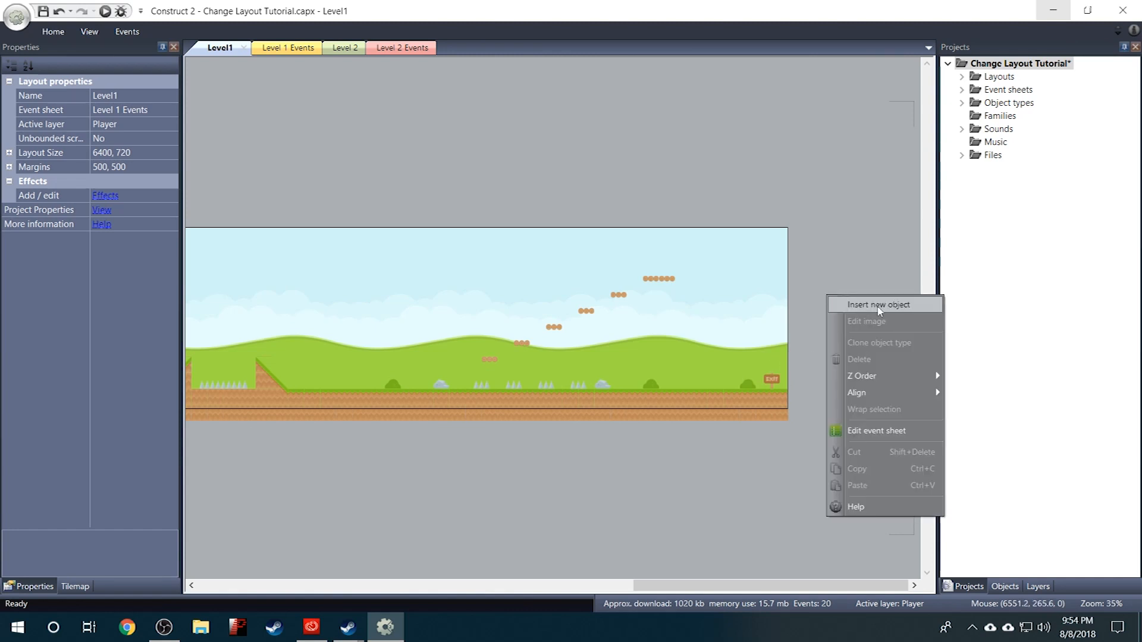
Insert a new Sprite object into Level1 and begin naming it LevelChanger
click(878, 304)
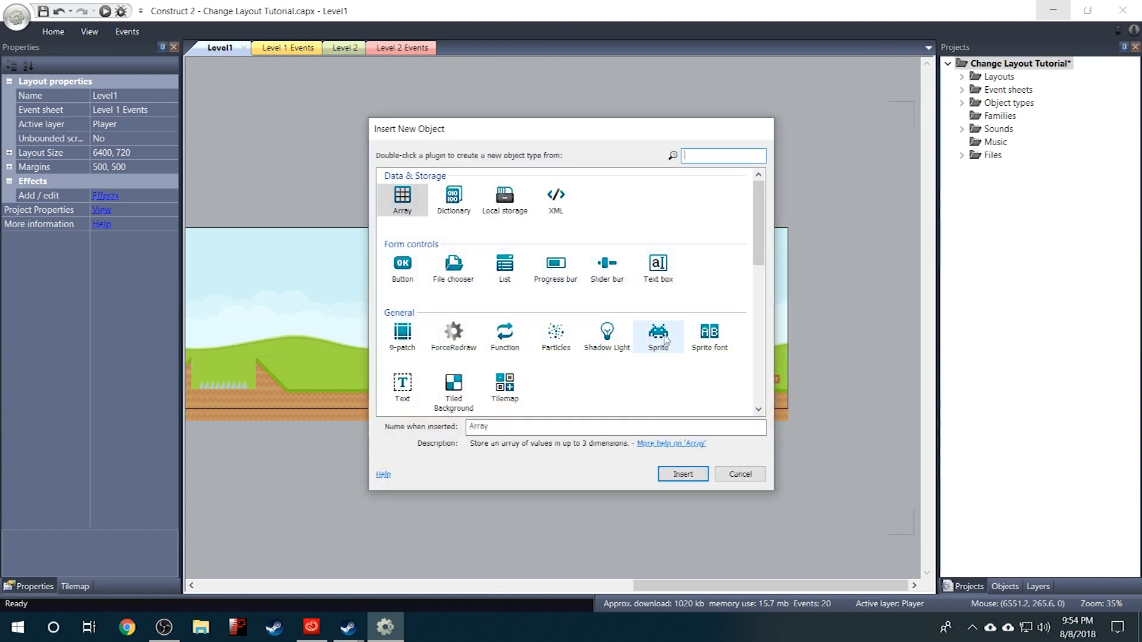
click(658, 333)
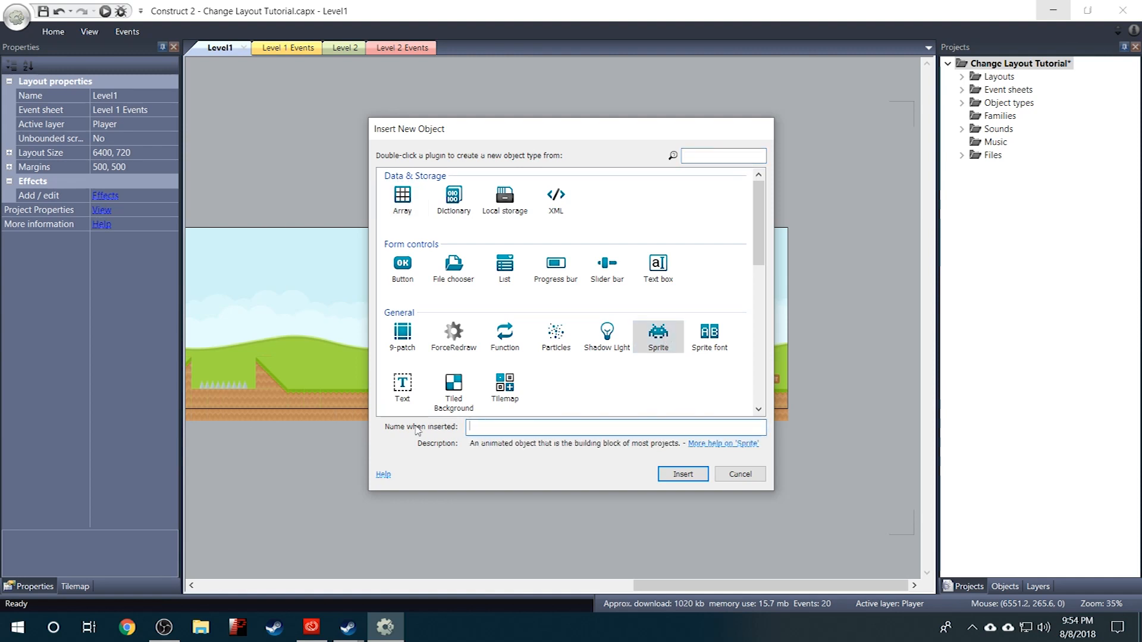
text(L)
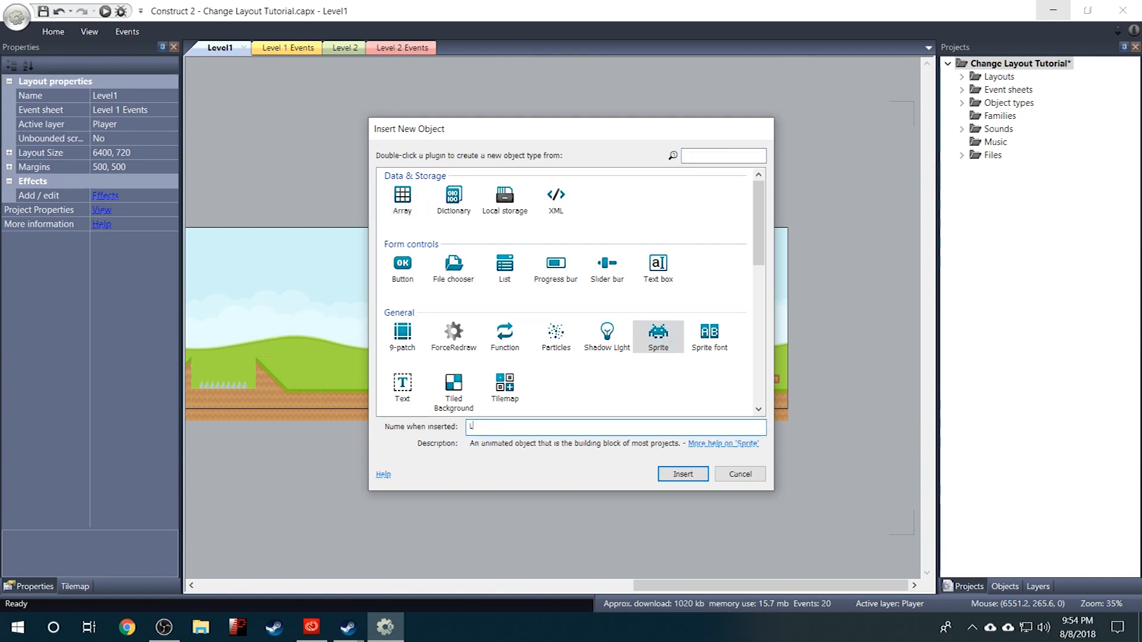
text(LevelChang)
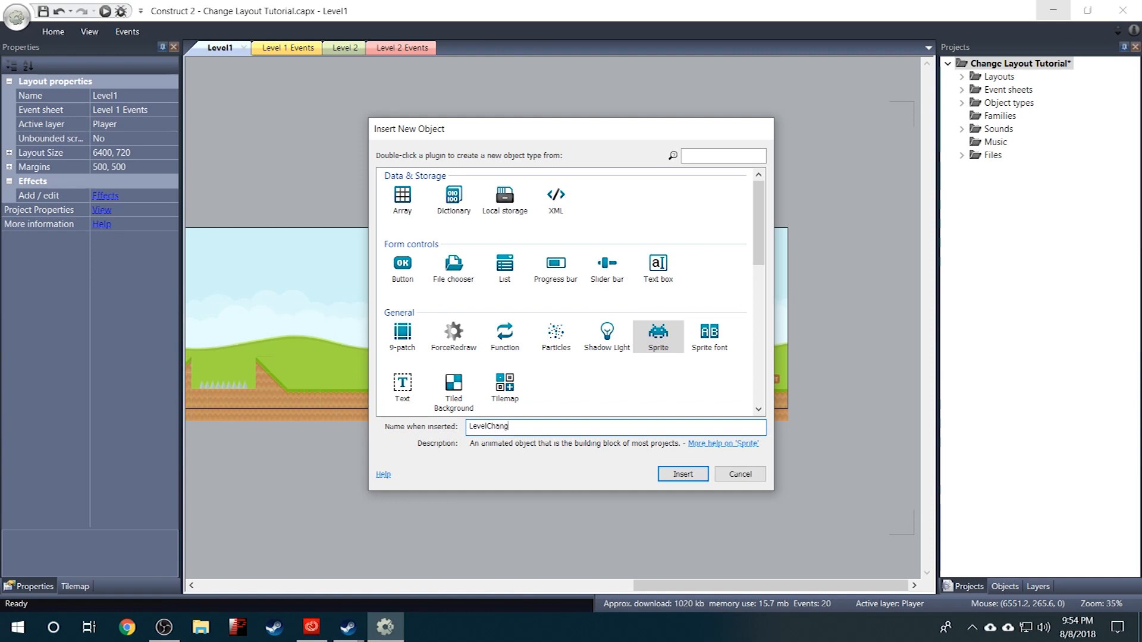
Create the sprite, resize its image to 32×32 and fill it pink
click(683, 474)
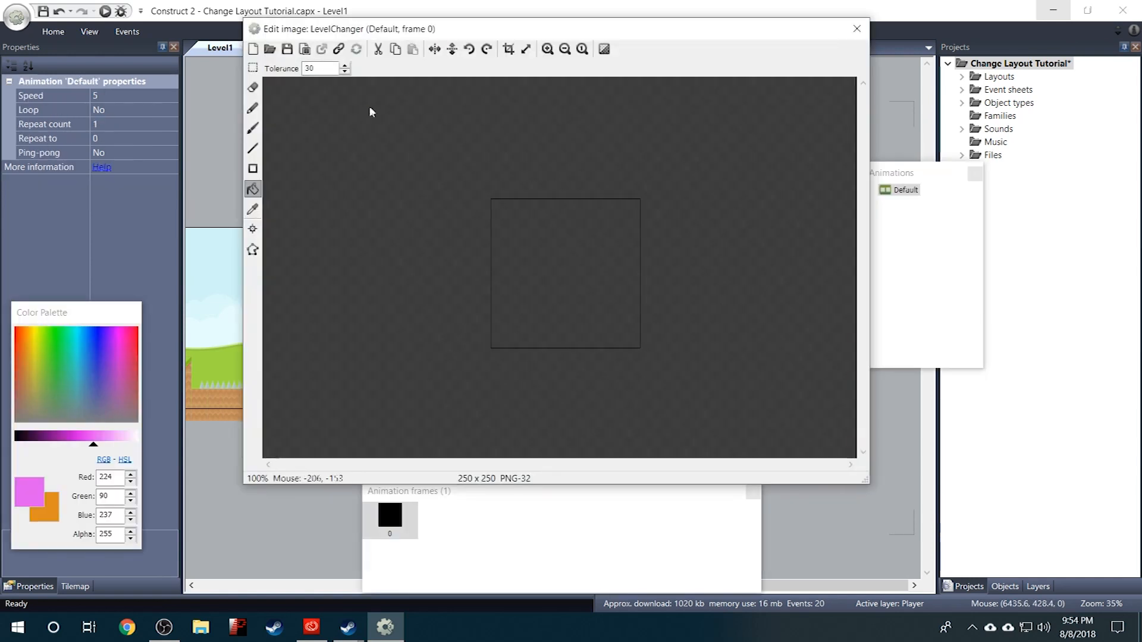
mouse_move(526, 50)
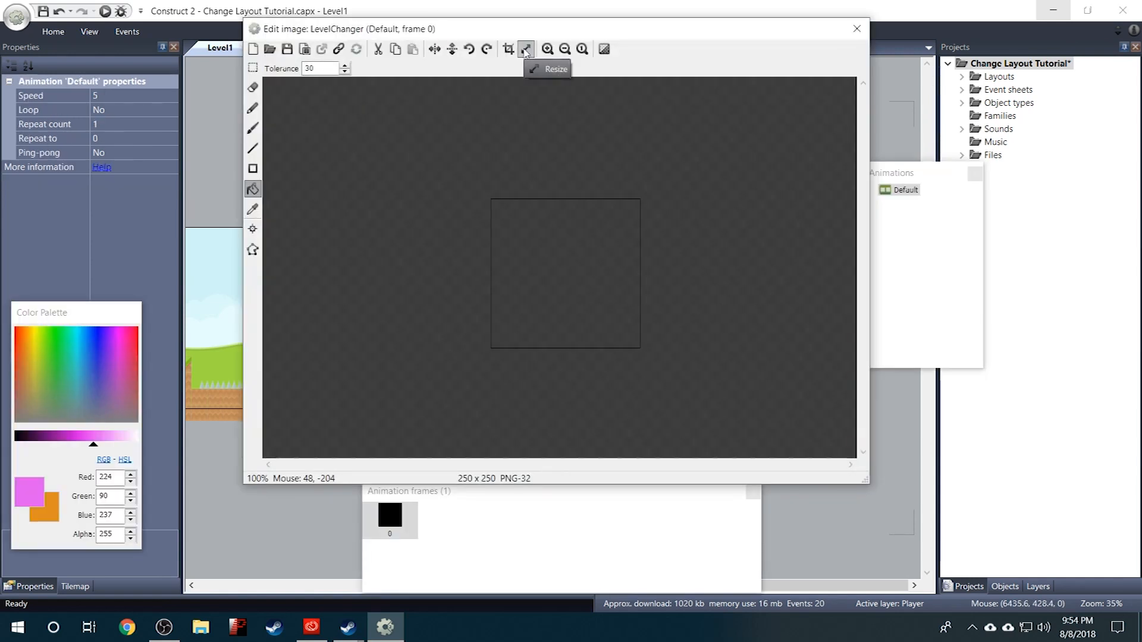
click(526, 50)
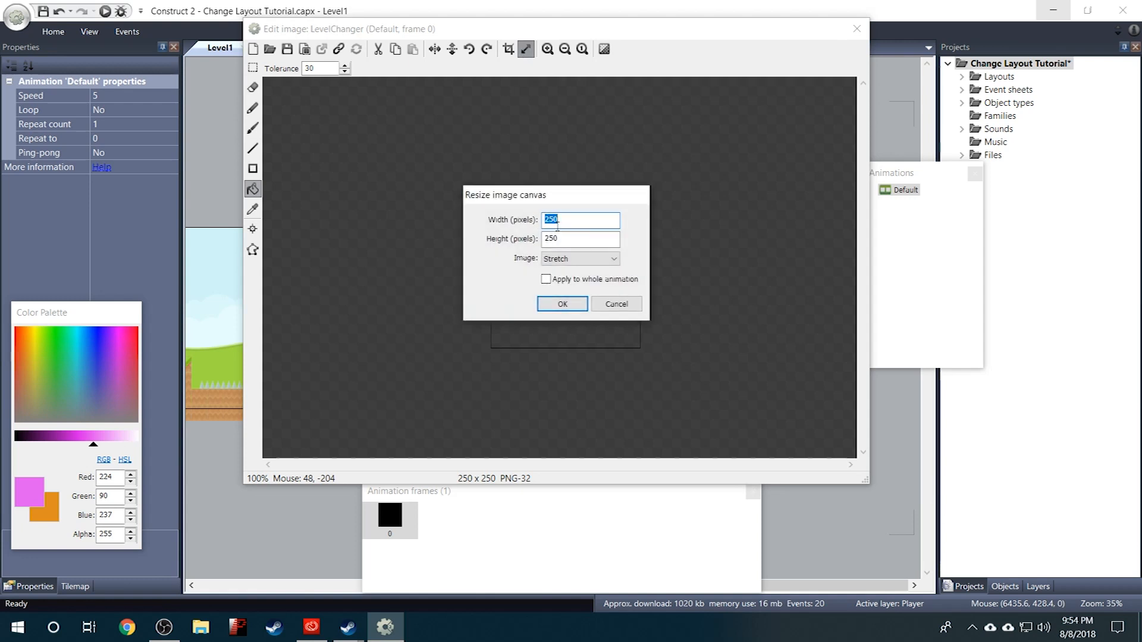
text(32)
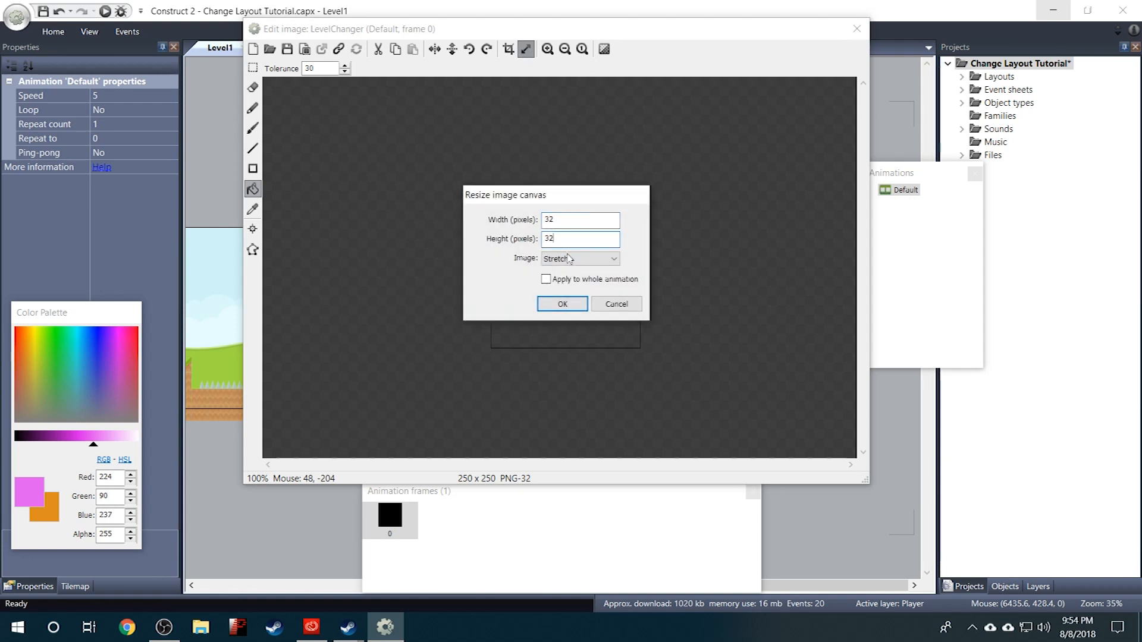
click(562, 305)
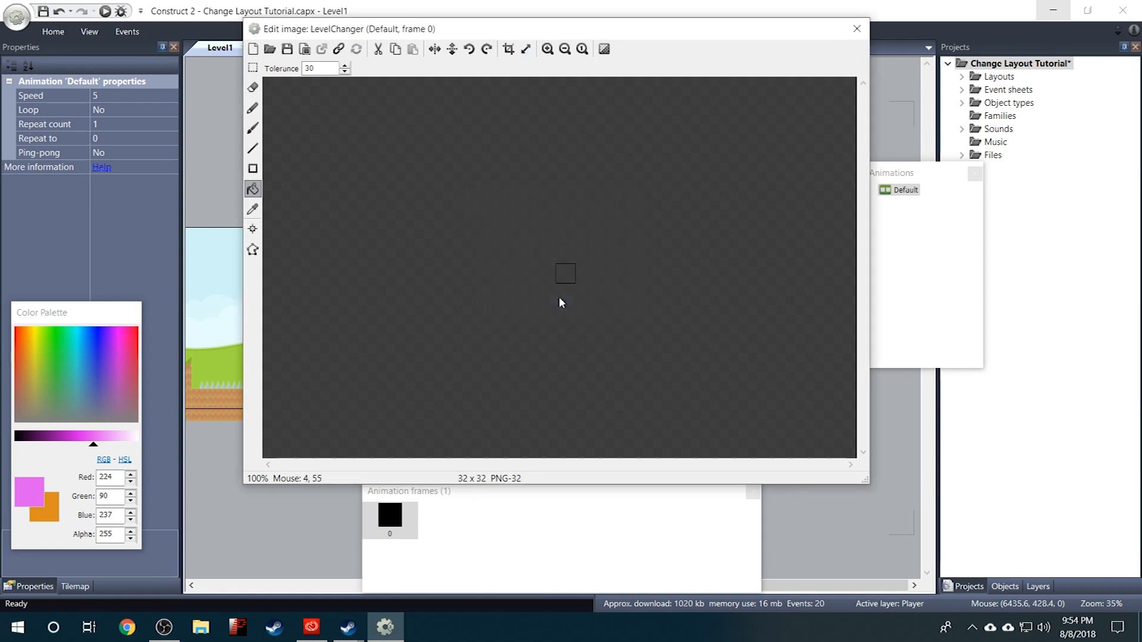
click(550, 49)
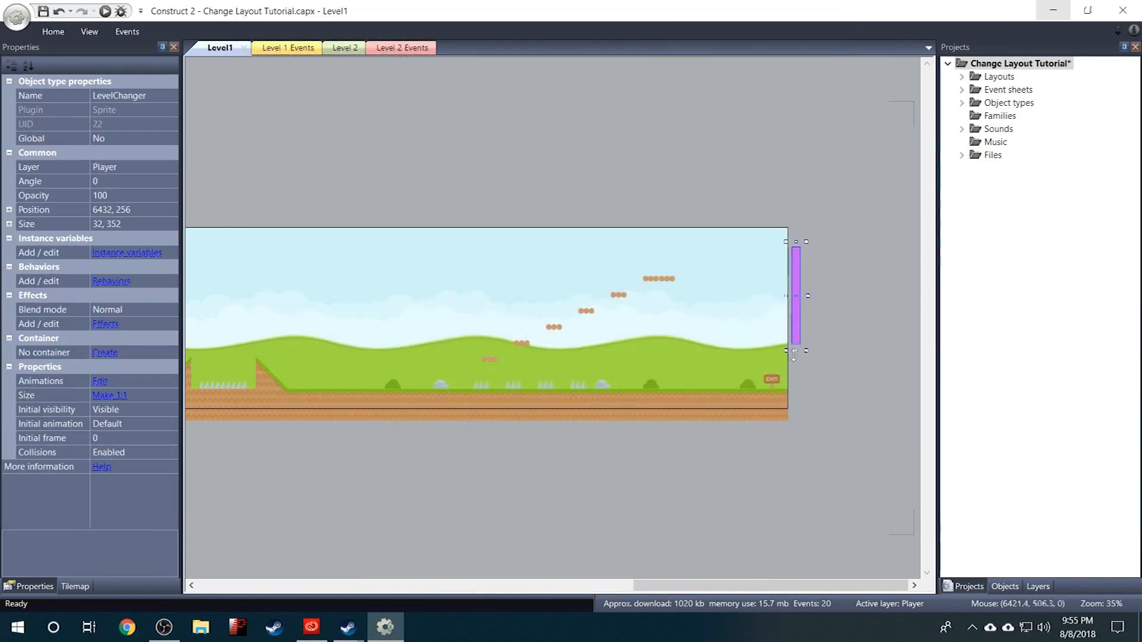
Stretch the LevelChanger bar to full level height and set it invisible at start
drag(796, 352, 796, 406)
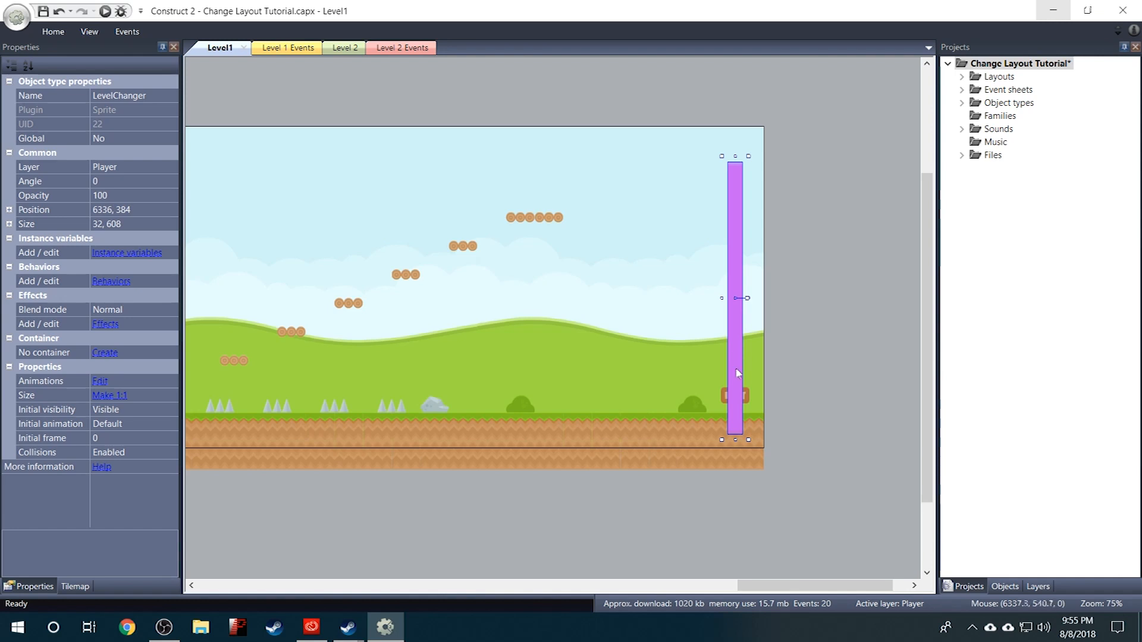
mouse_move(743, 380)
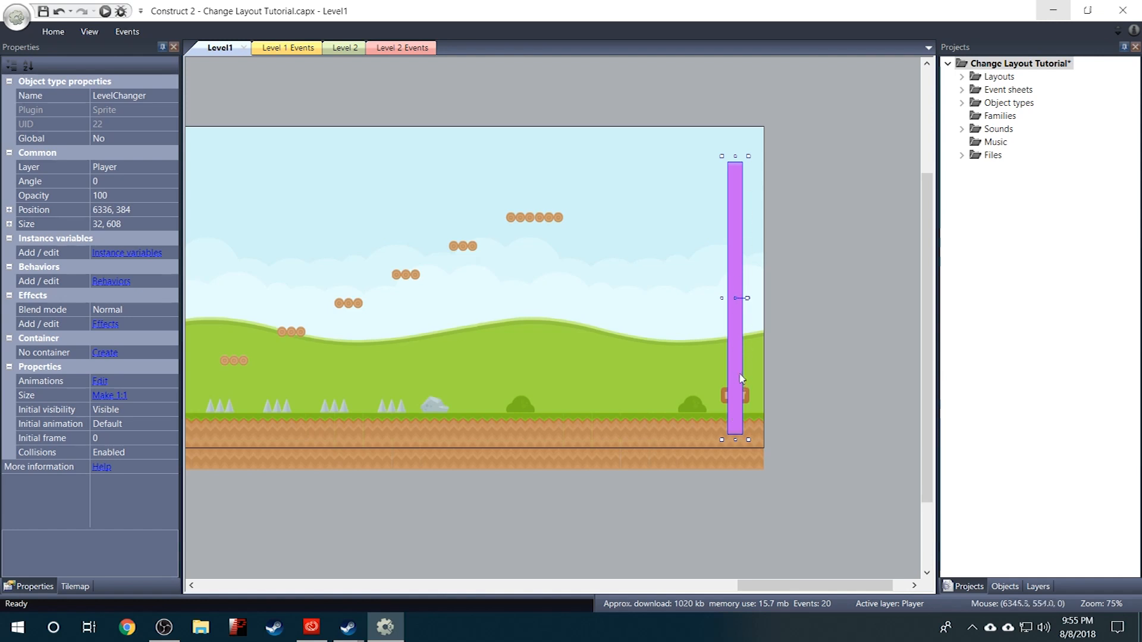
mouse_move(739, 367)
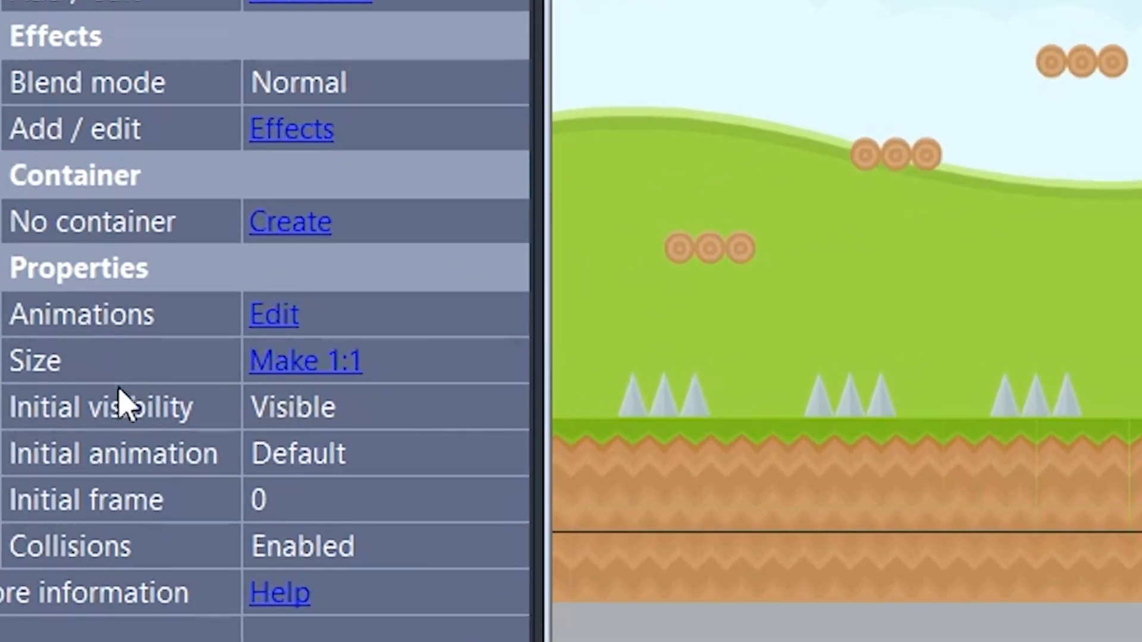
mouse_move(407, 420)
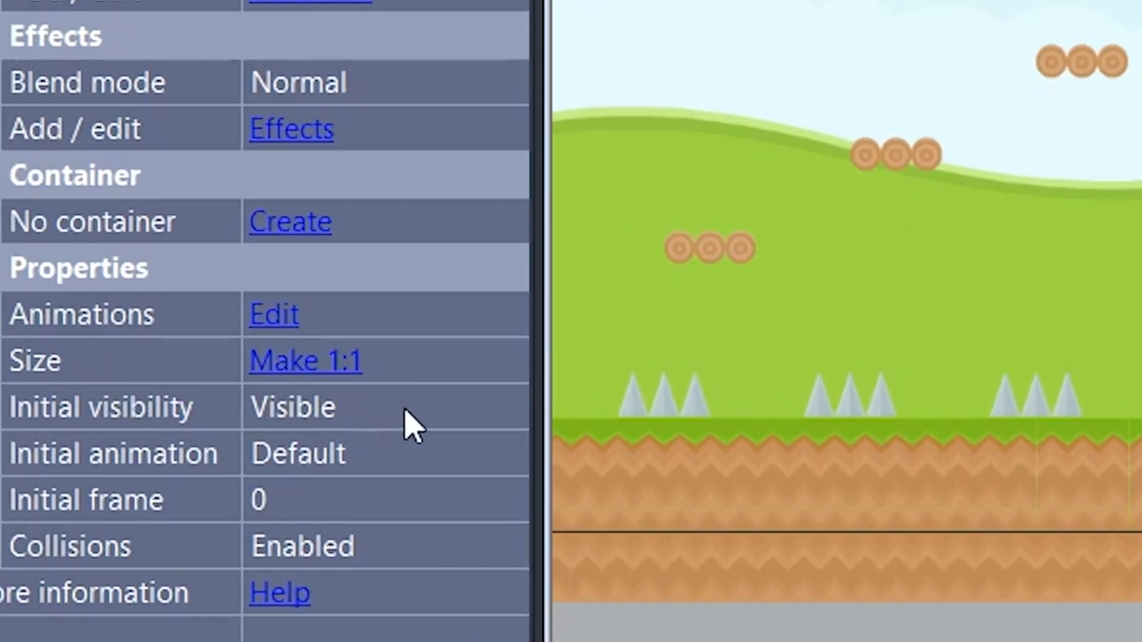
click(314, 407)
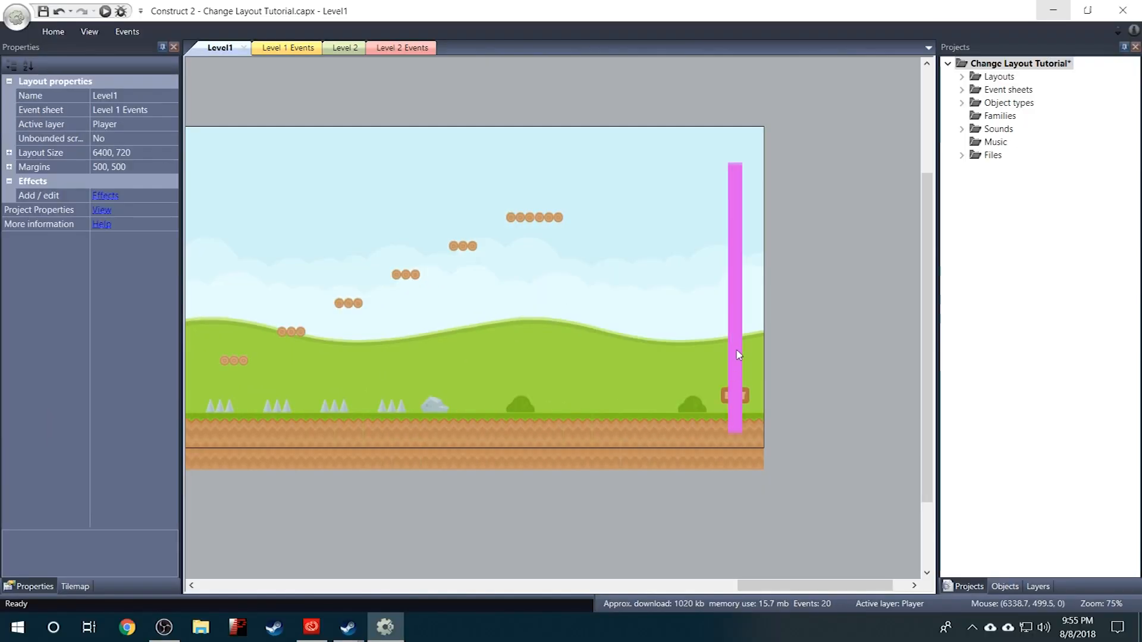
click(735, 355)
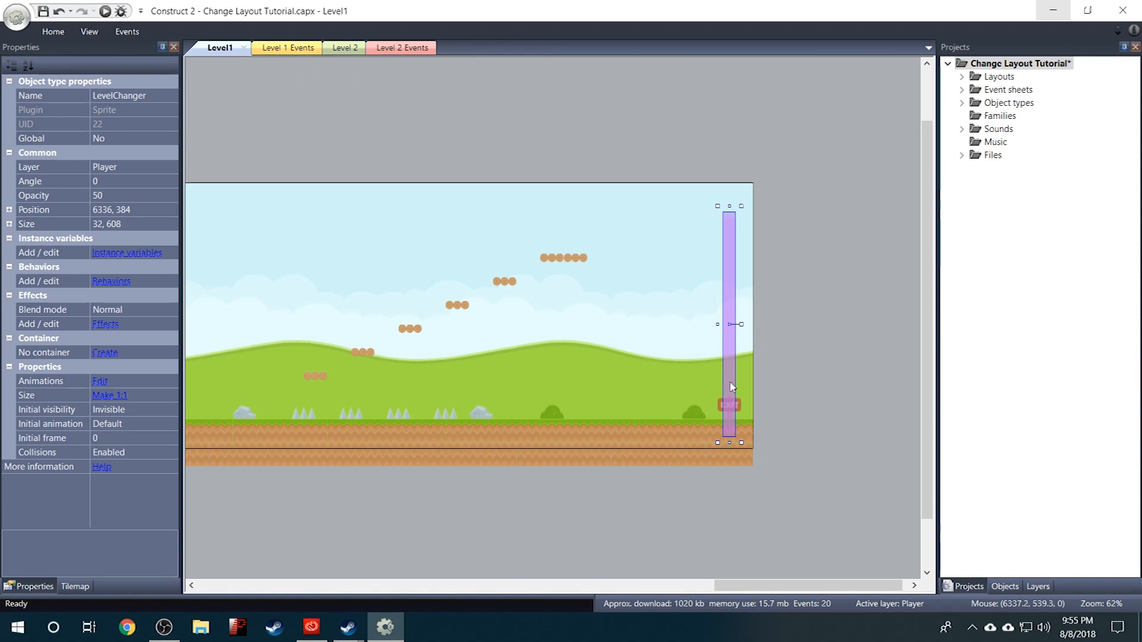
mouse_move(752, 364)
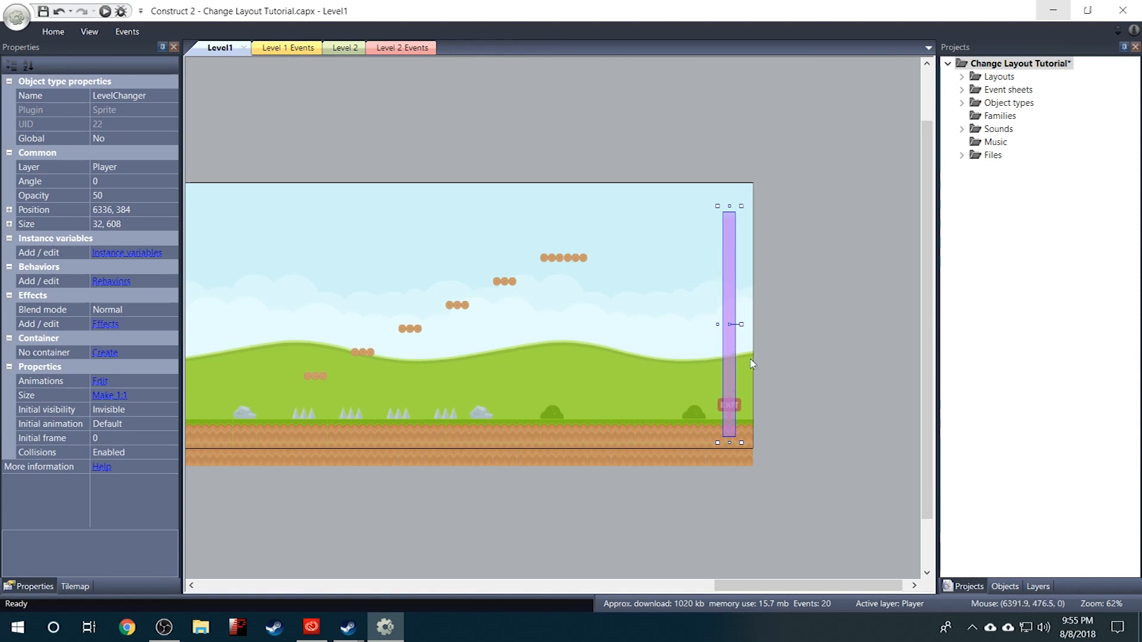
Check the layouts, then switch to the Level 1 Events sheet
click(344, 48)
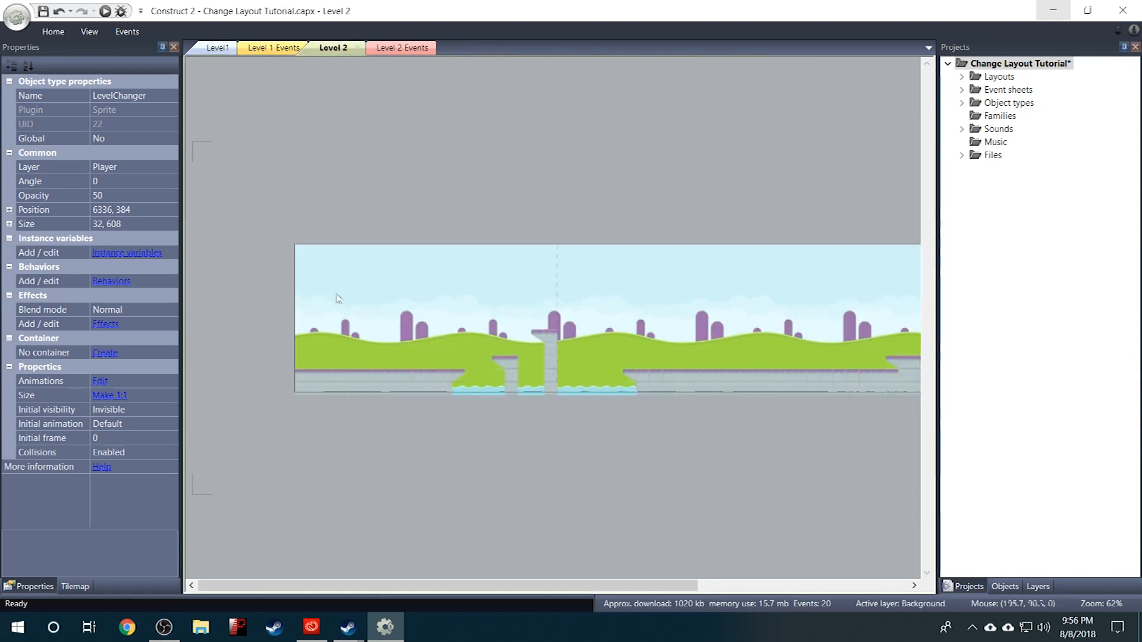
click(218, 47)
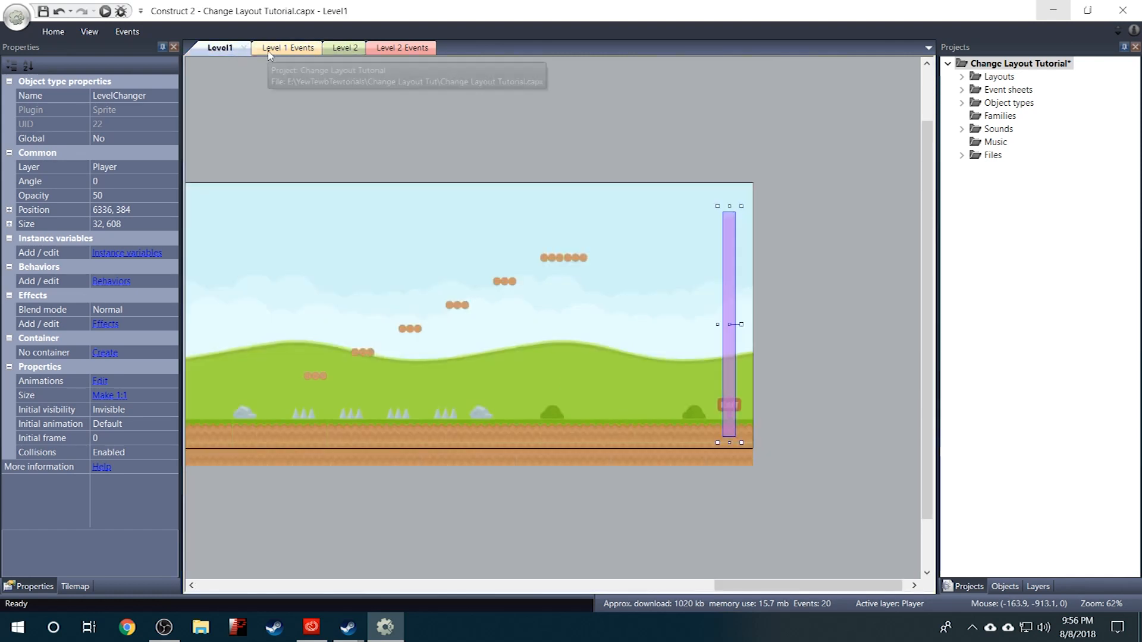
click(287, 48)
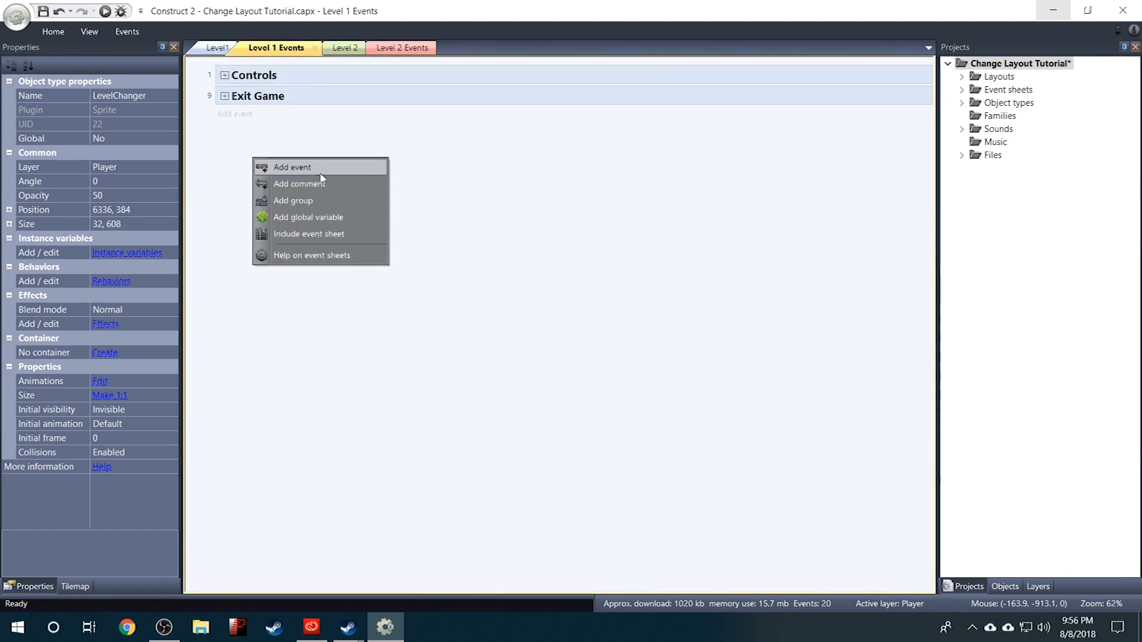
Add a new event group named 'Go to Level 2' to the sheet
click(292, 200)
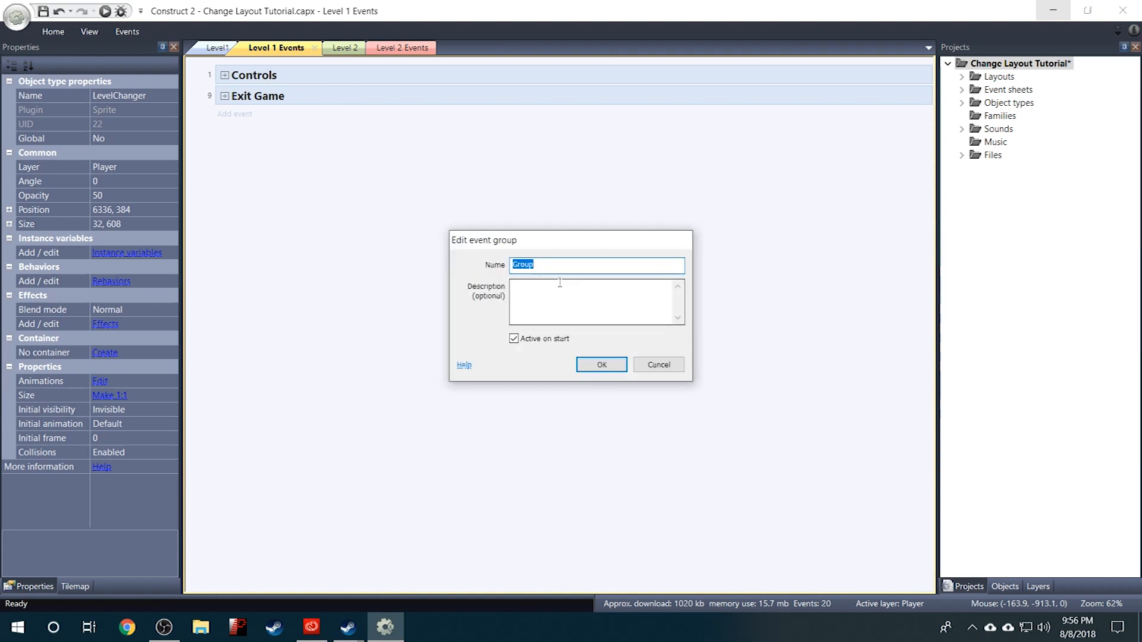
text(Go to)
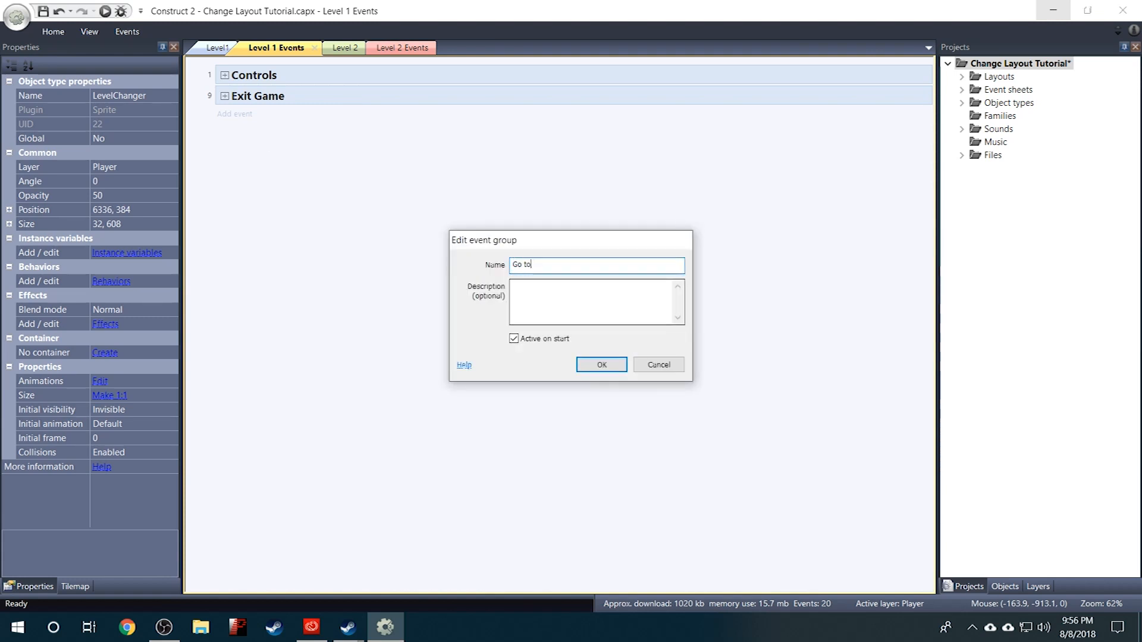
text(Level 2)
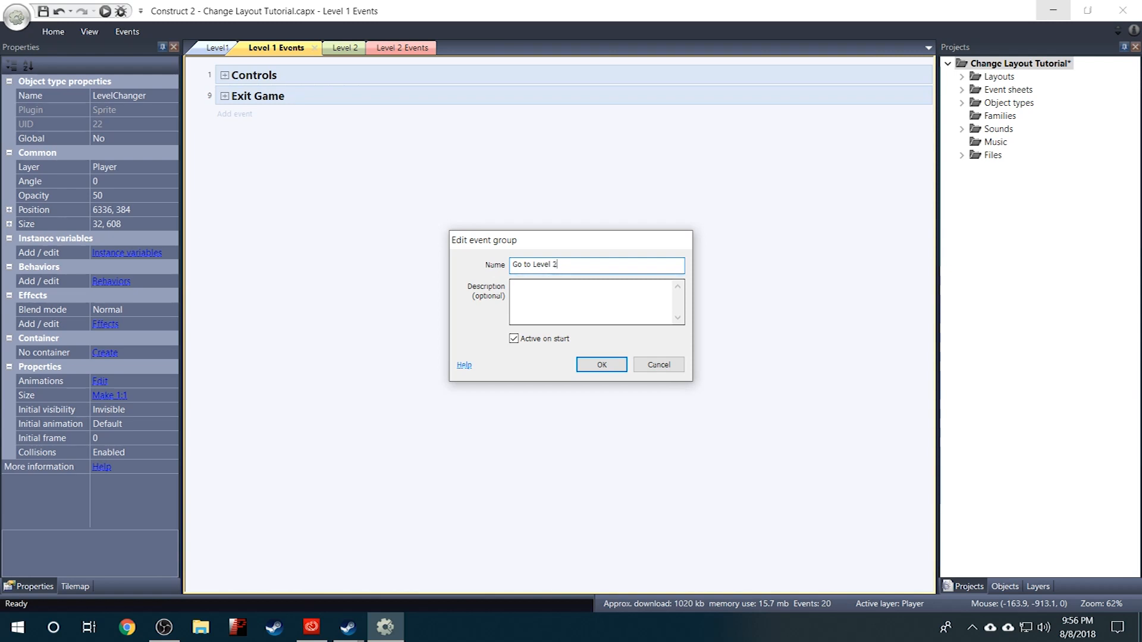
click(601, 365)
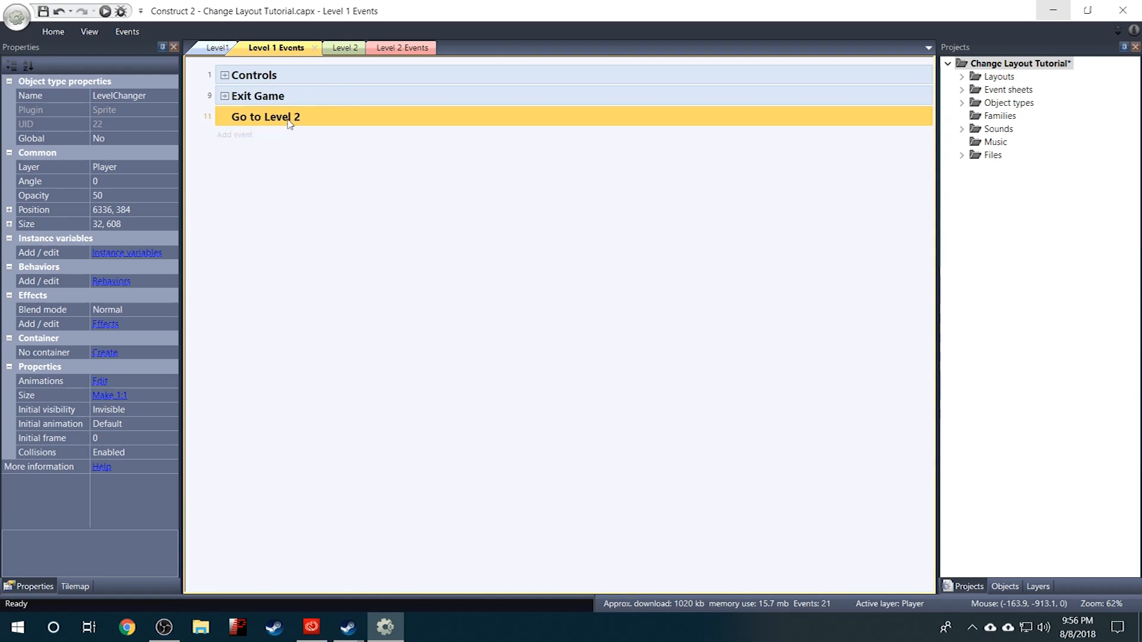
Add a sub-event: Player on collision with LevelChanger
right_click(289, 118)
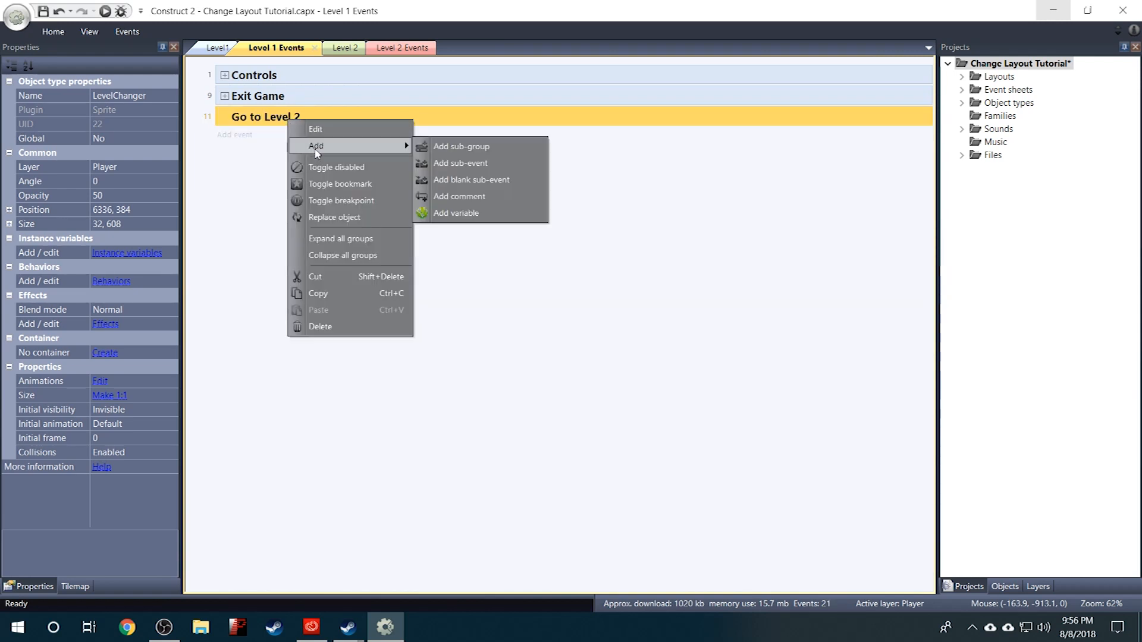
click(461, 163)
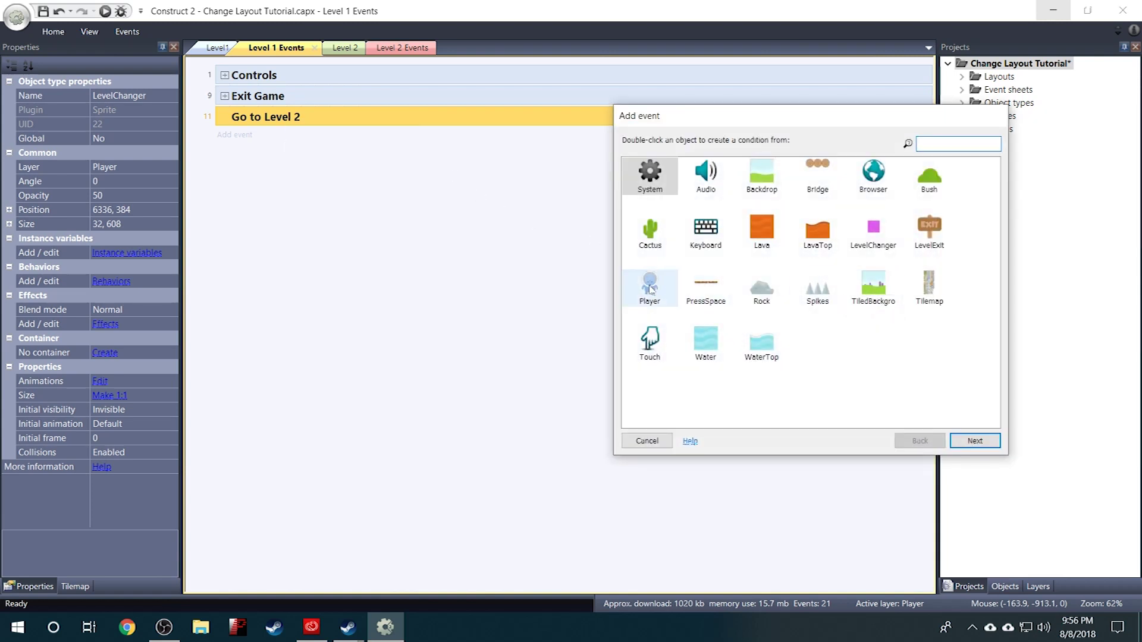
double_click(650, 283)
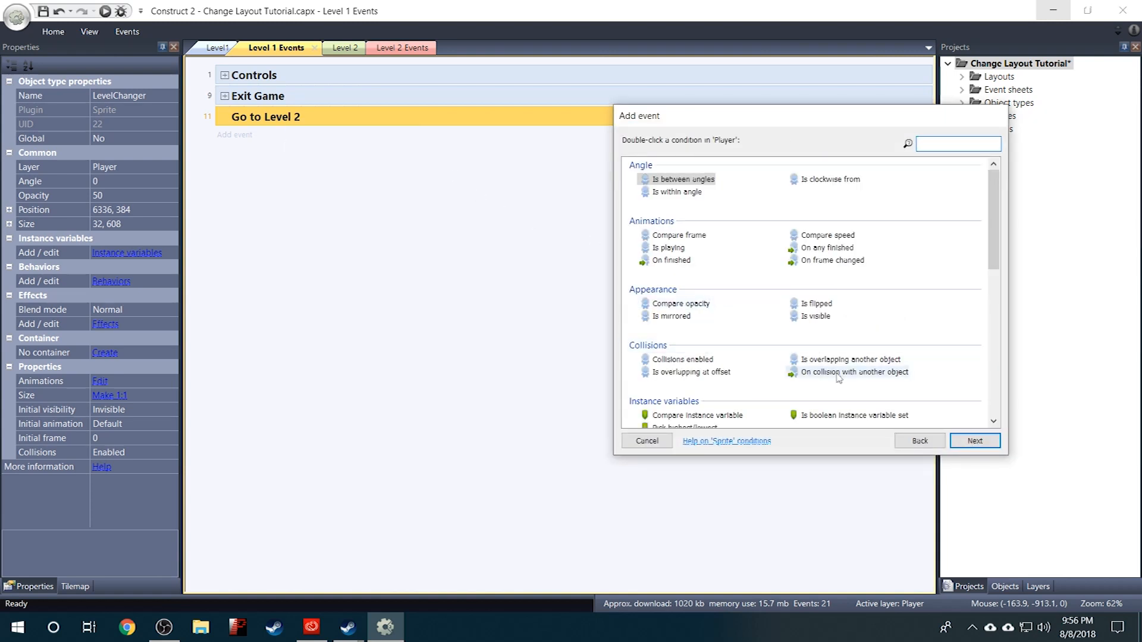
double_click(854, 371)
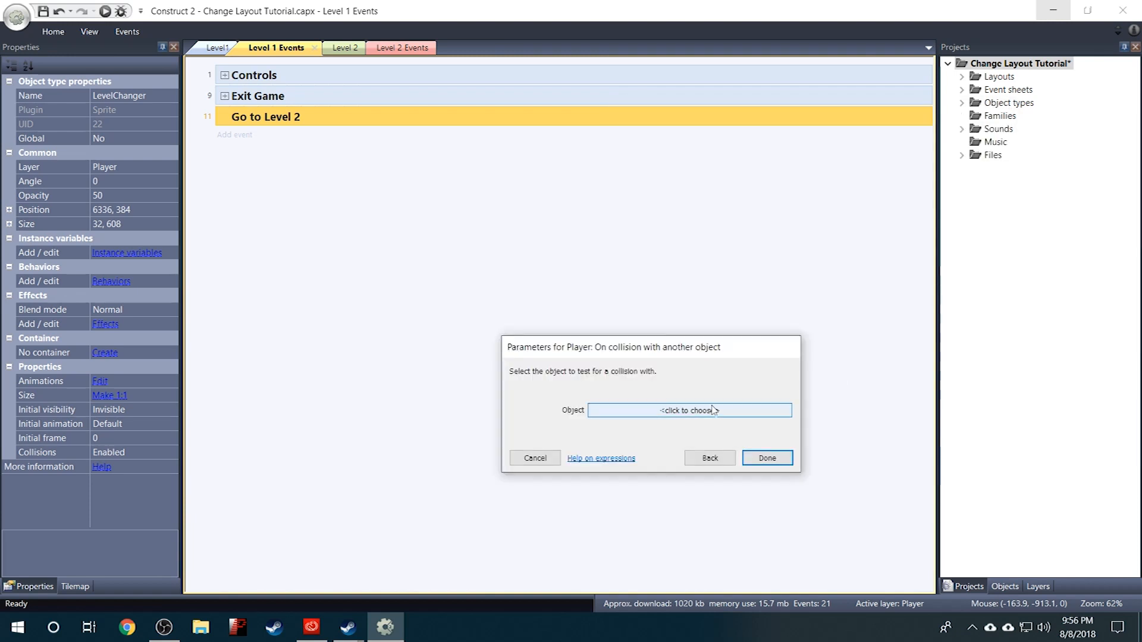
click(690, 410)
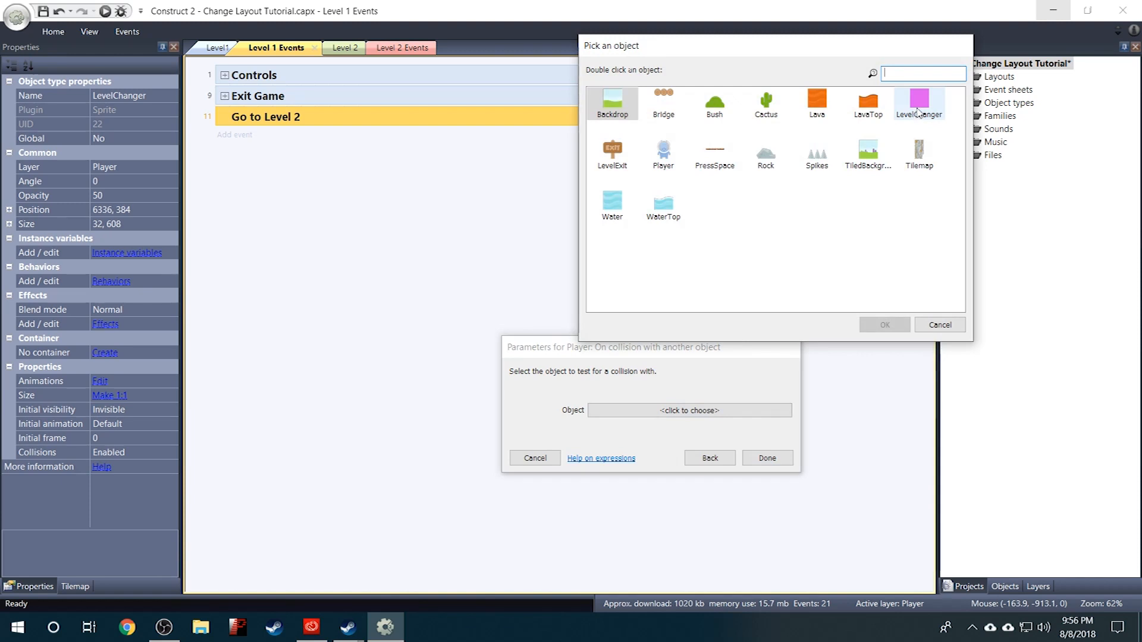
double_click(919, 98)
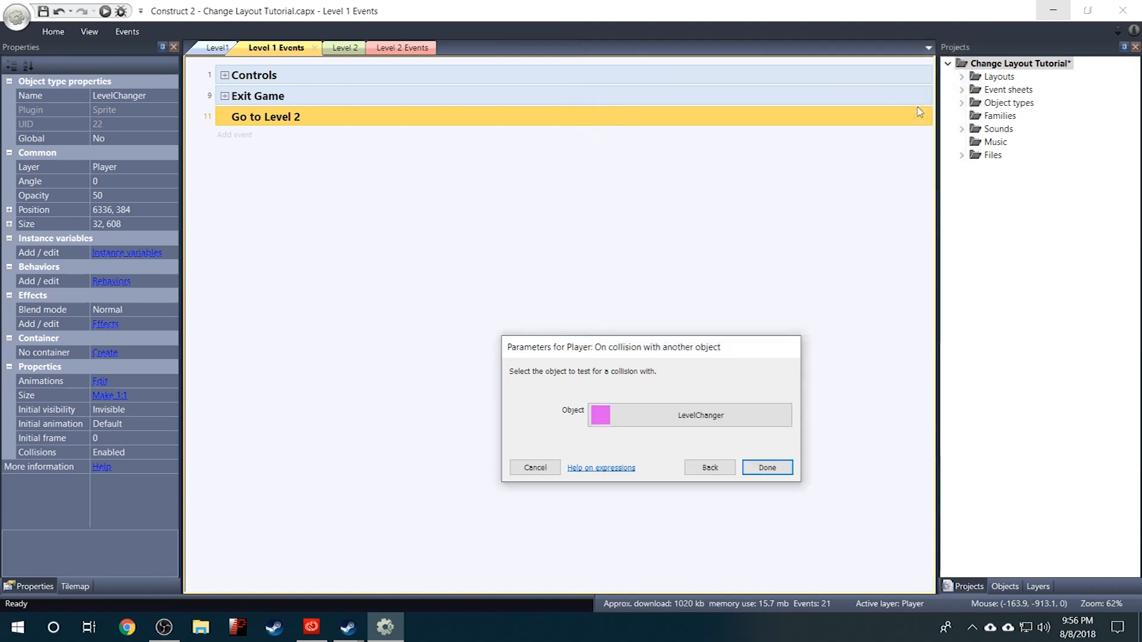
click(766, 467)
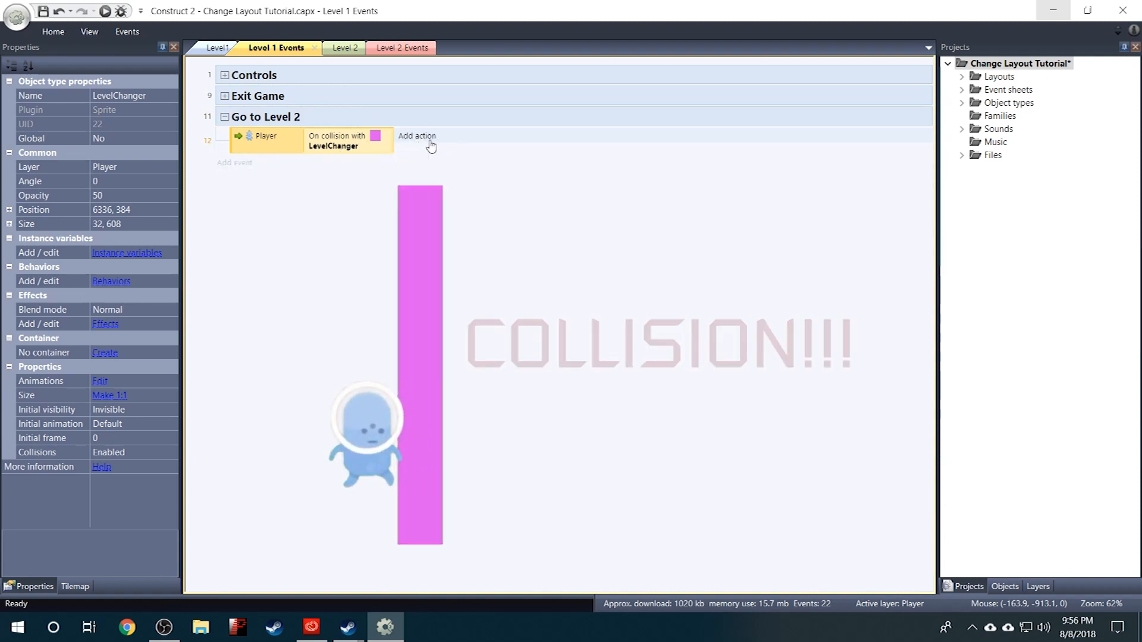
Give the collision event a System Go to layout action targeting Level 2
click(417, 136)
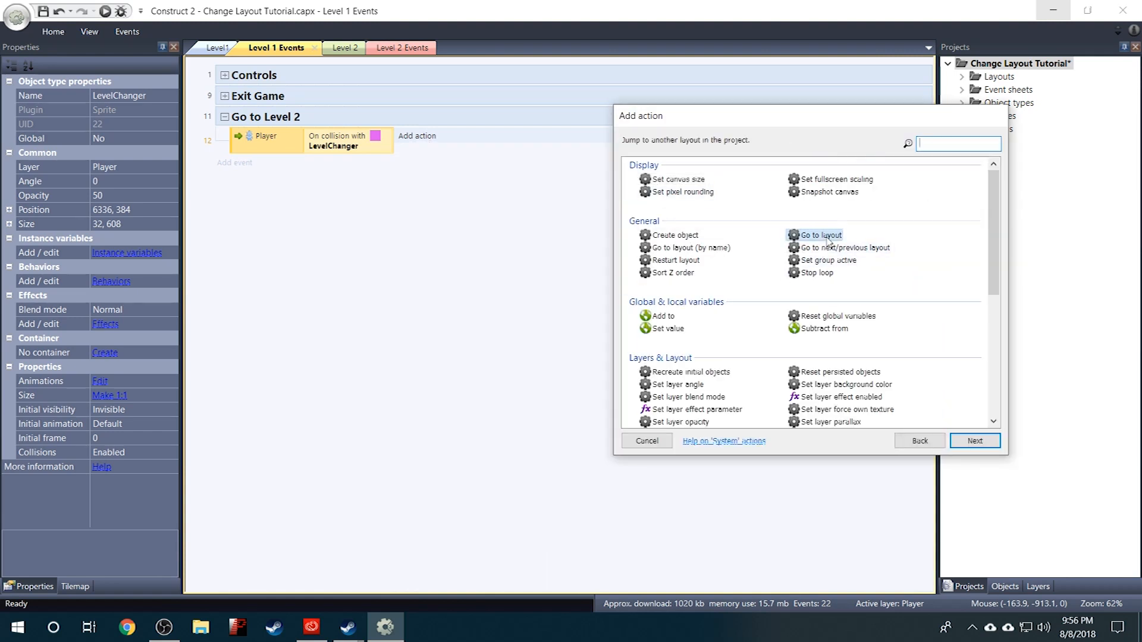
click(822, 234)
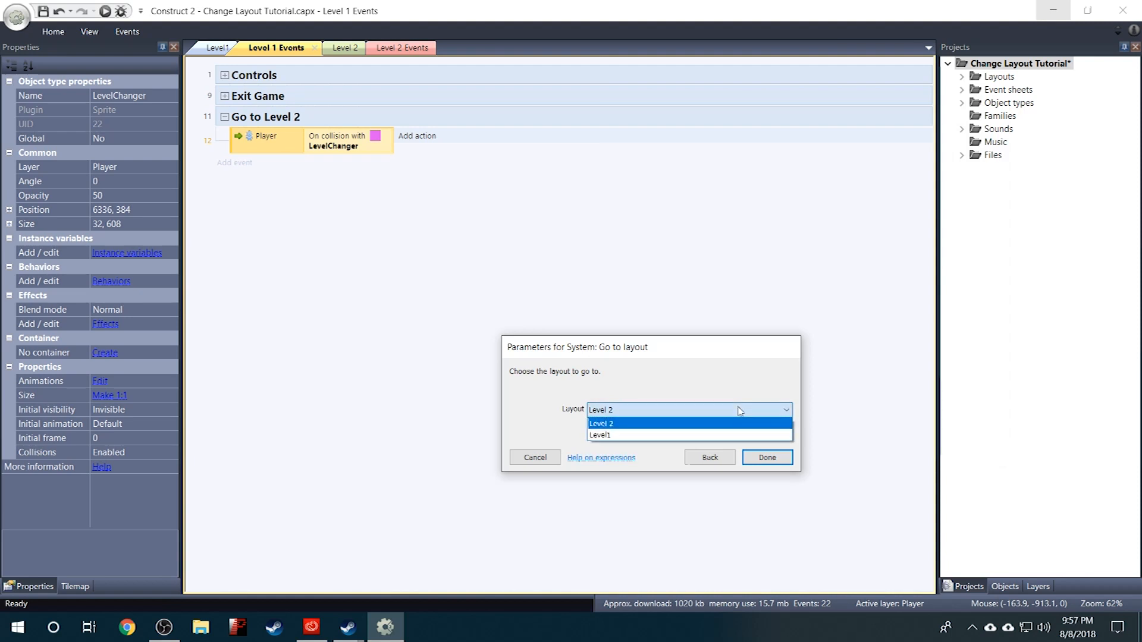
click(768, 457)
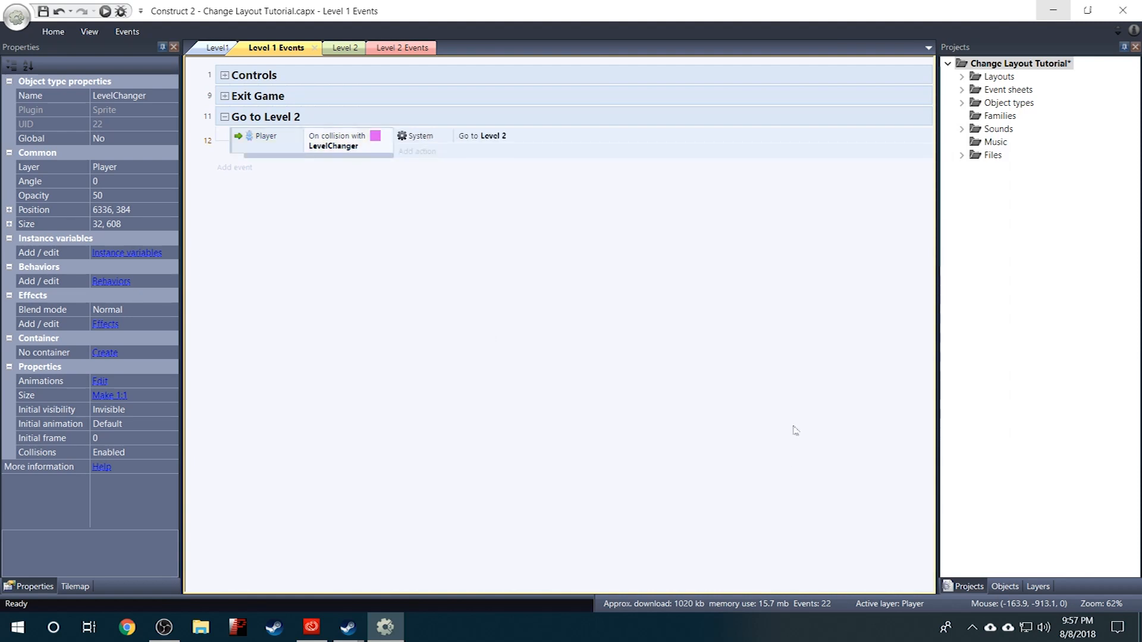
mouse_move(478, 340)
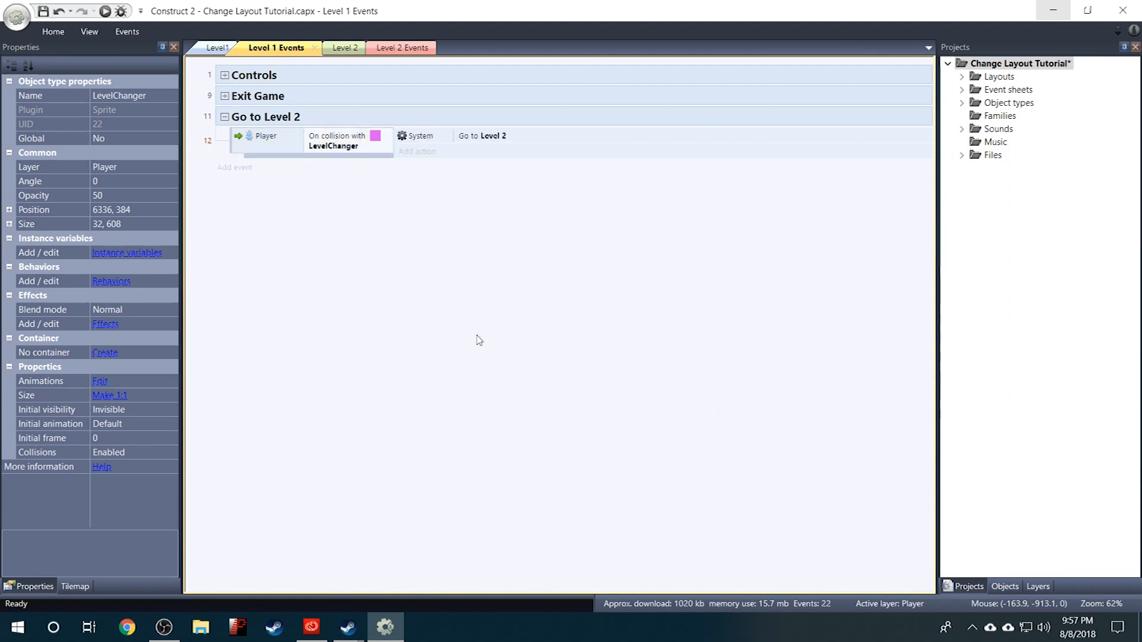
mouse_move(345, 48)
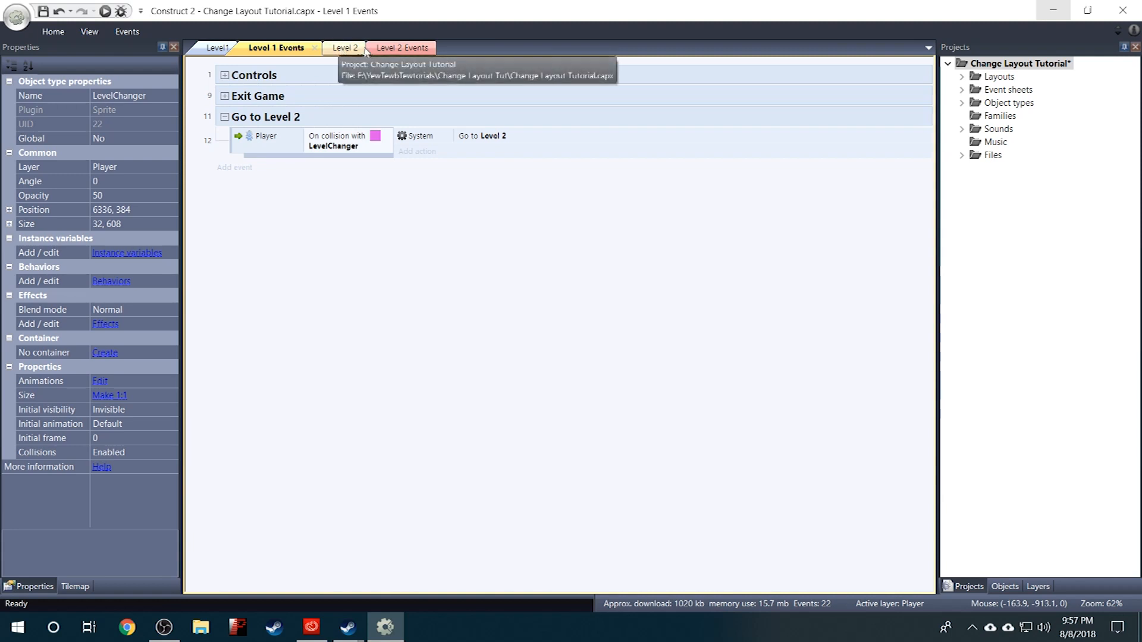
mouse_move(402, 241)
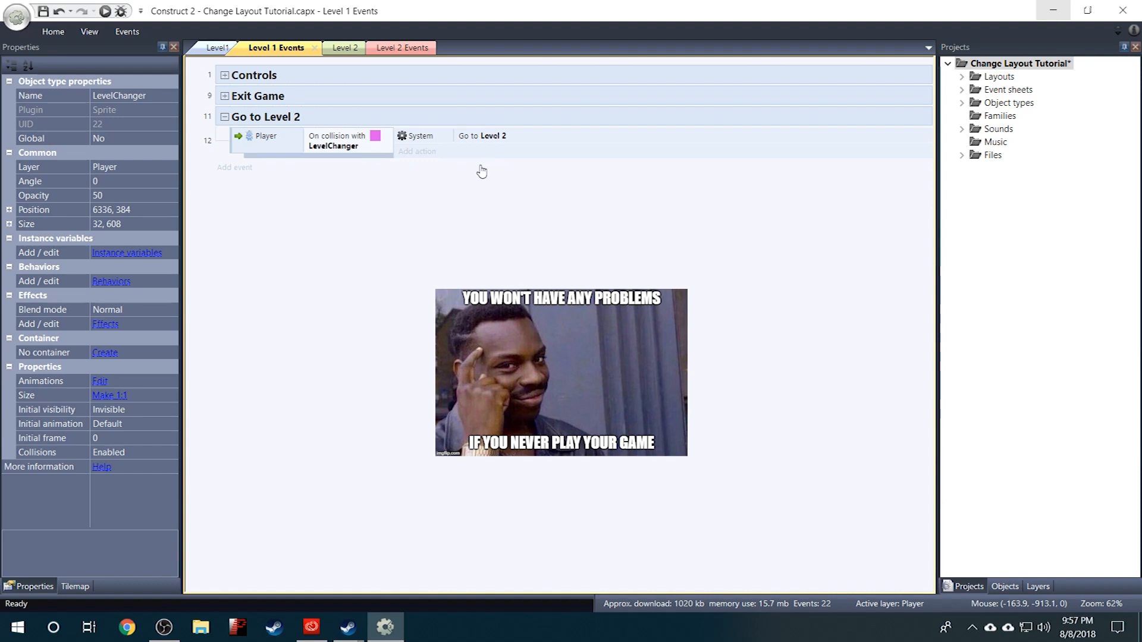
mouse_move(475, 148)
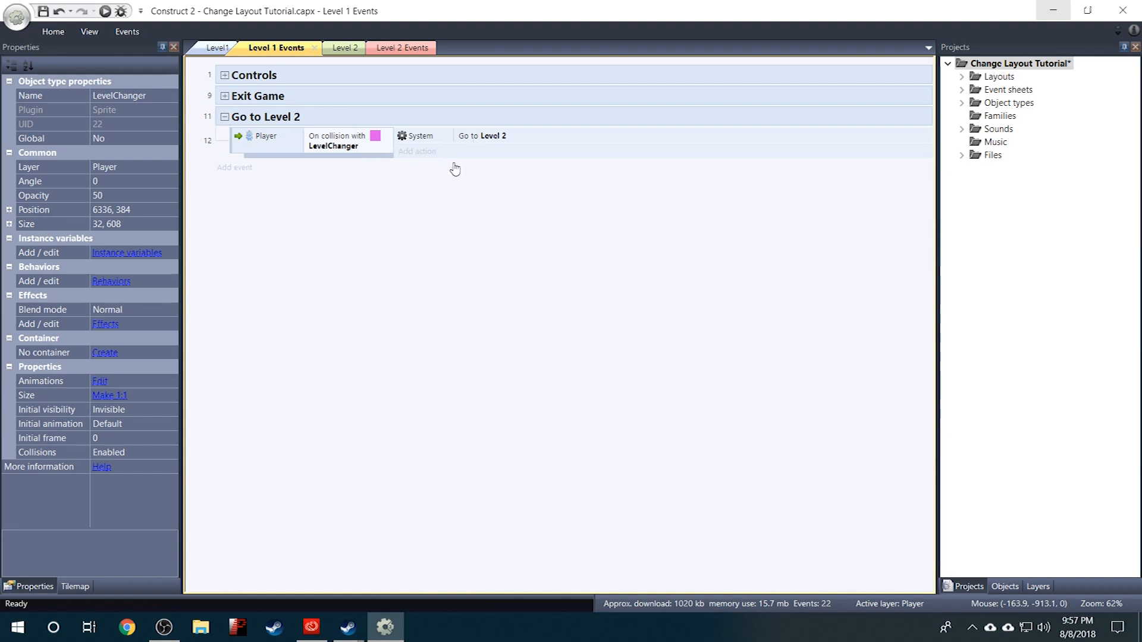
mouse_move(377, 190)
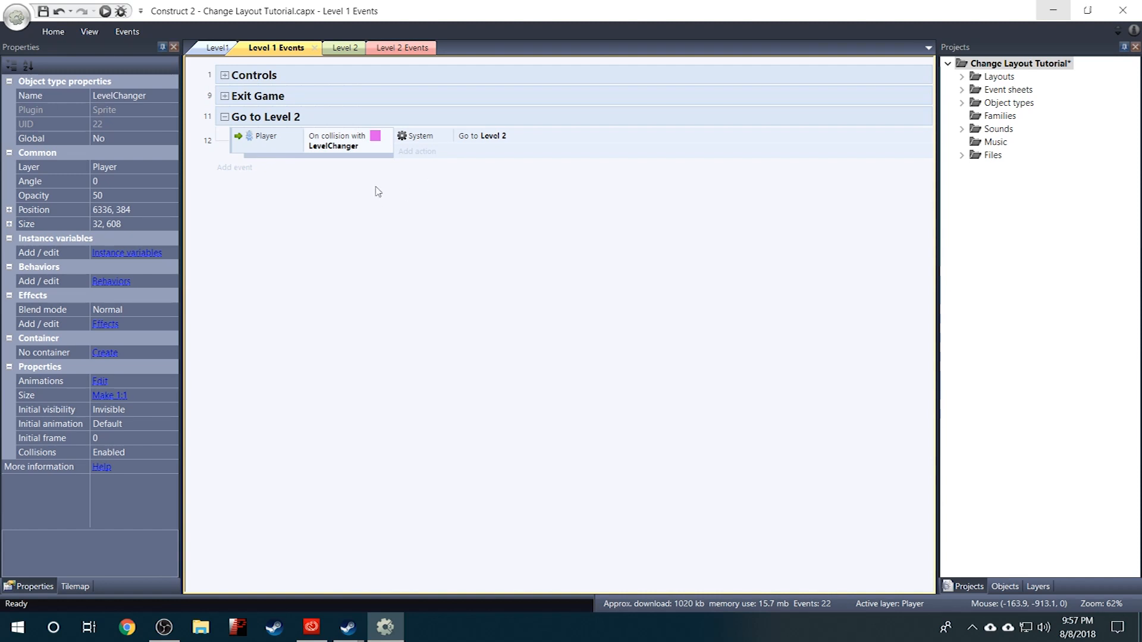
mouse_move(303, 239)
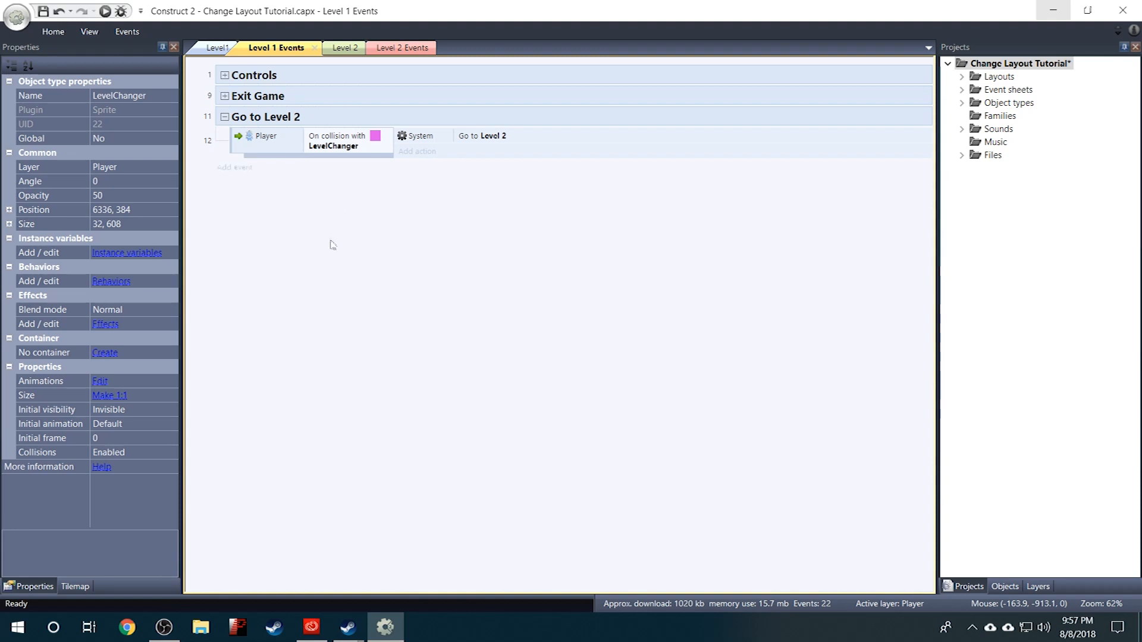
mouse_move(340, 260)
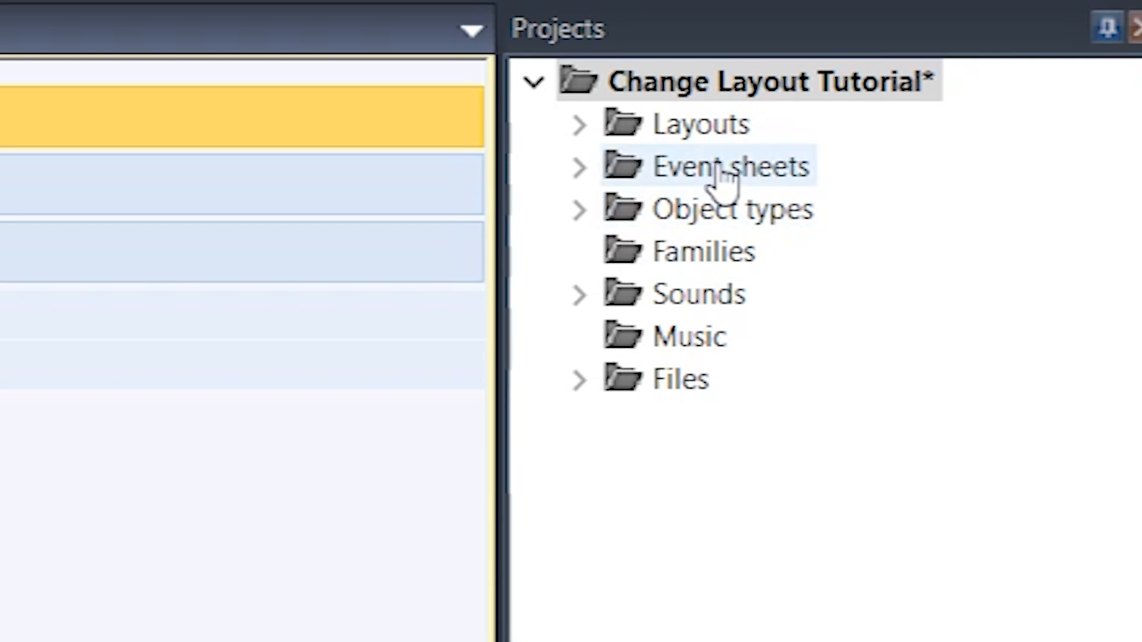
Add an event sheet named Universal Events to the project and open it
right_click(722, 166)
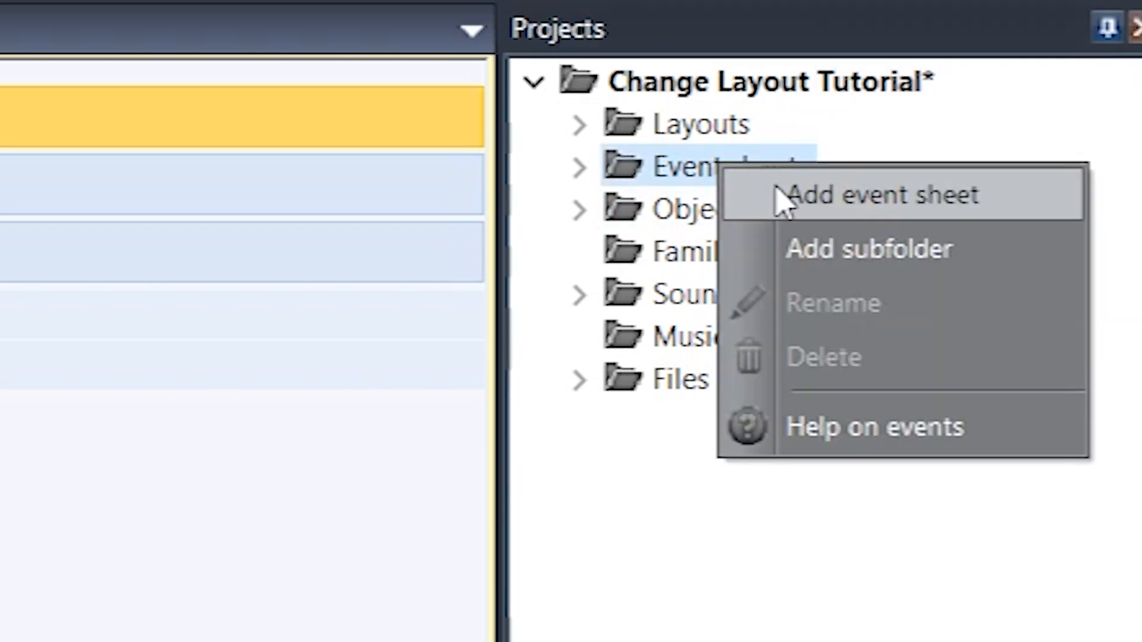
click(889, 195)
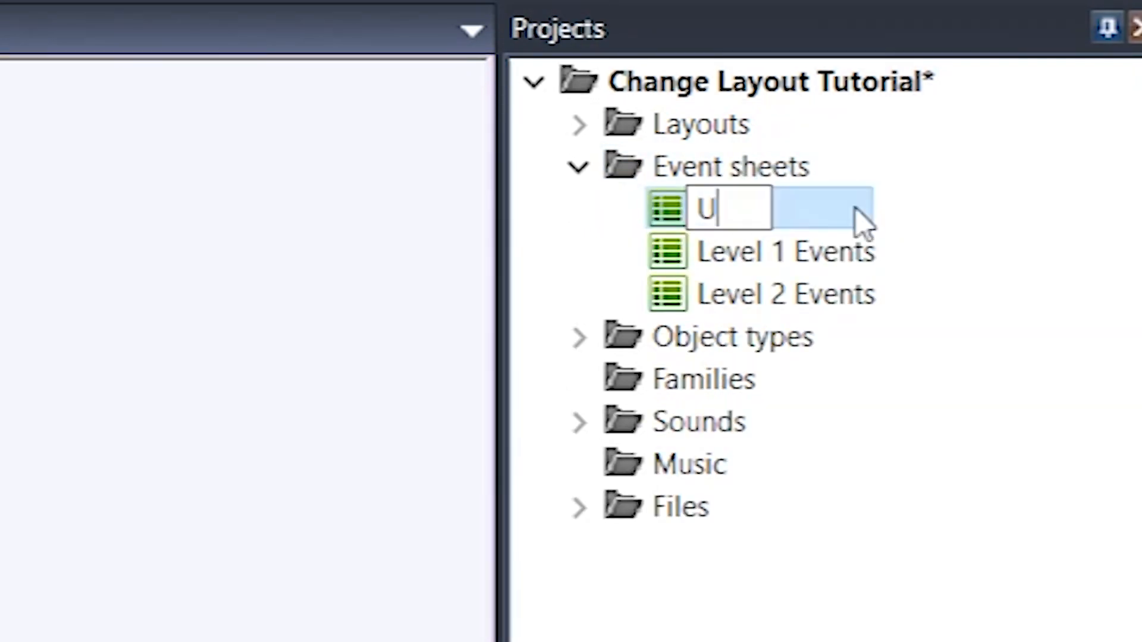
text(niversal)
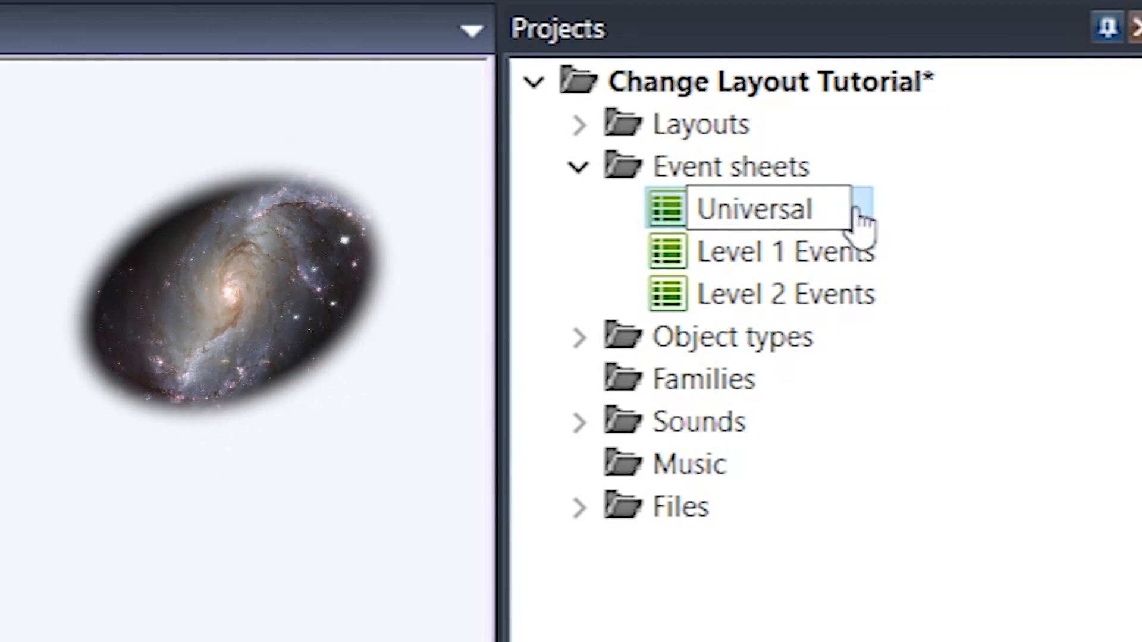
double_click(760, 209)
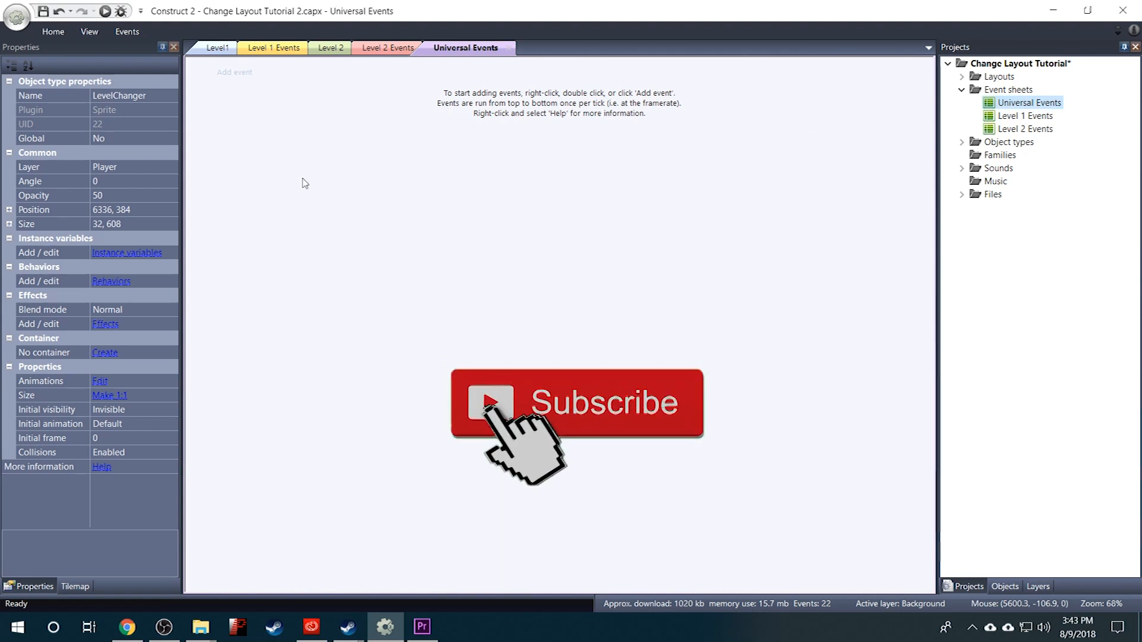
Create global number variable xPos with initial value 0
right_click(304, 183)
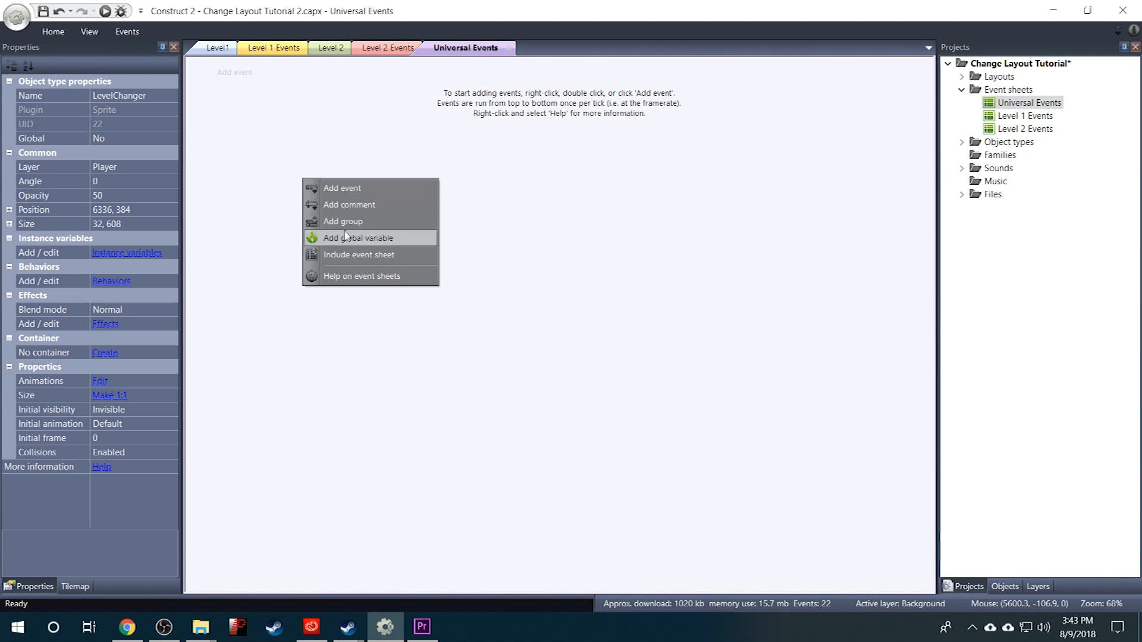
click(359, 238)
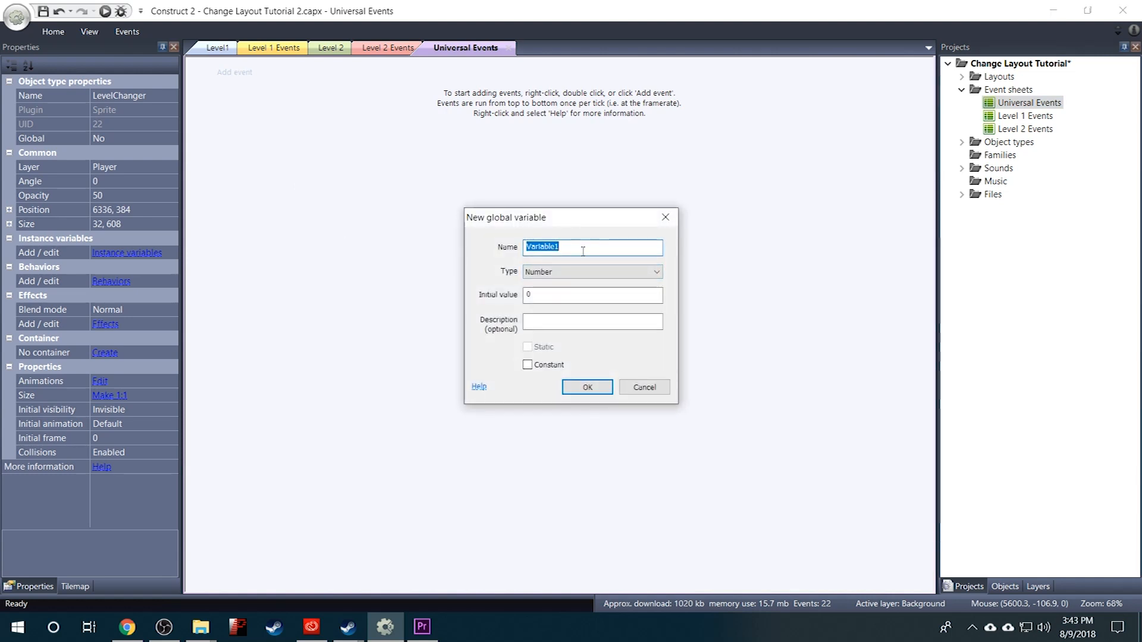
text(x)
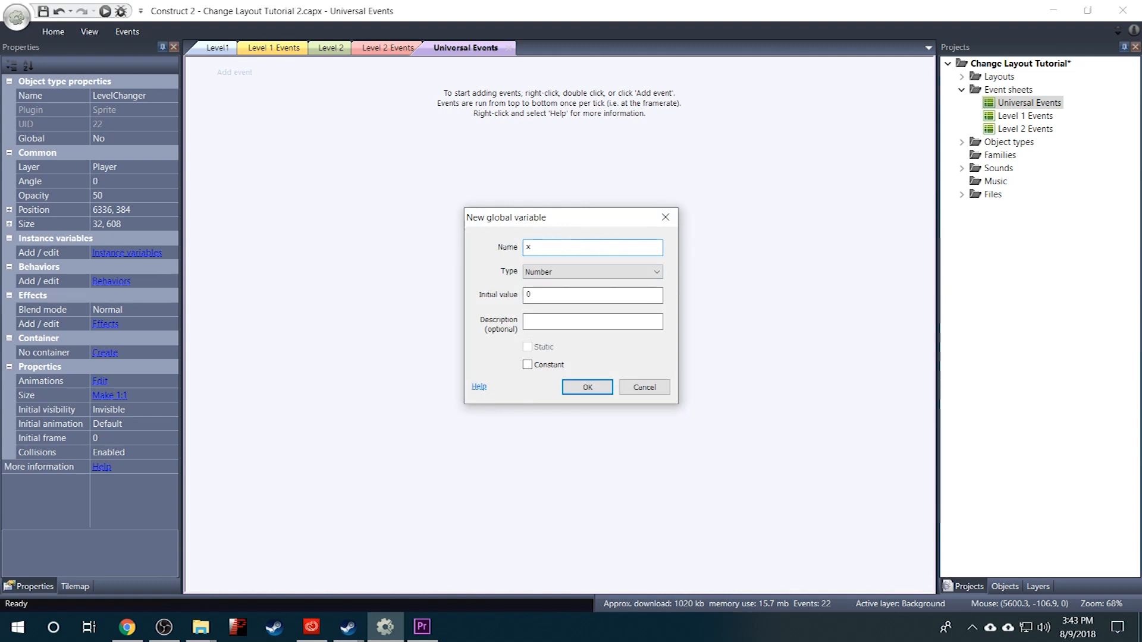
text(Pos)
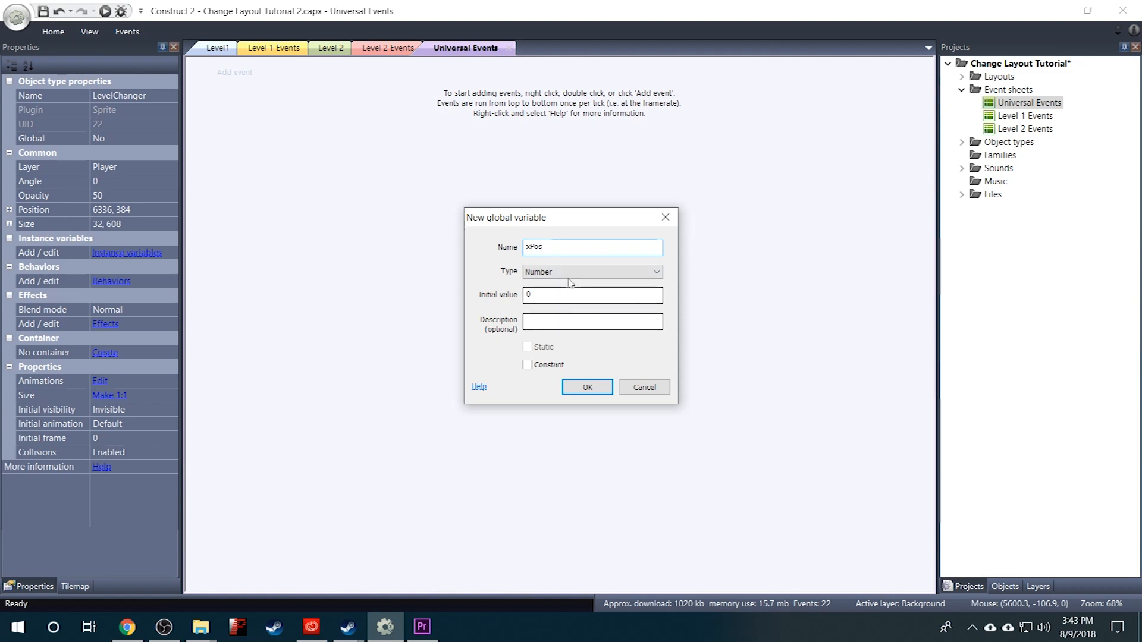
mouse_move(558, 313)
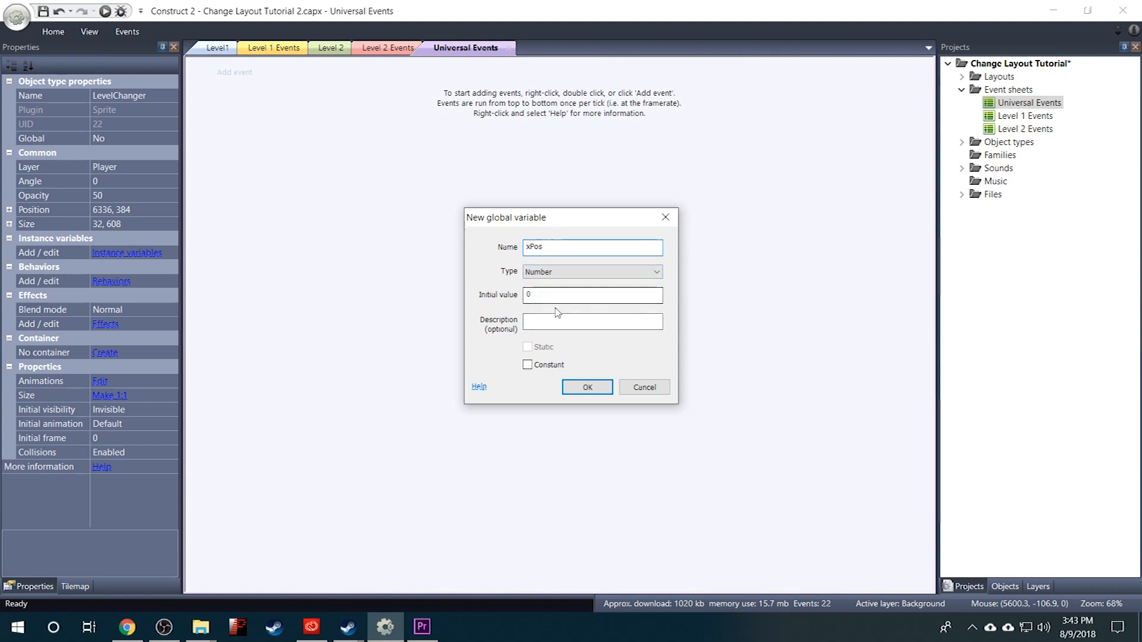
click(587, 388)
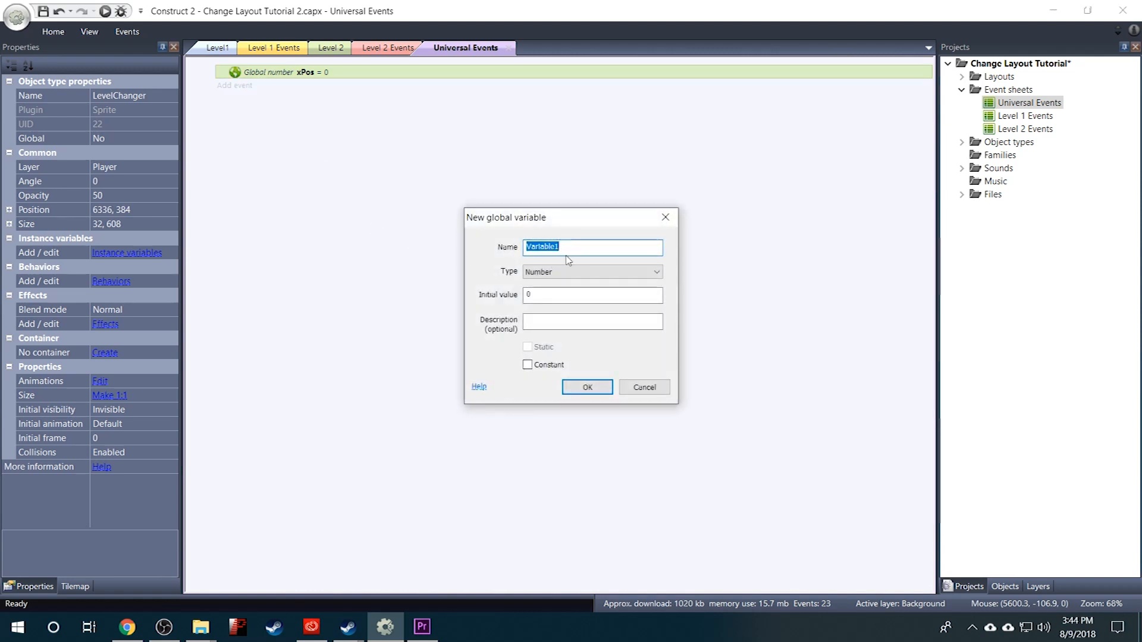
Create global number variable yPos with initial value 0, then return to Level1
text(yPos)
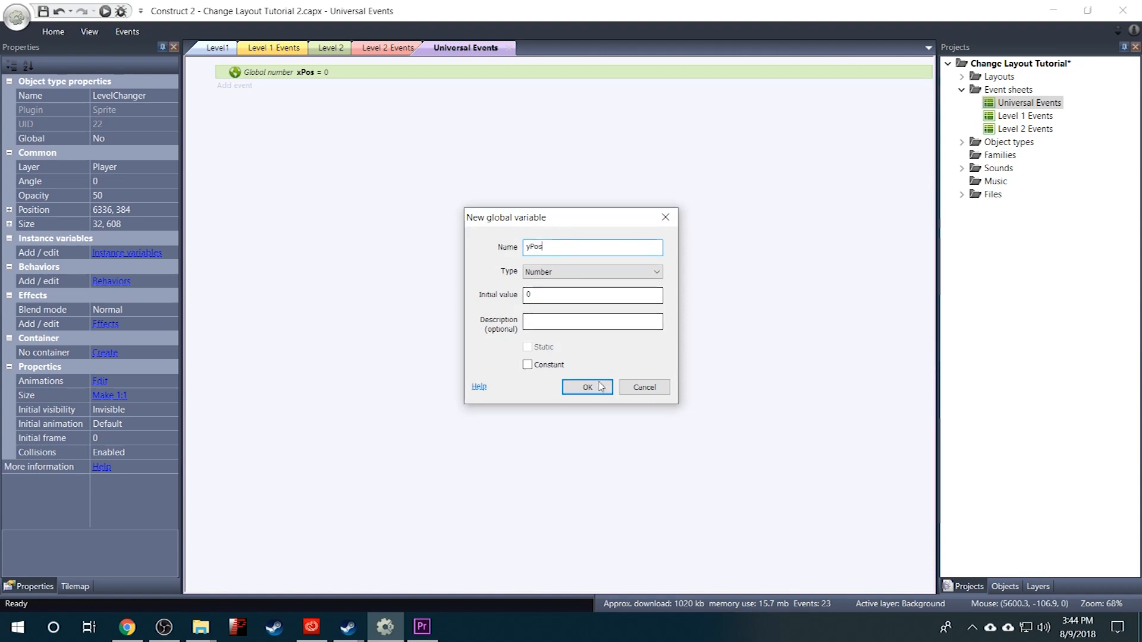
click(586, 388)
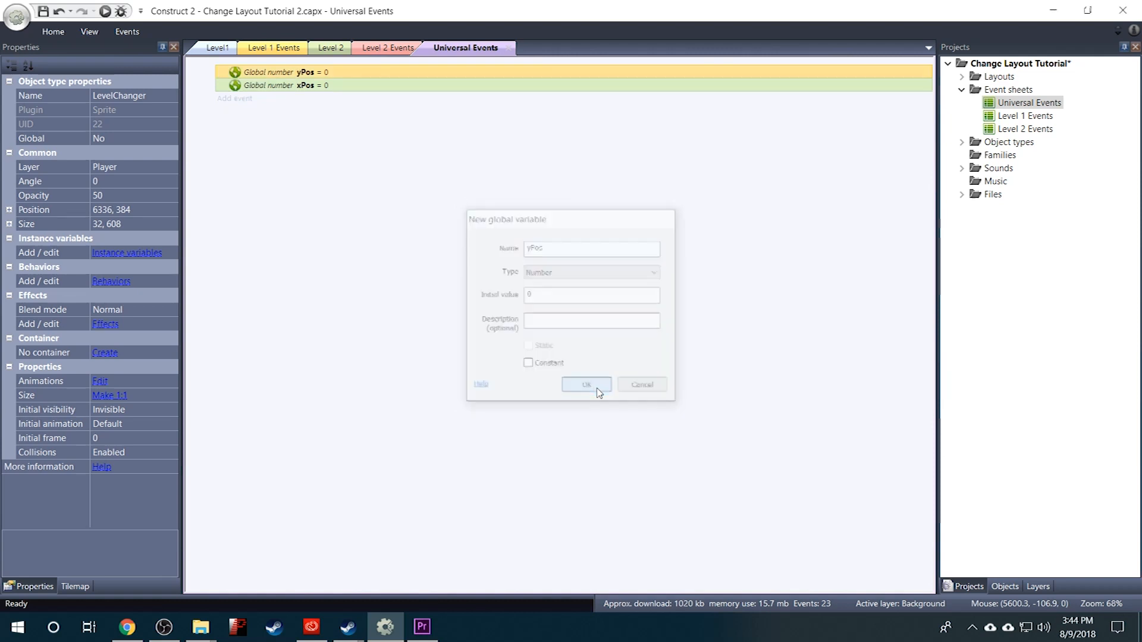
click(585, 385)
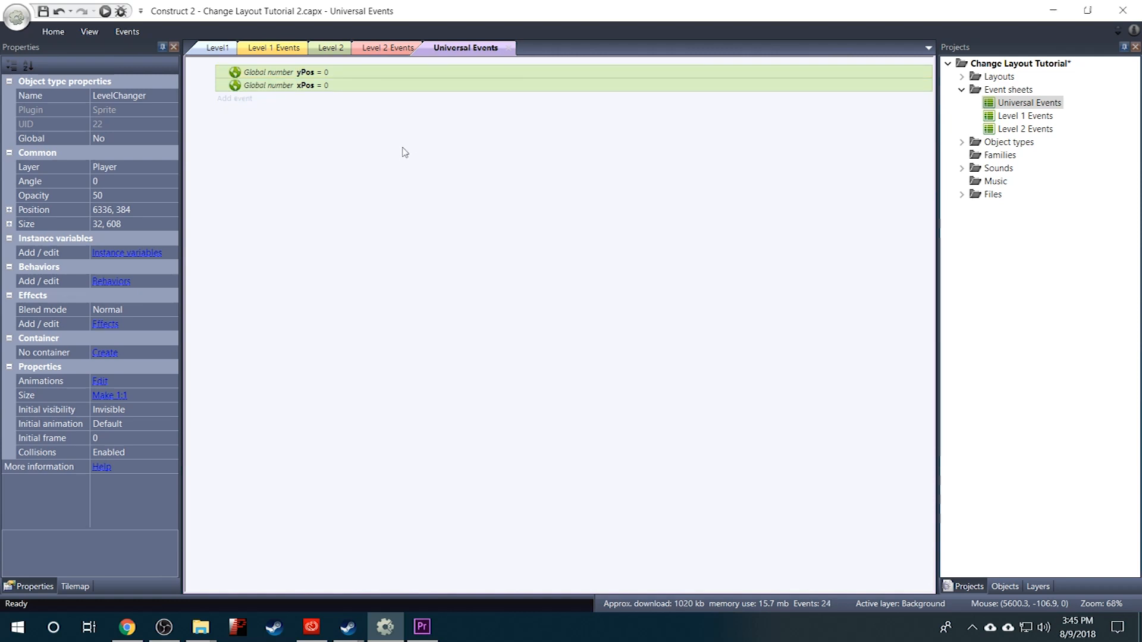
mouse_move(387, 148)
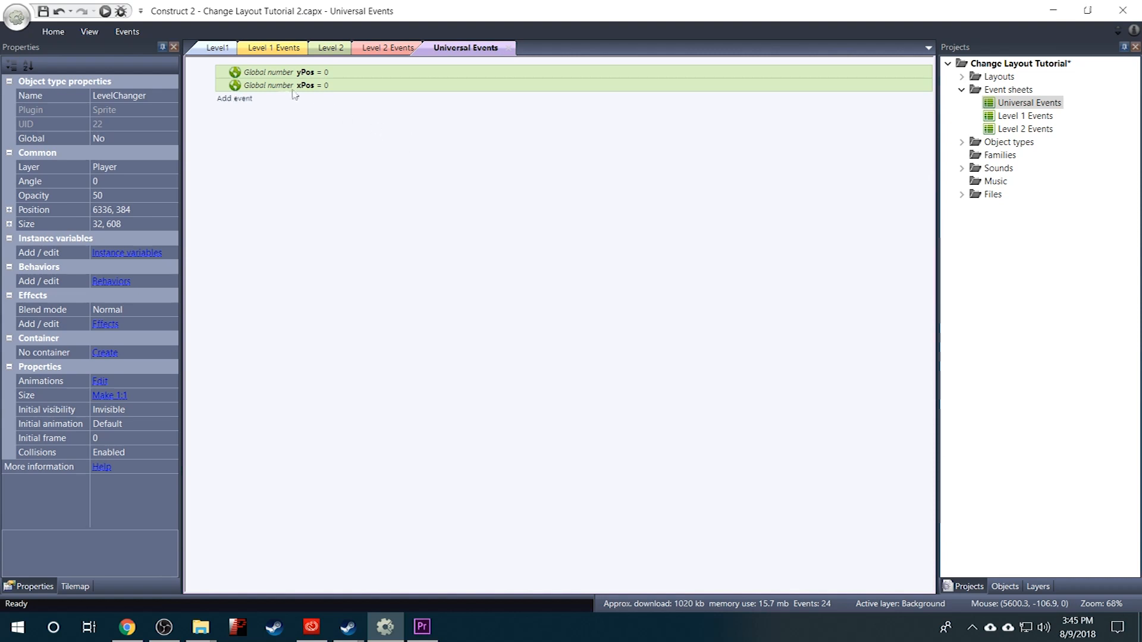
click(215, 47)
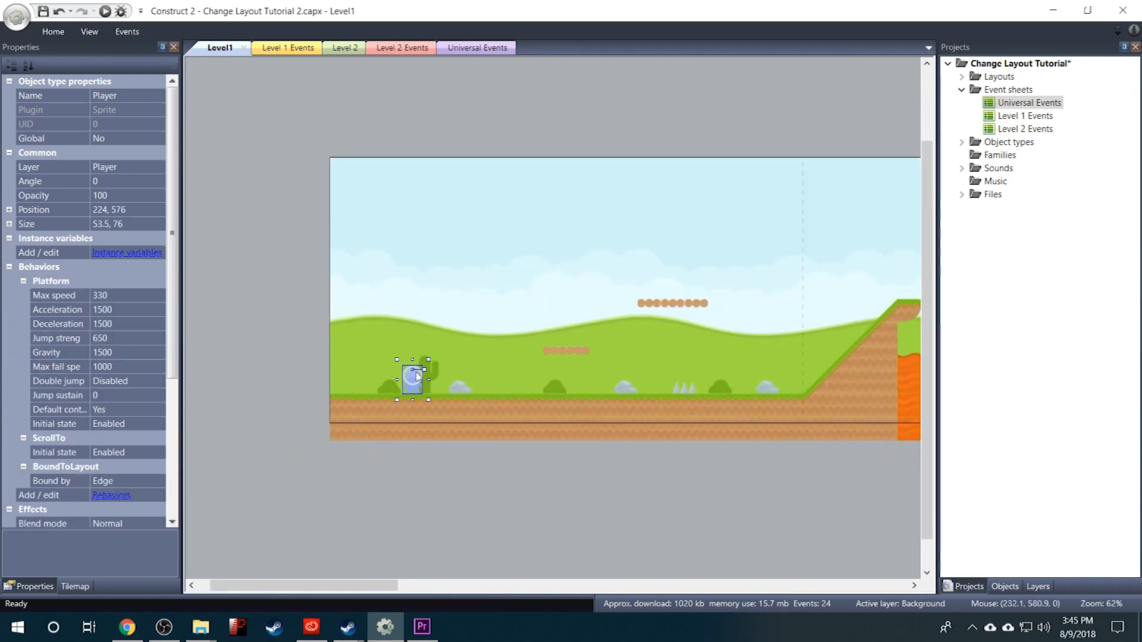
Set Level 2's Player on the ground at 128, 544 on the Player layer
key(Delete)
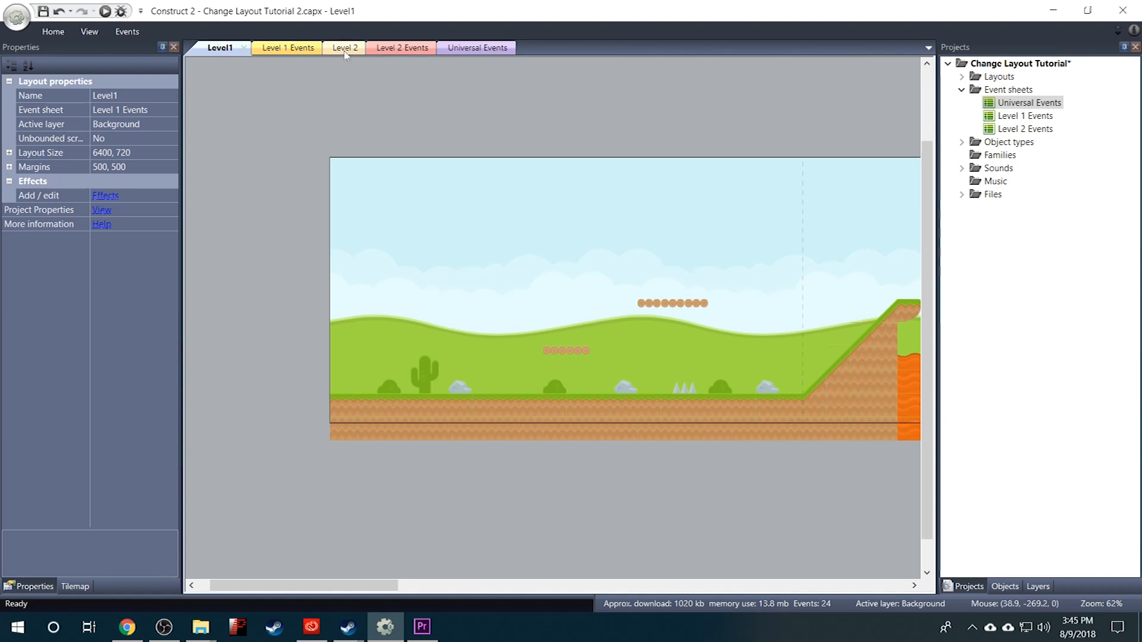
click(344, 47)
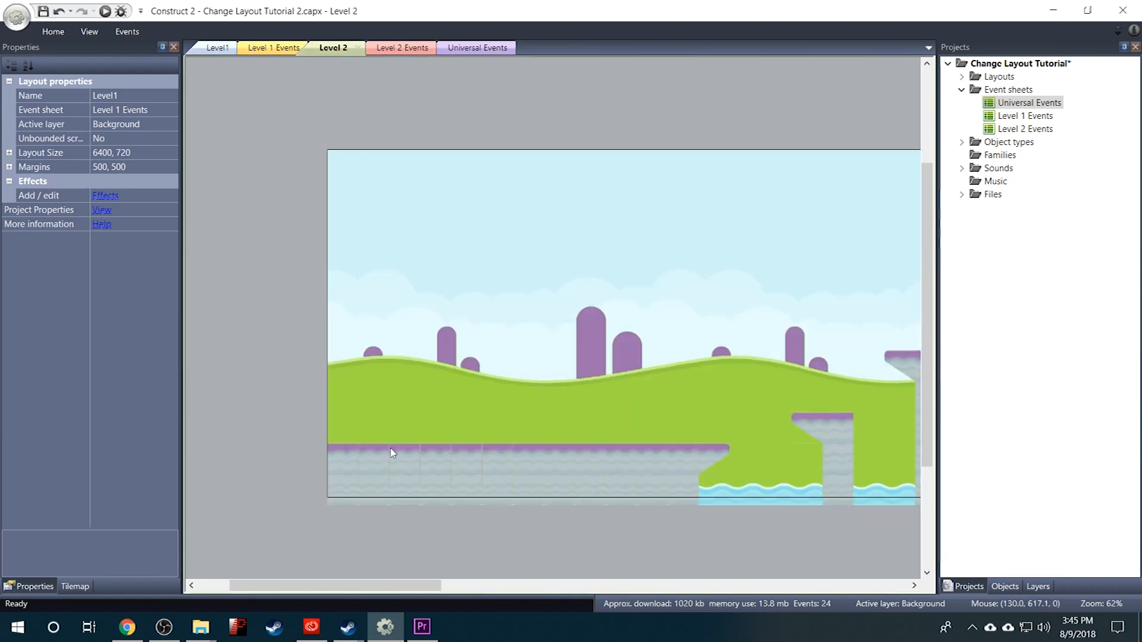
click(389, 440)
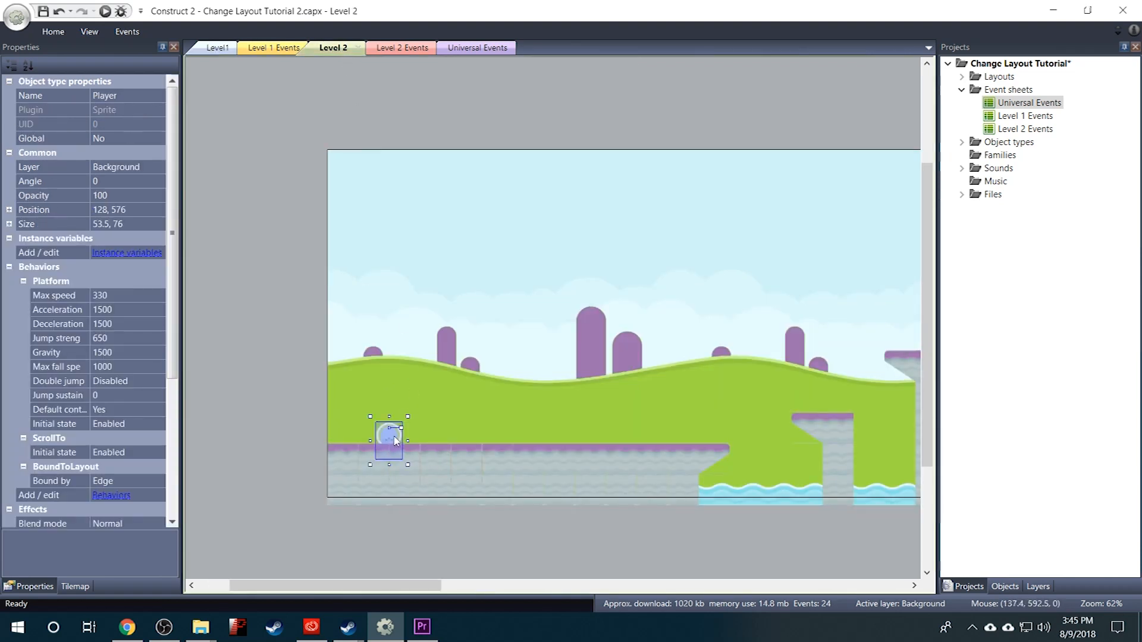
drag(388, 441, 388, 423)
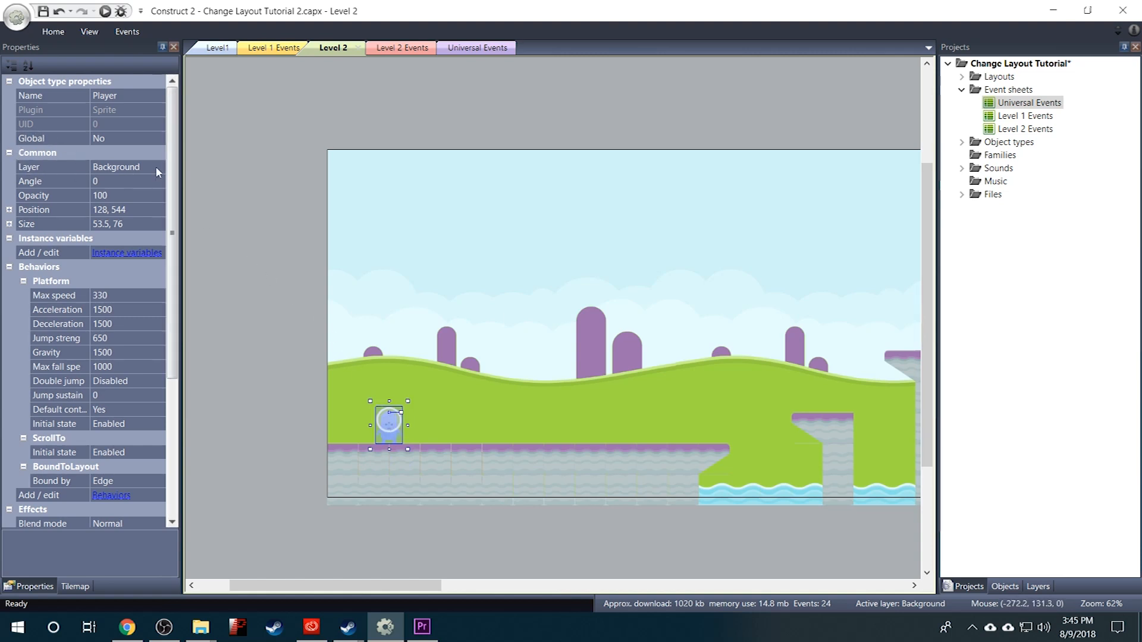
click(157, 166)
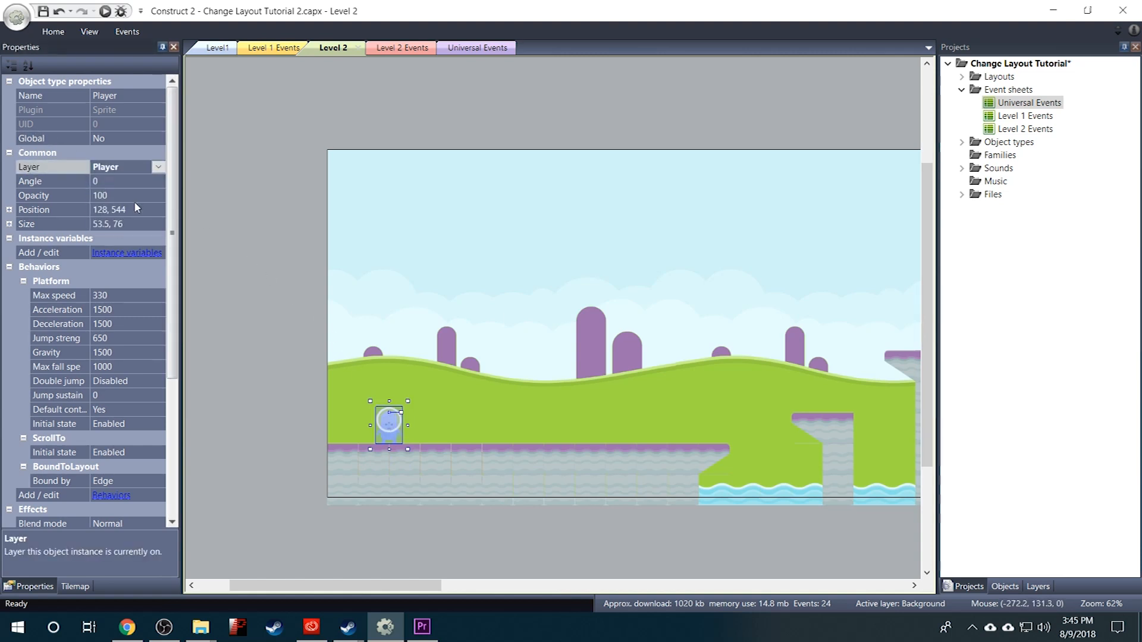
mouse_move(314, 382)
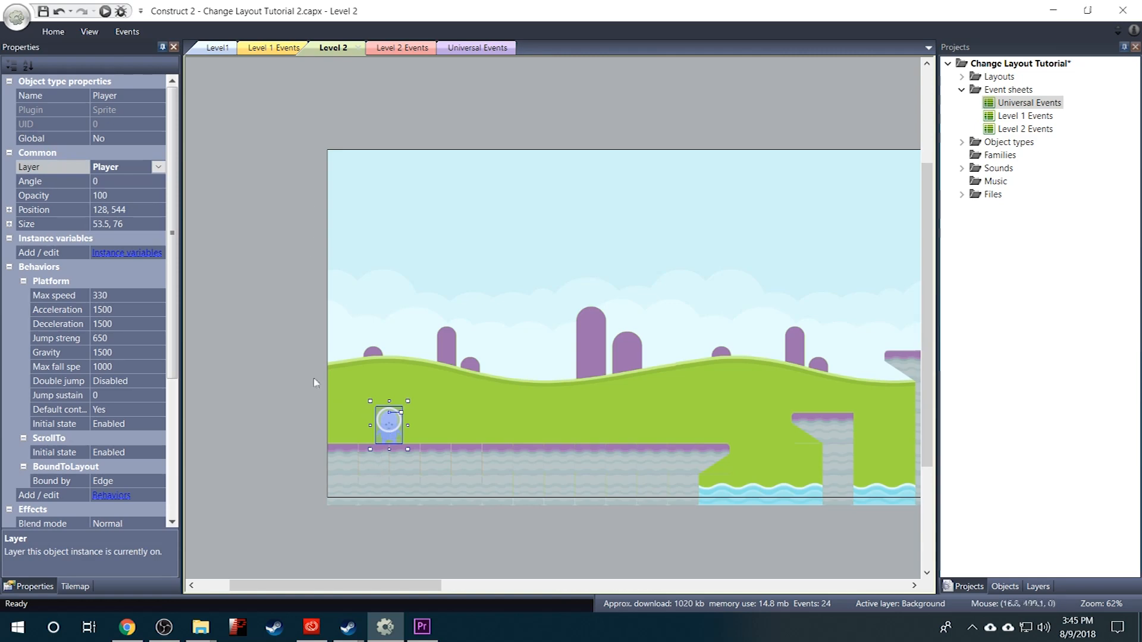
click(7, 209)
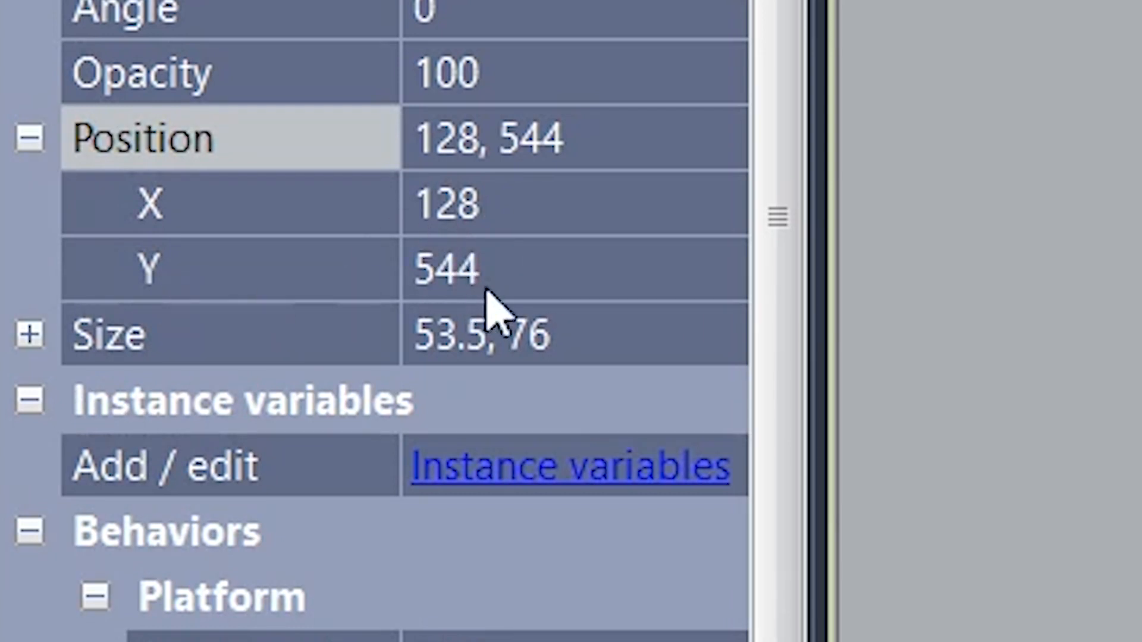
mouse_move(487, 293)
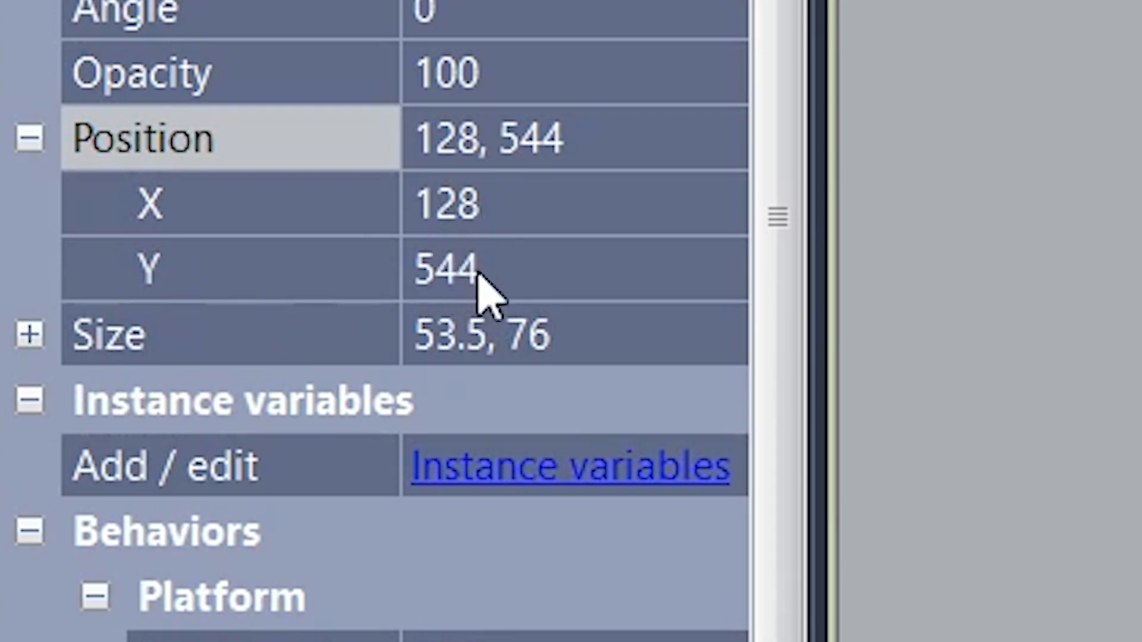
mouse_move(502, 282)
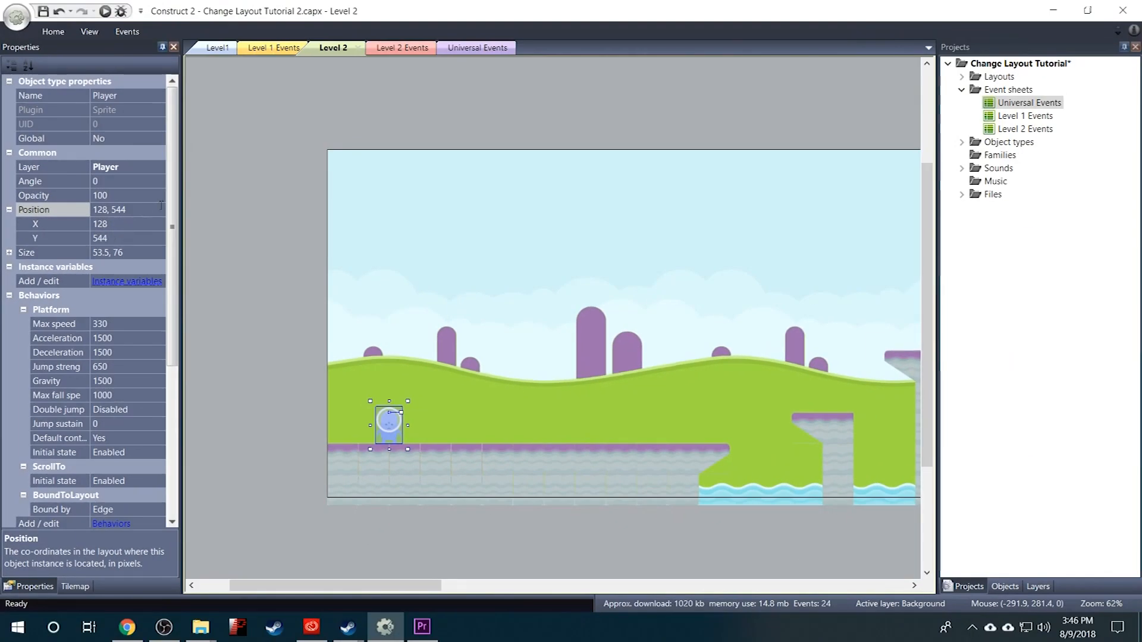
click(272, 48)
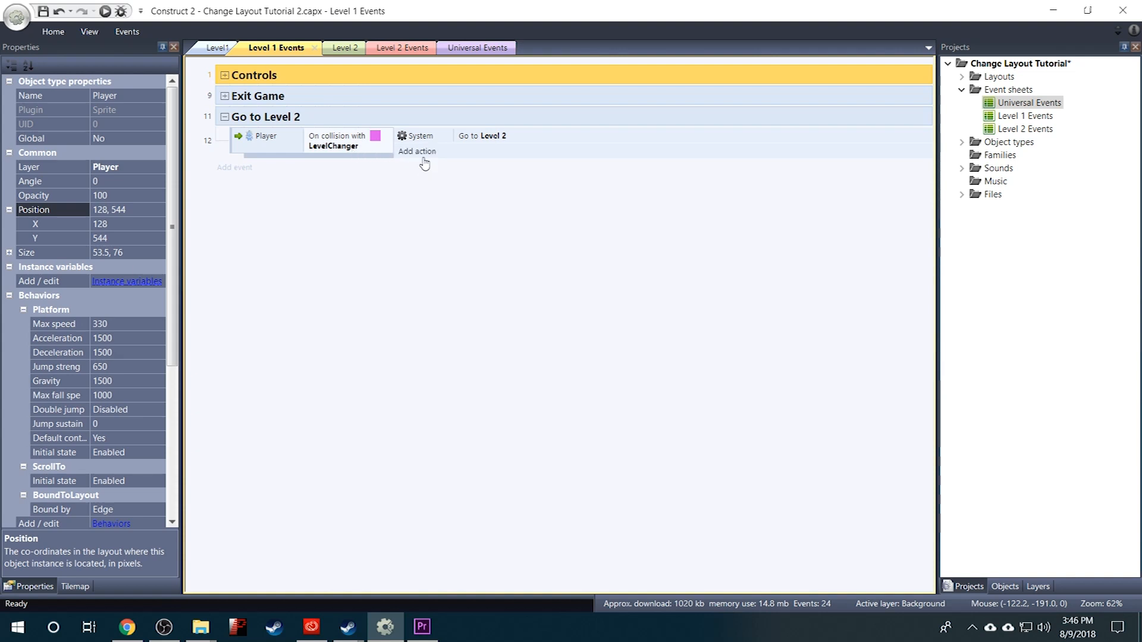
Add a System Set value action setting xPos to 128 on the Go to Level 2 event
click(416, 151)
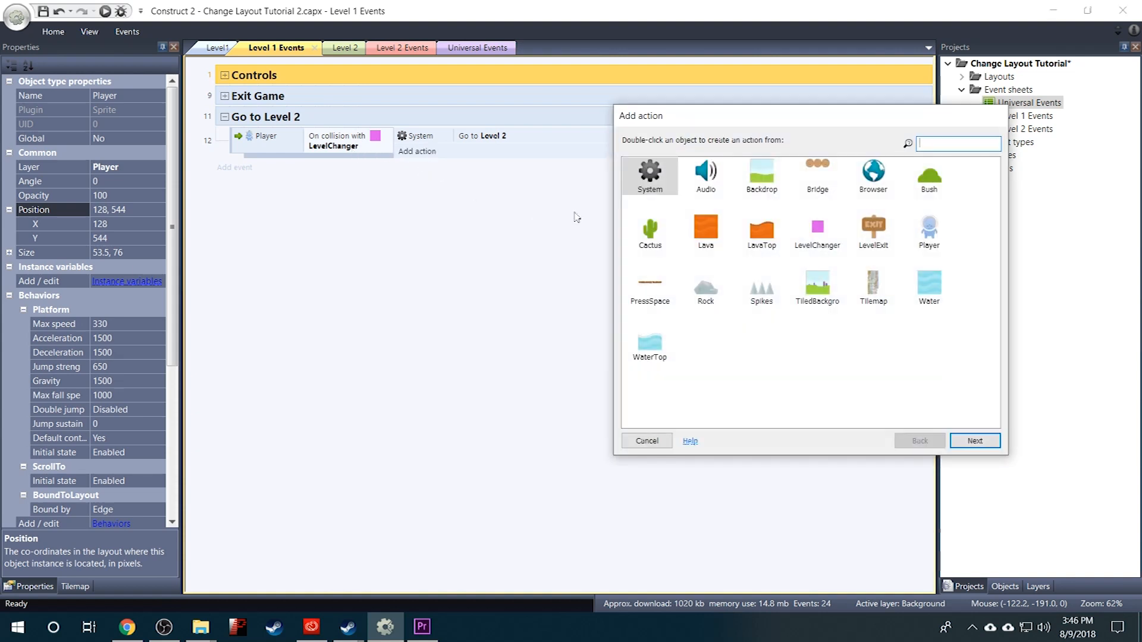
double_click(650, 173)
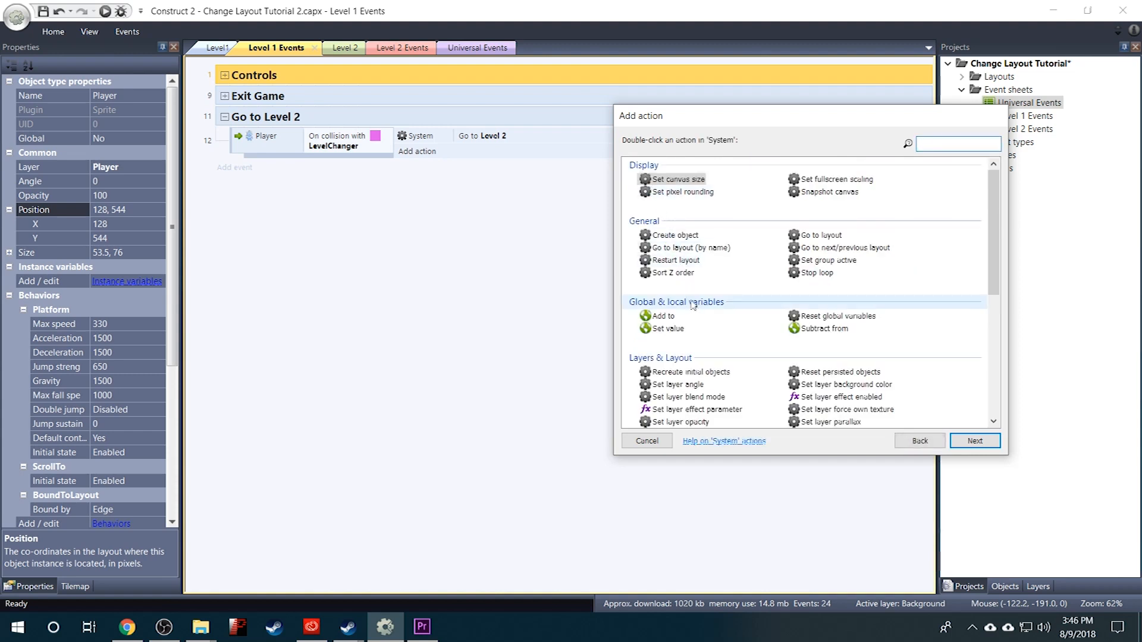
mouse_move(707, 312)
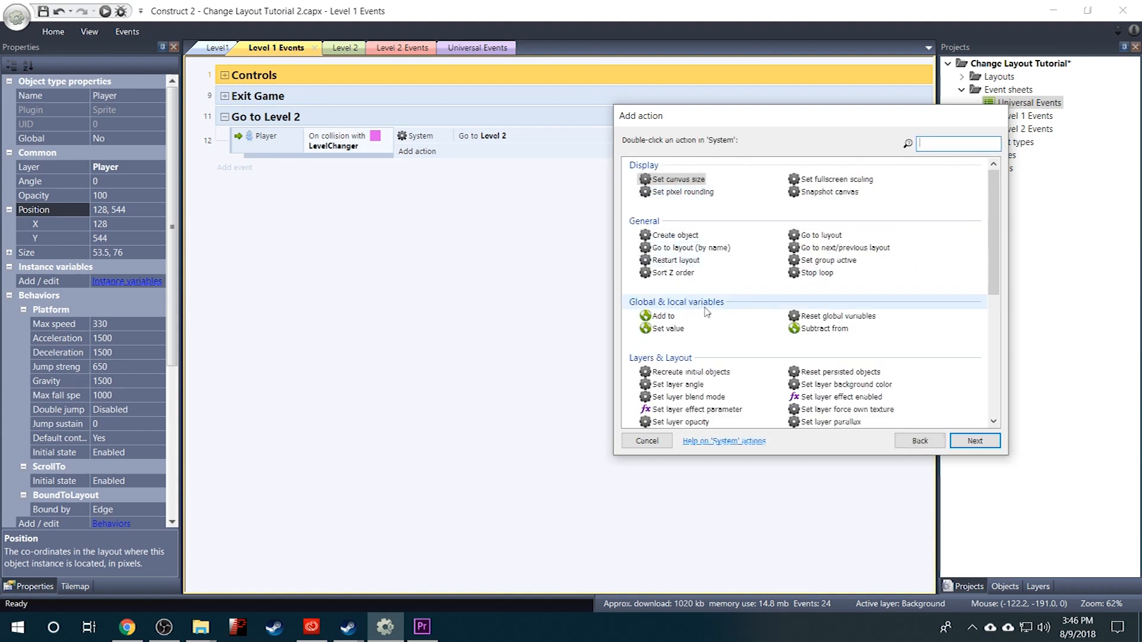
mouse_move(677, 334)
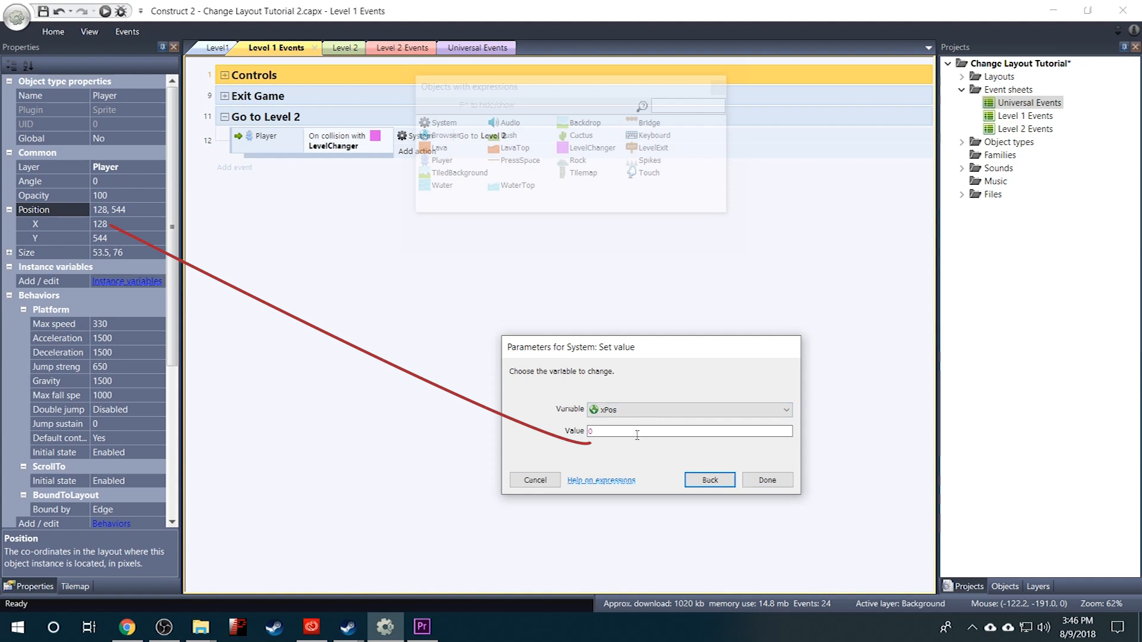
text(128)
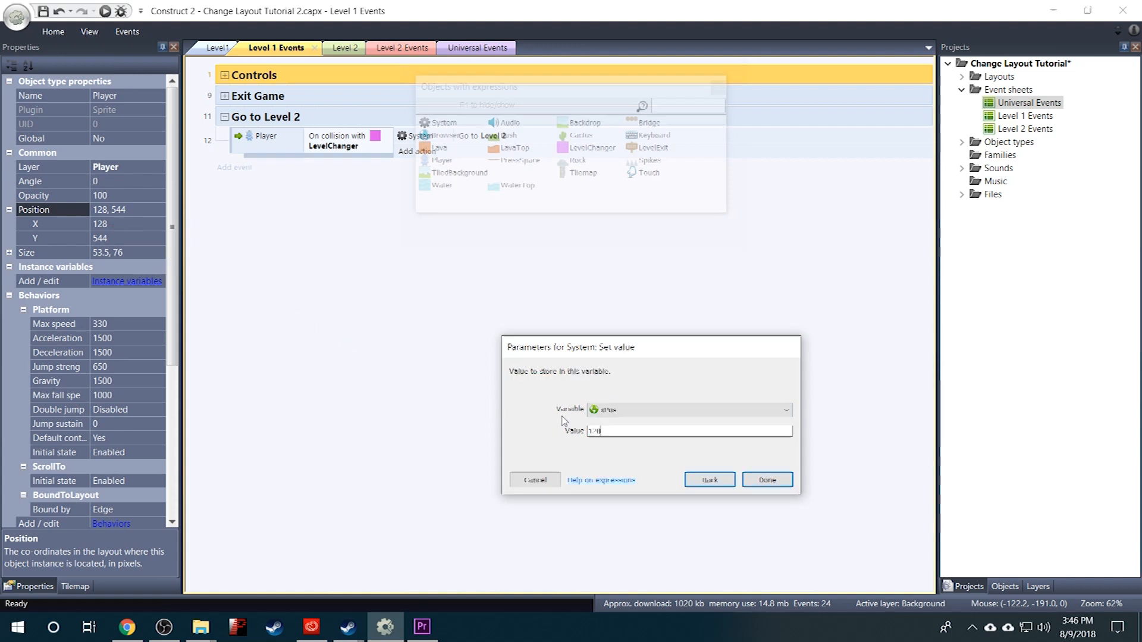
click(766, 479)
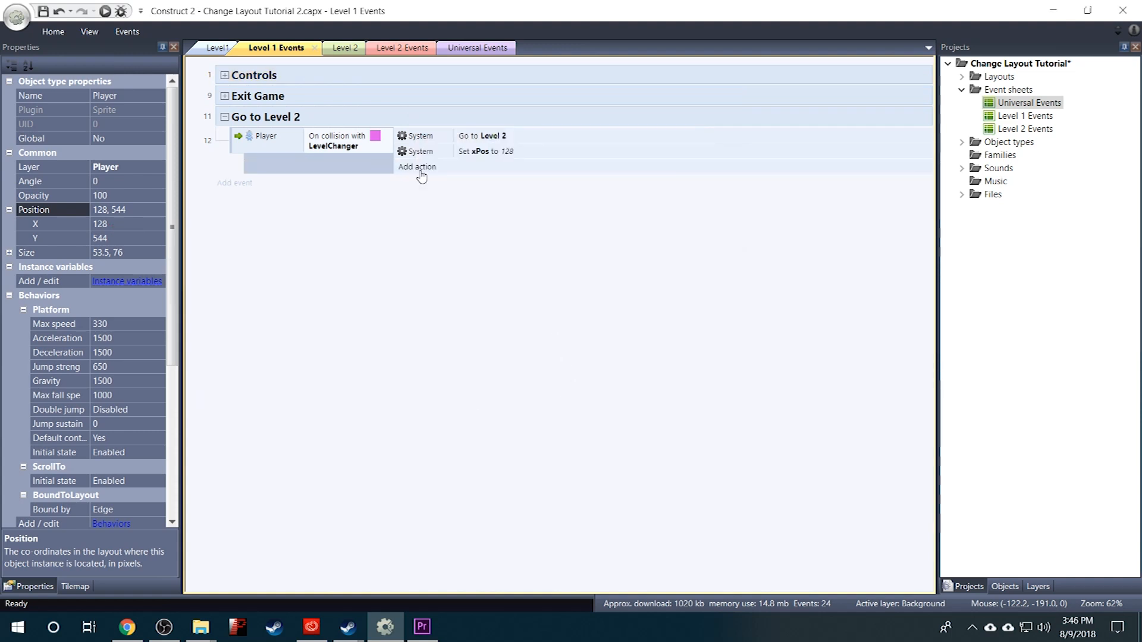
Add a System Set value action assigning yPos = 544 to the Go to Level 2 event
click(416, 167)
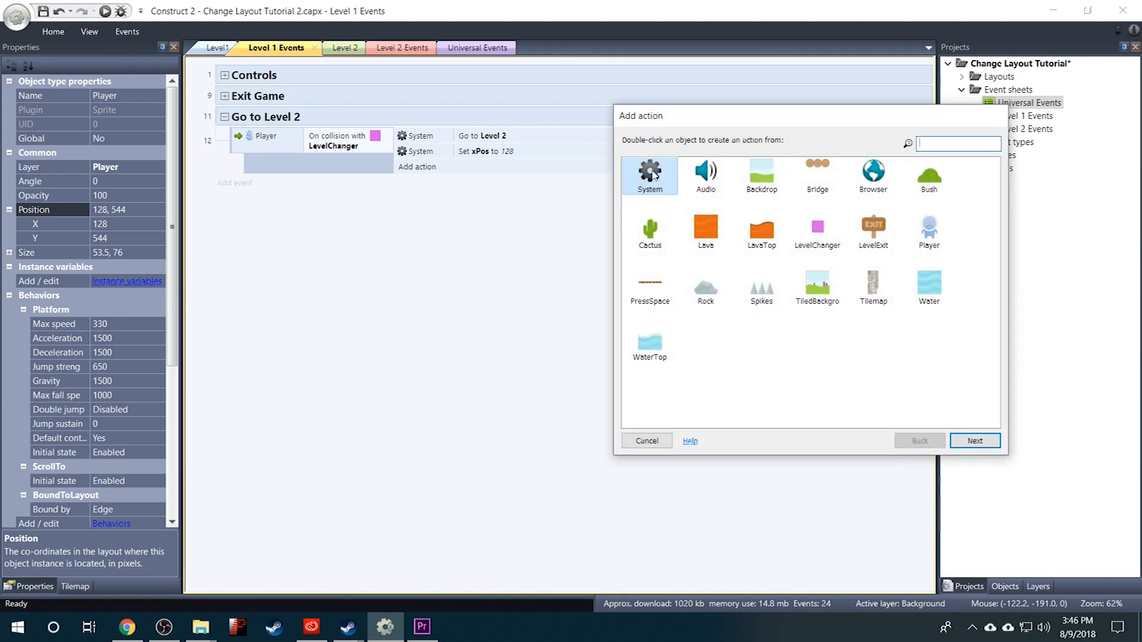
double_click(649, 172)
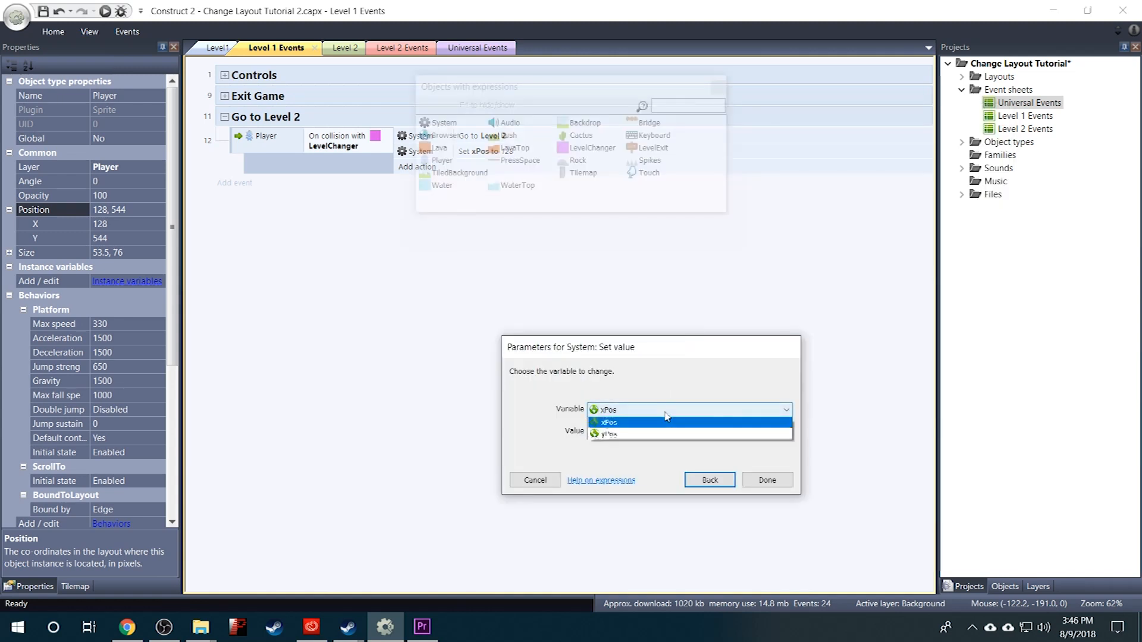
click(611, 434)
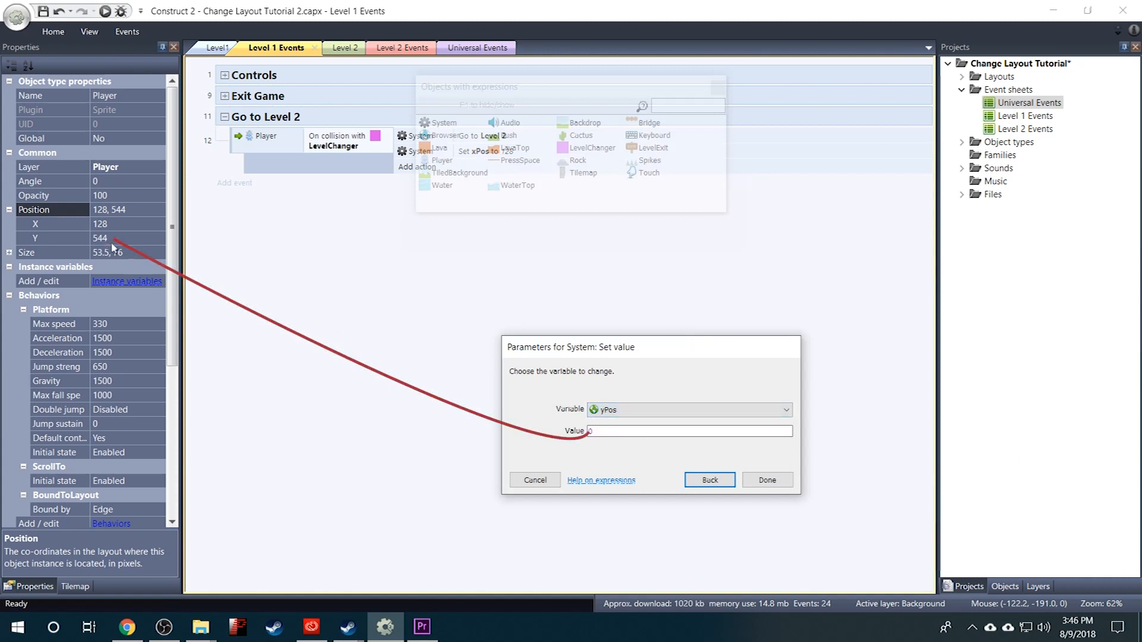
click(688, 430)
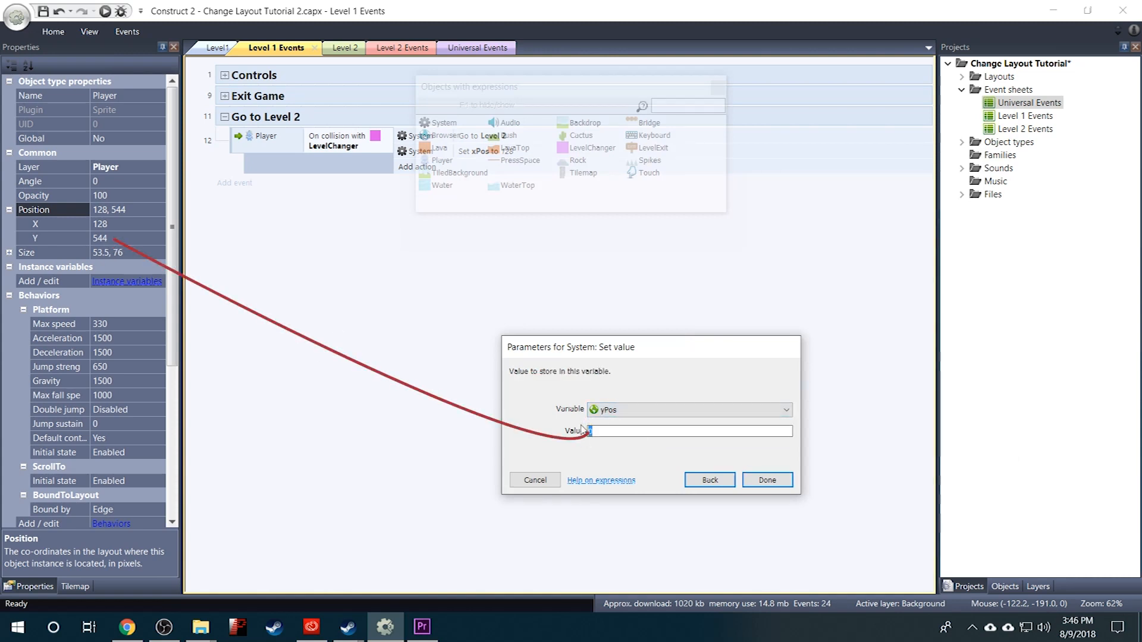
click(767, 479)
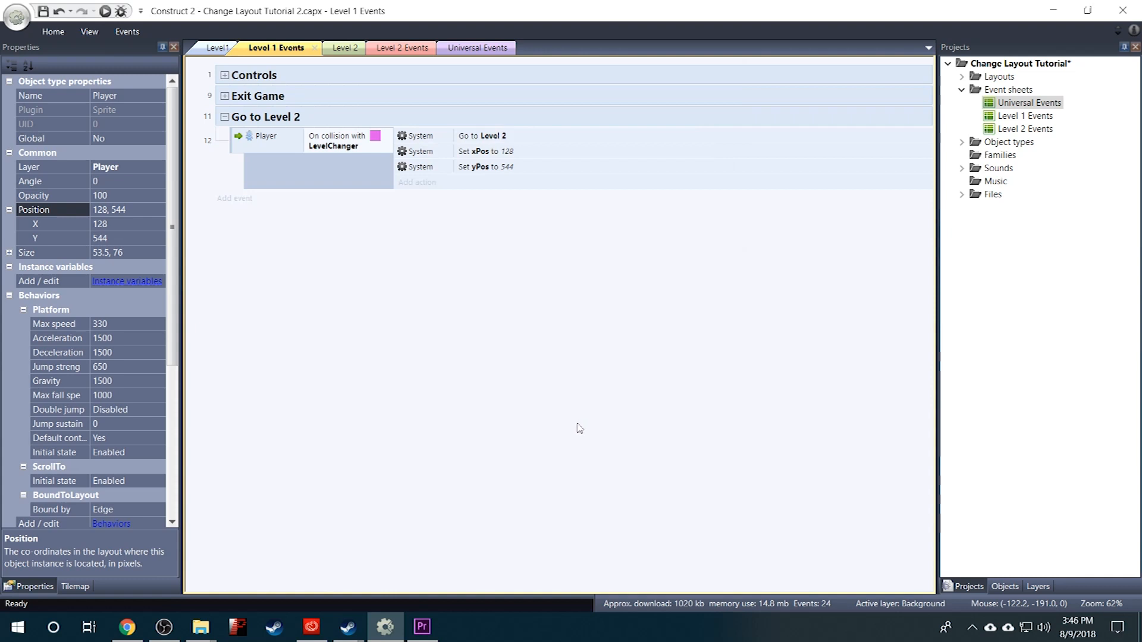
mouse_move(454, 214)
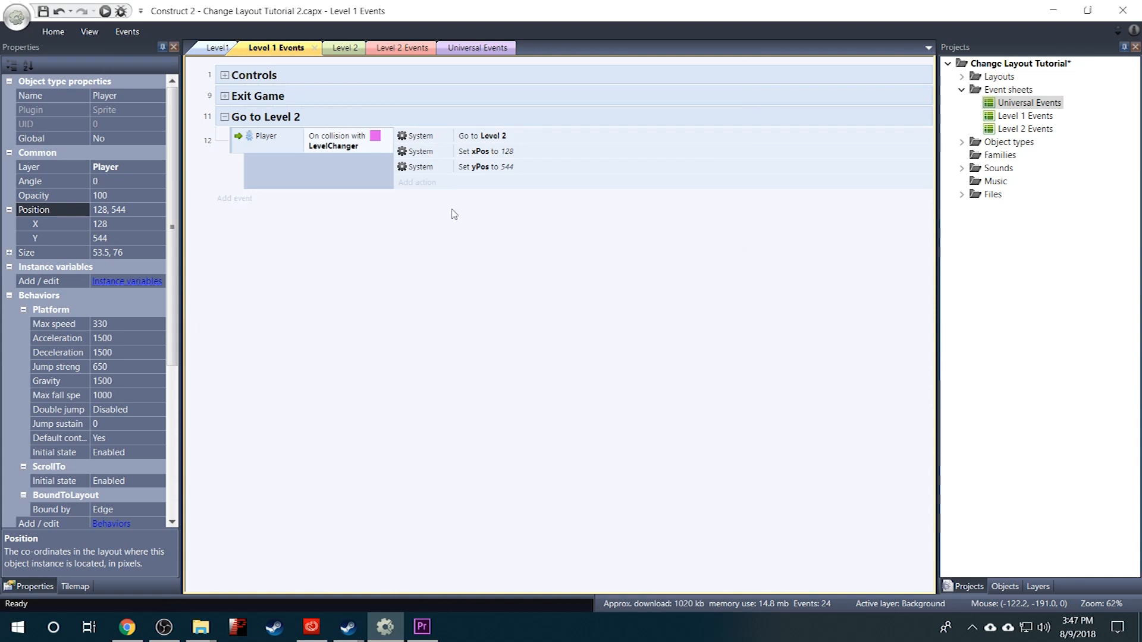
mouse_move(476, 220)
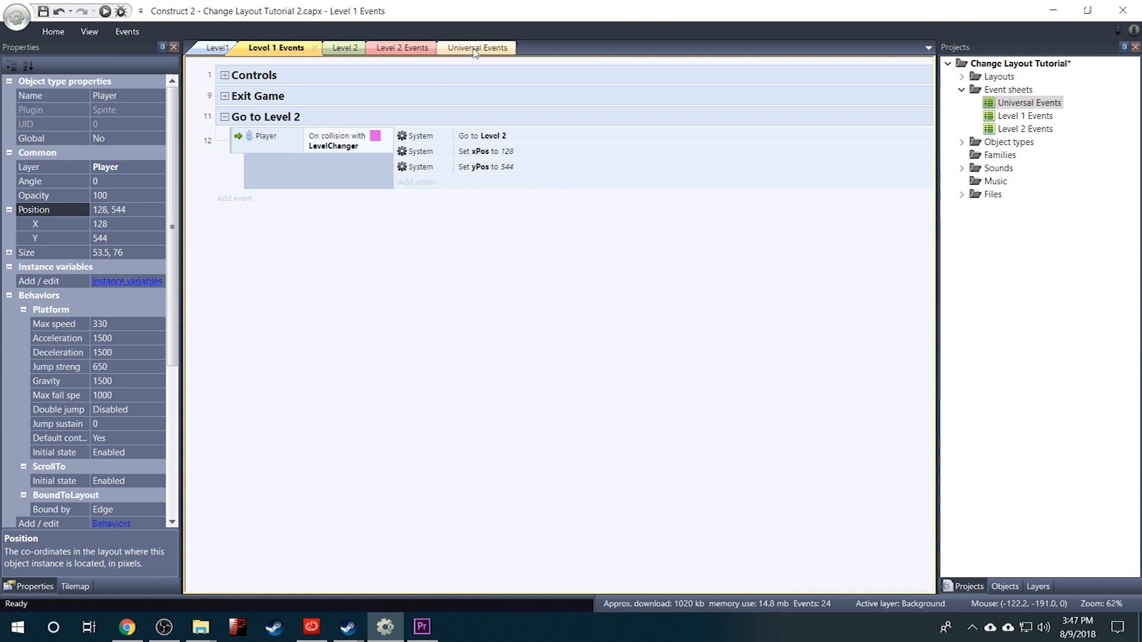
Add an event group named 'Start of Layout' to the Universal Events sheet
click(477, 48)
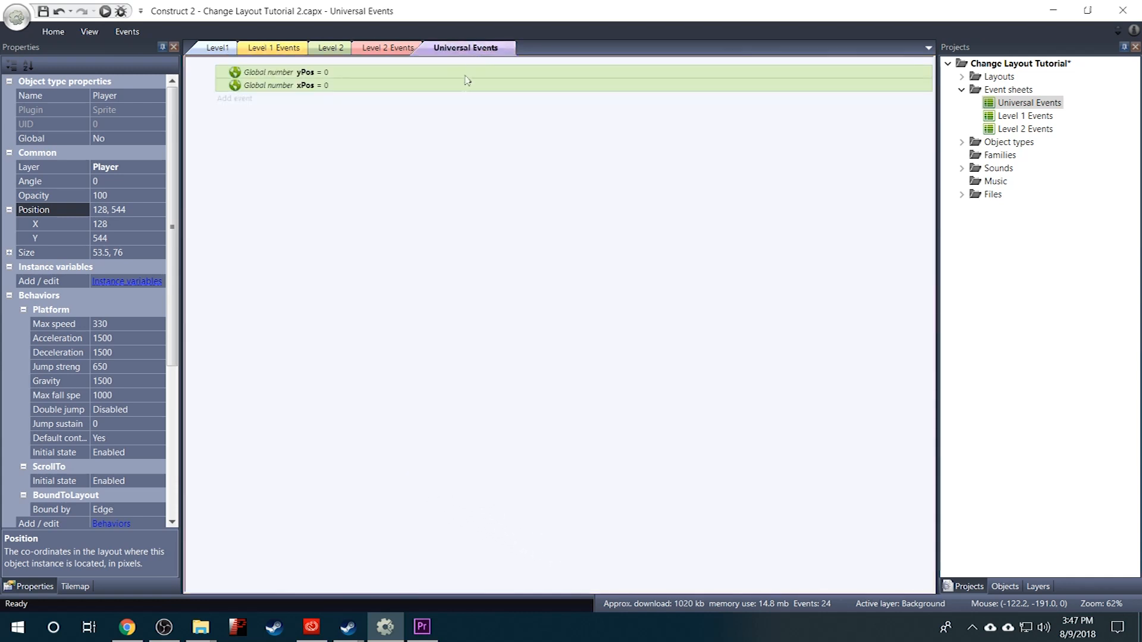
right_click(282, 152)
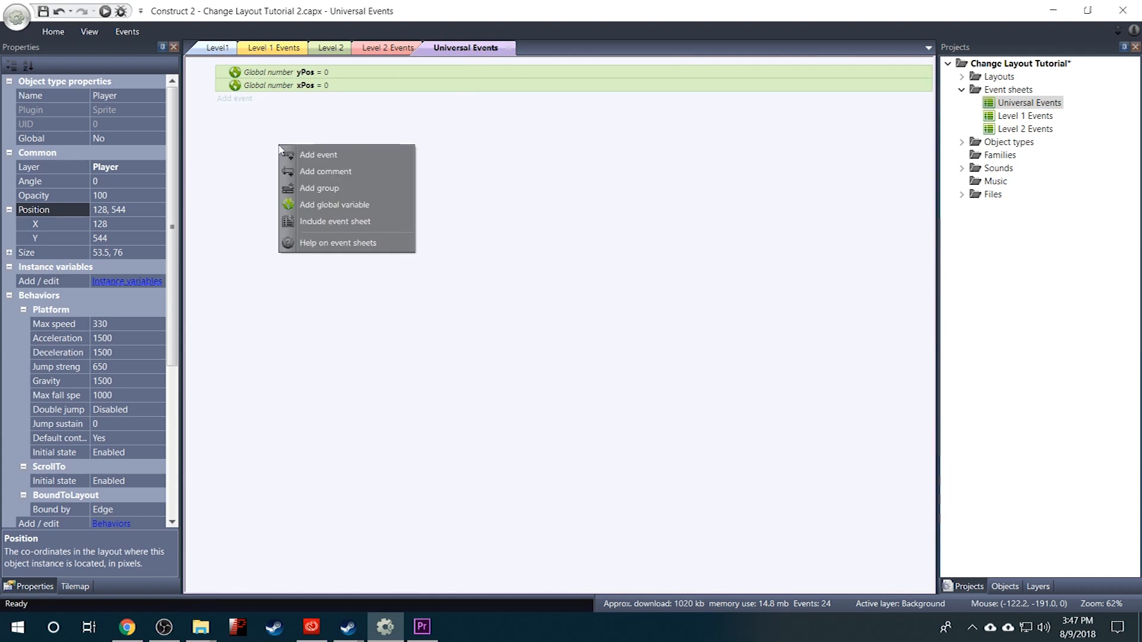
click(320, 188)
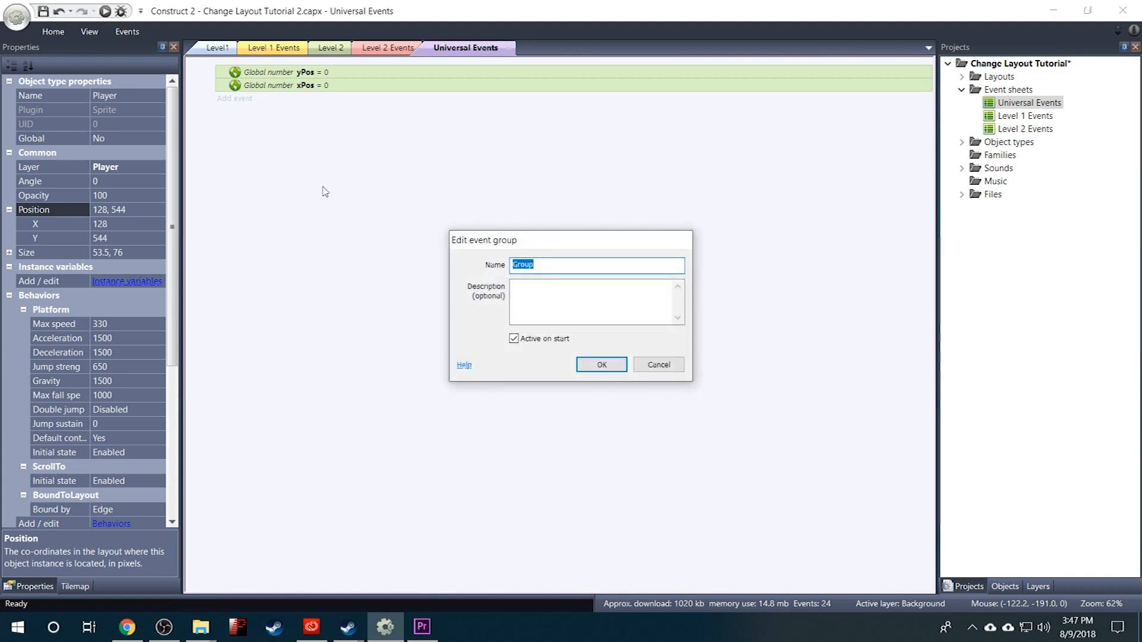
text(Start of La)
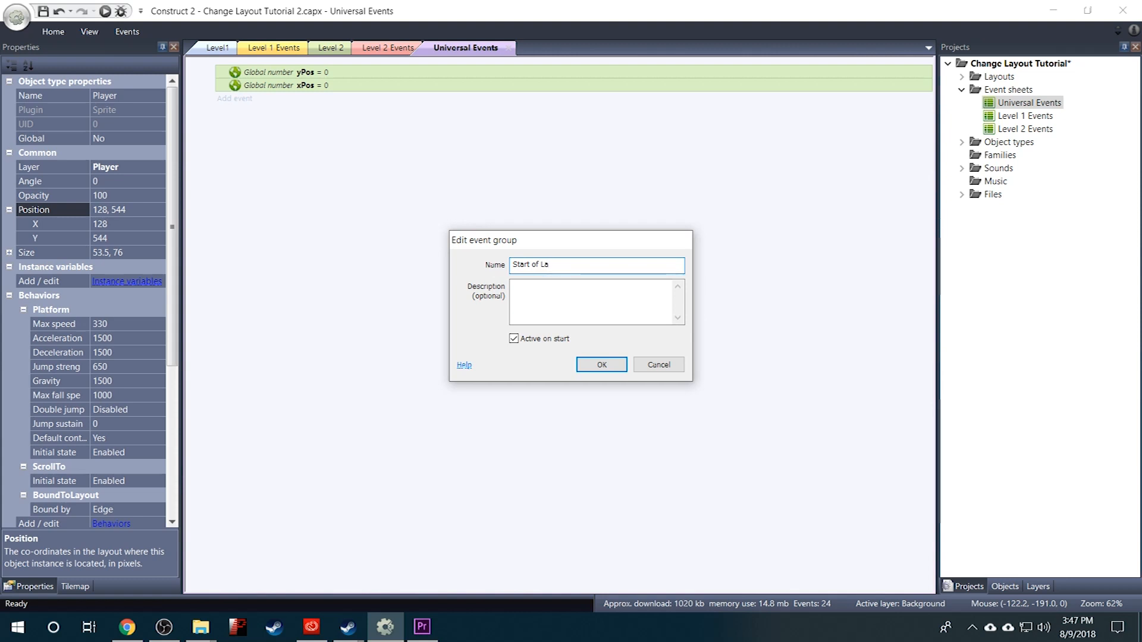
click(600, 365)
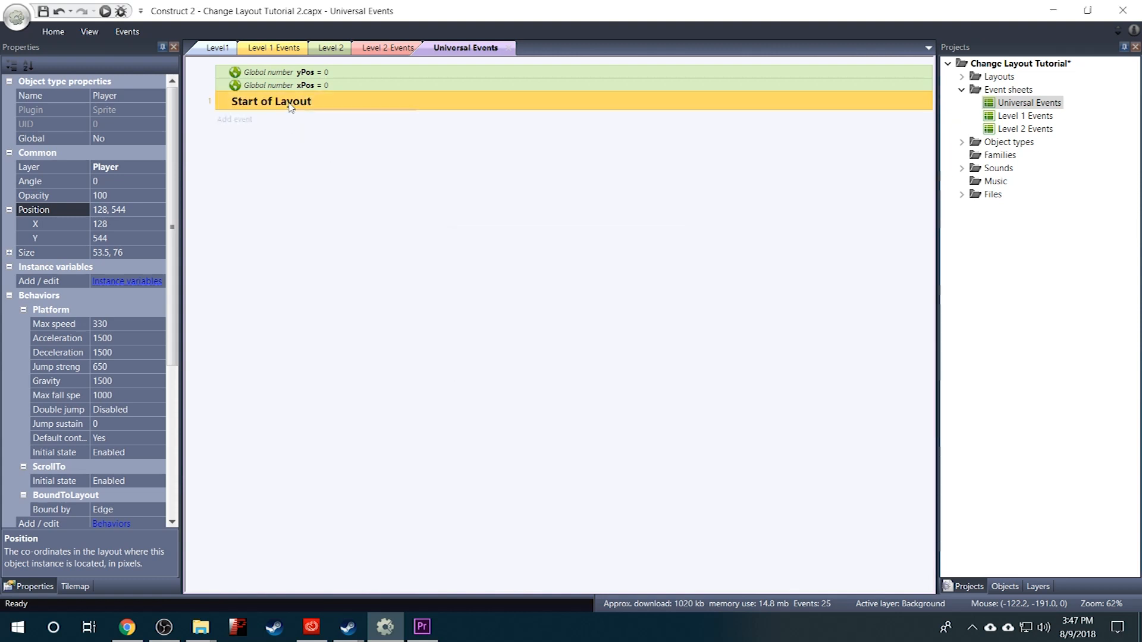
right_click(290, 106)
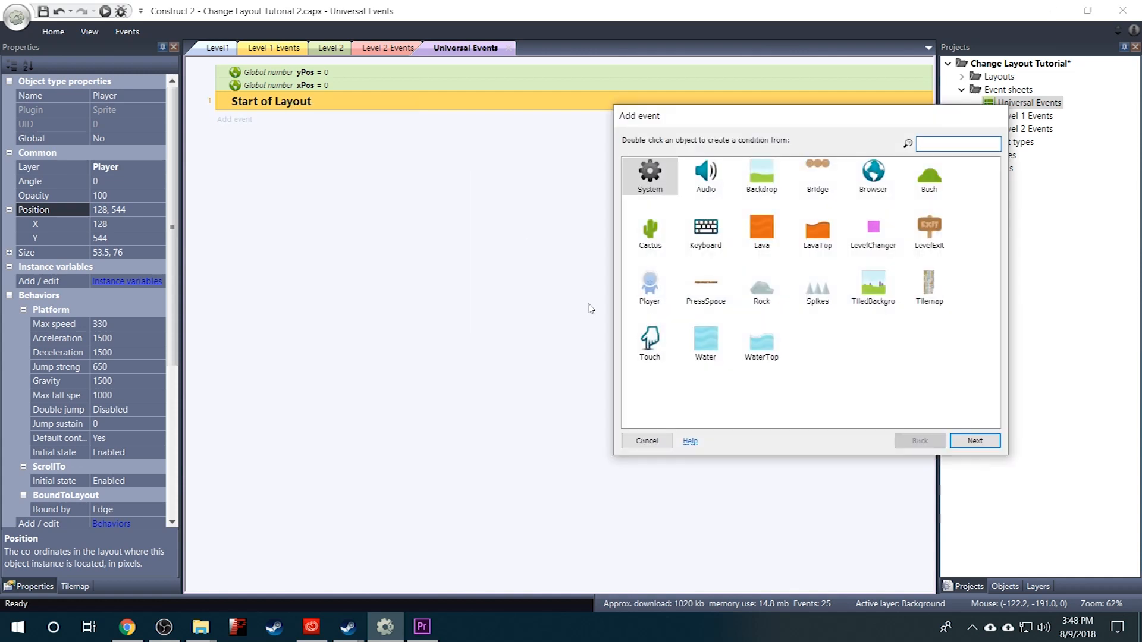
Create a System 'On start of layout' event inside the Start of Layout group
double_click(650, 171)
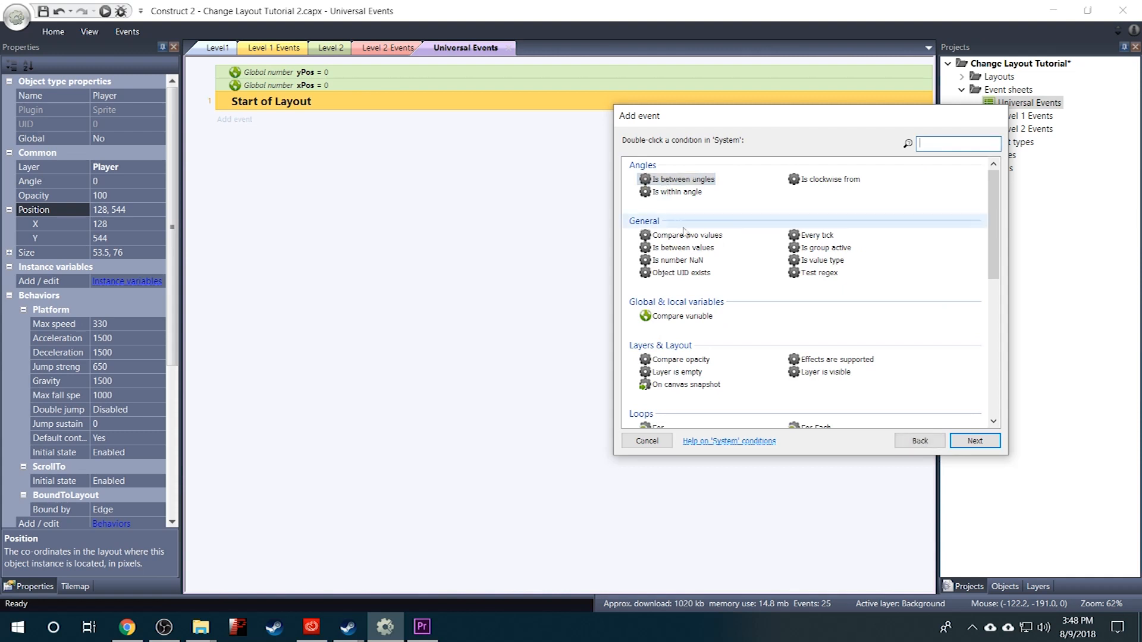
scroll(down, 3)
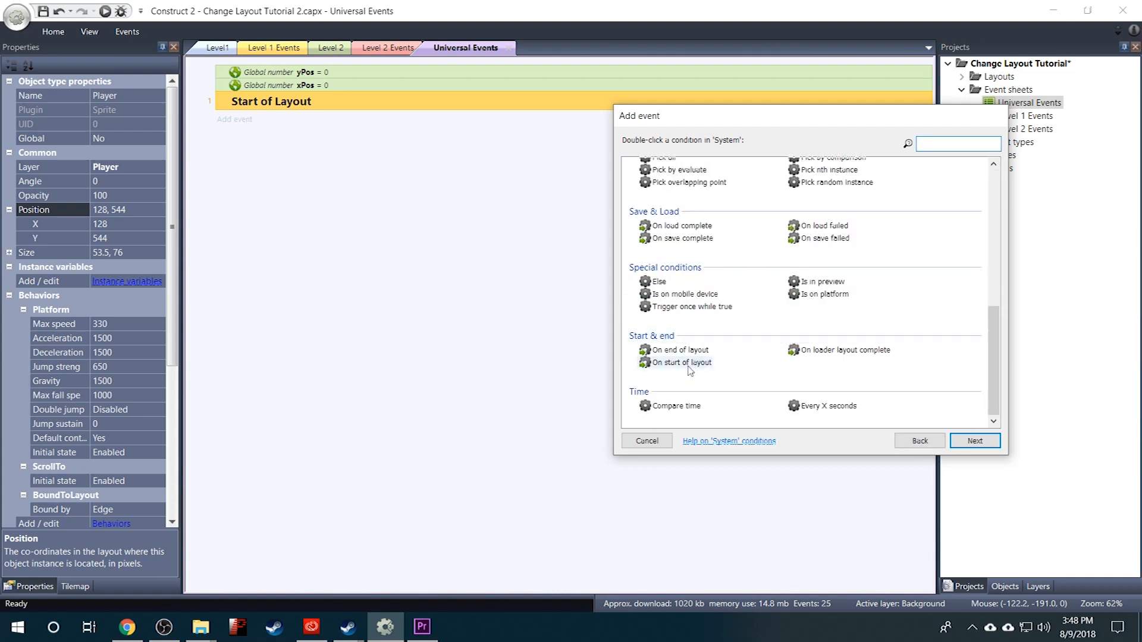
double_click(681, 361)
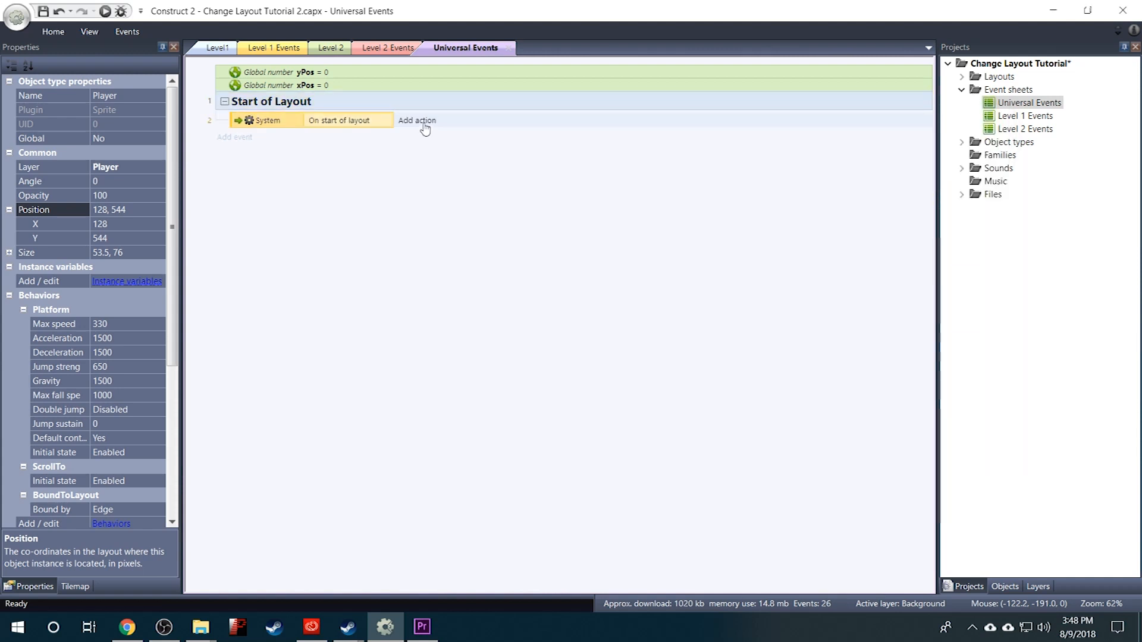
click(416, 120)
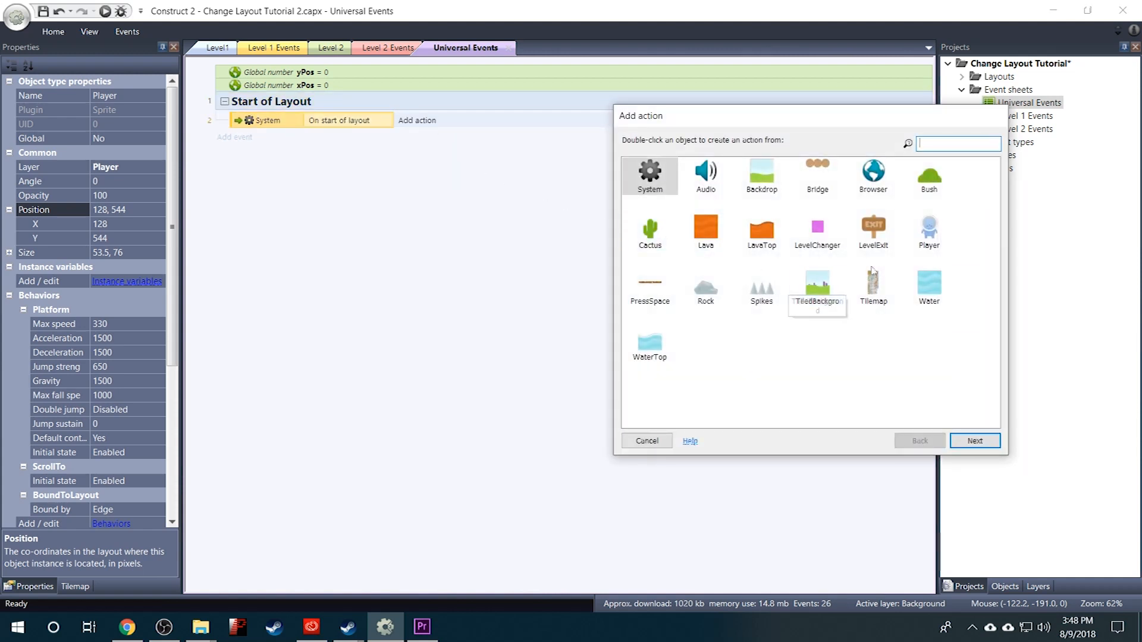
Give it a Player Set position action with X = xPos and Y = yPos
double_click(928, 229)
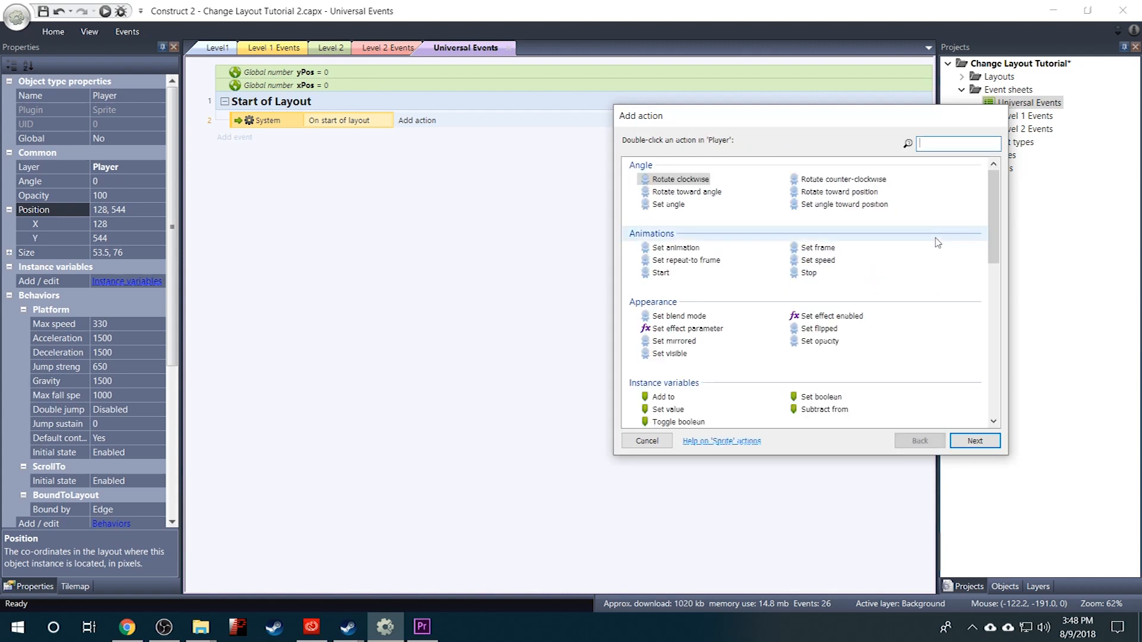
scroll(down, 3)
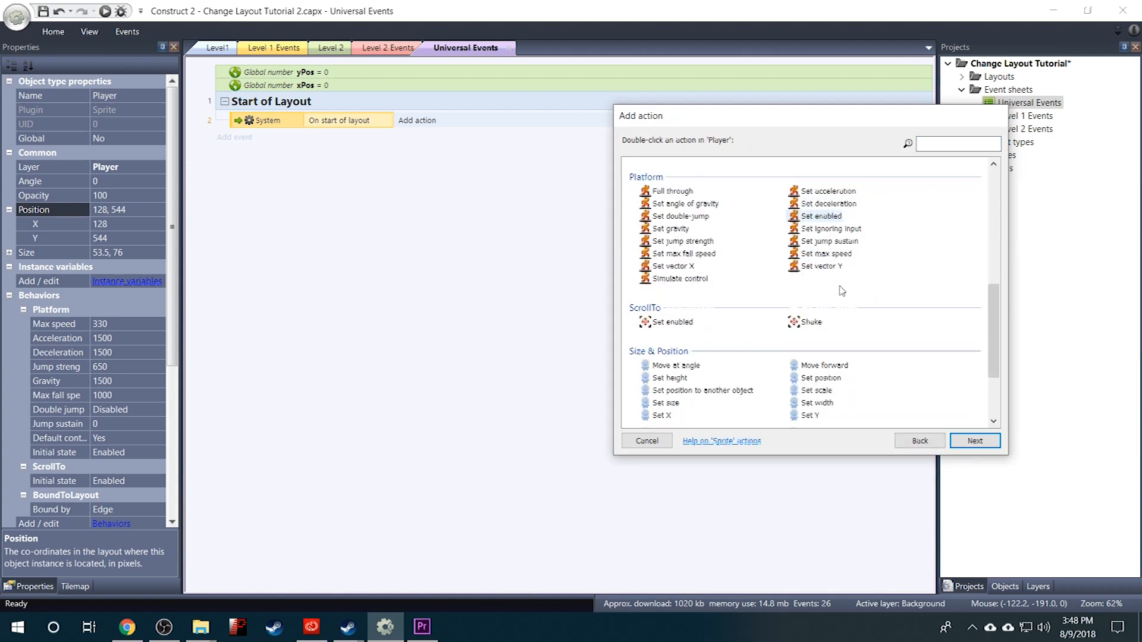
mouse_move(823, 378)
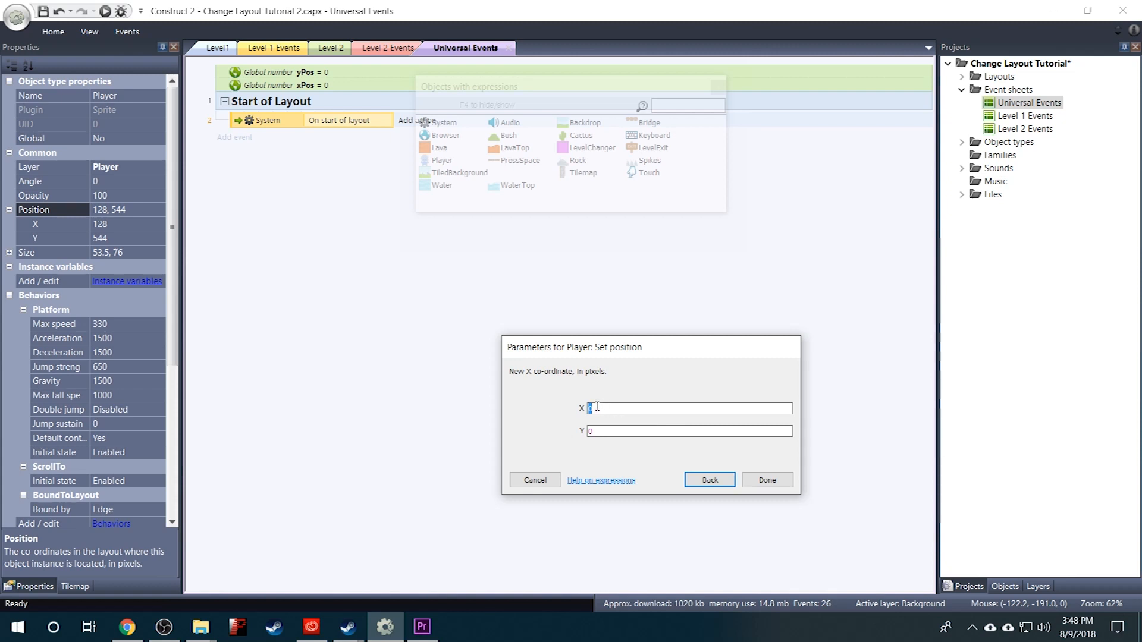
text(xPos)
click(689, 431)
text(yPos)
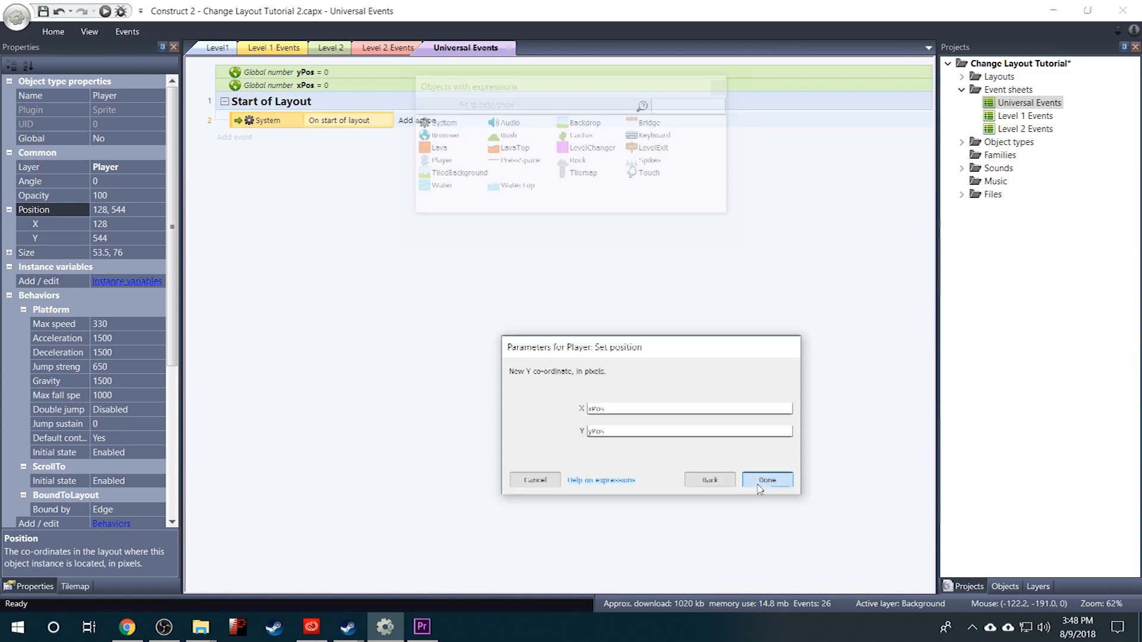
click(767, 479)
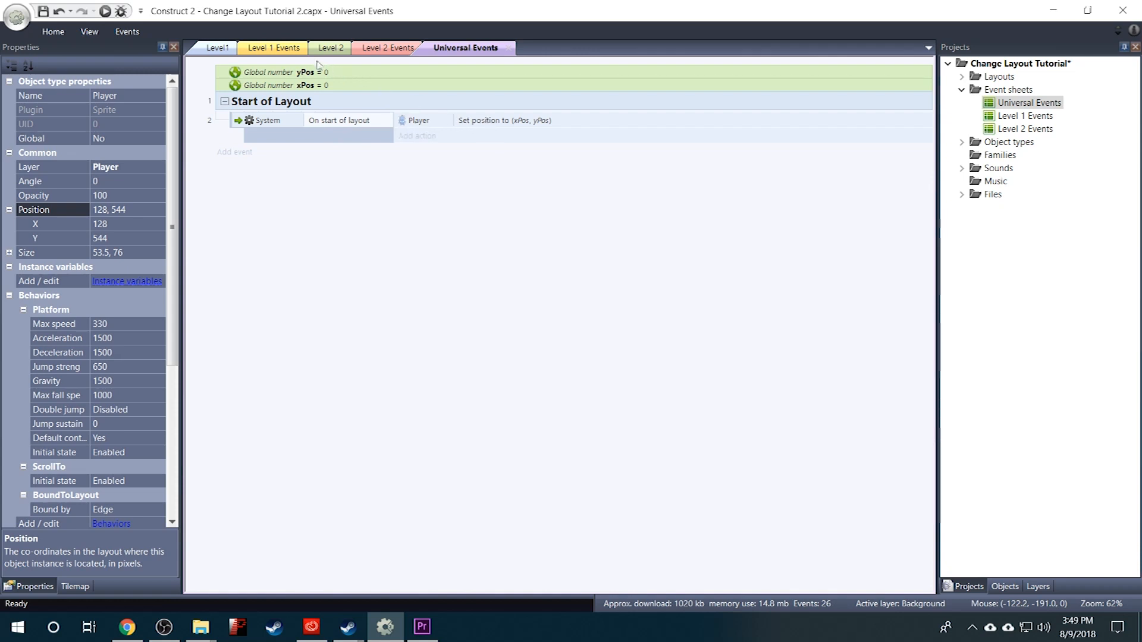
Include the Universal Events sheet at the top of the Level 2 Events sheet
click(271, 48)
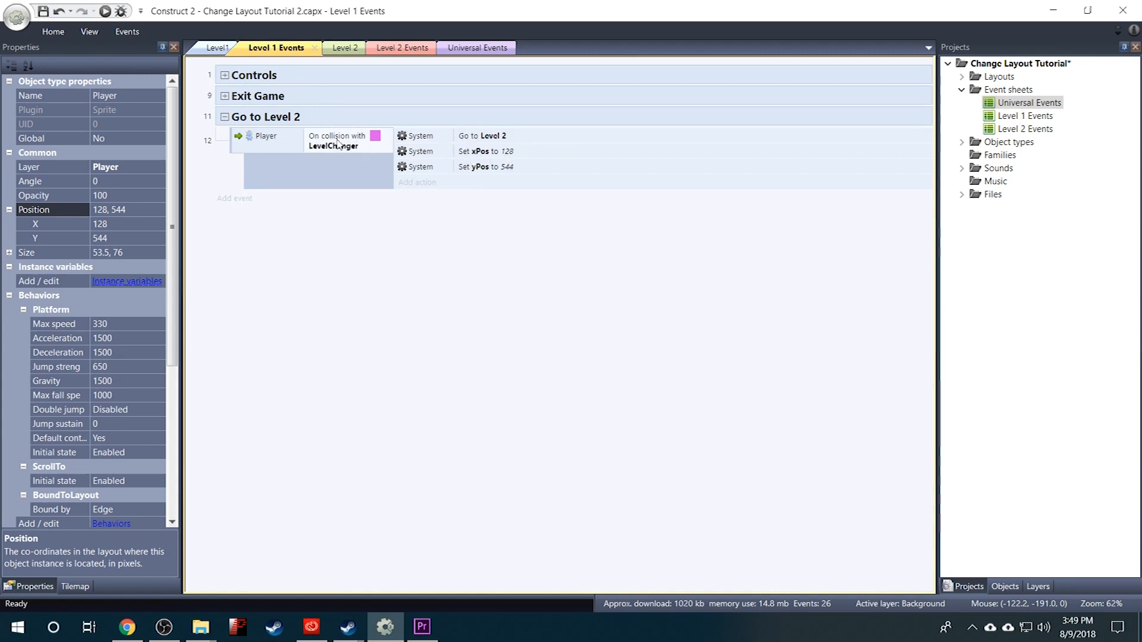
mouse_move(336, 238)
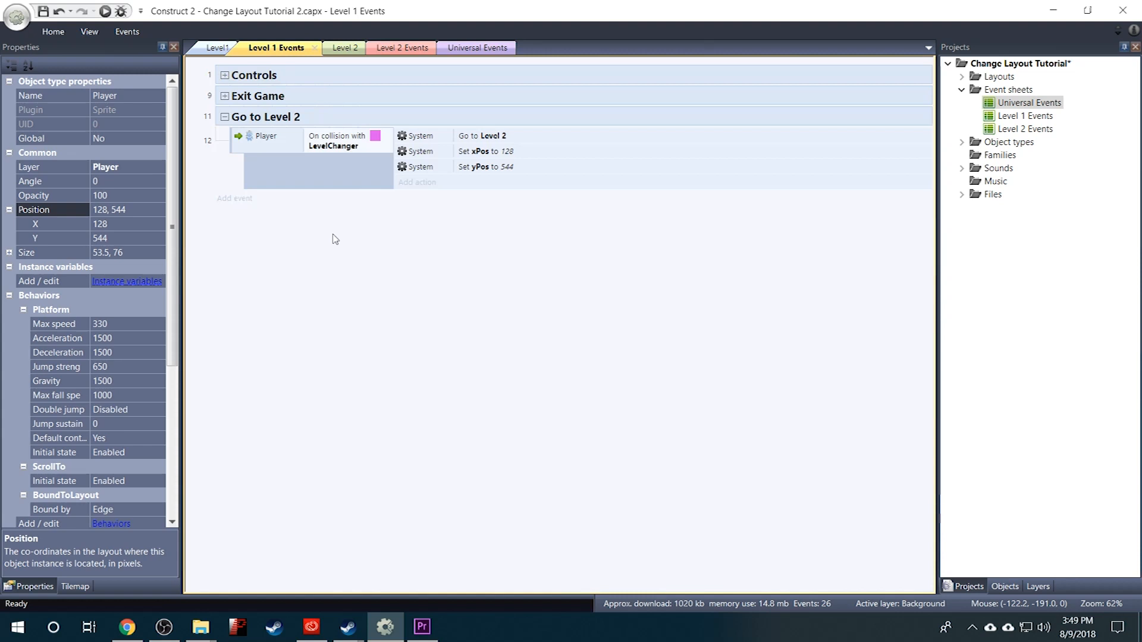
mouse_move(360, 212)
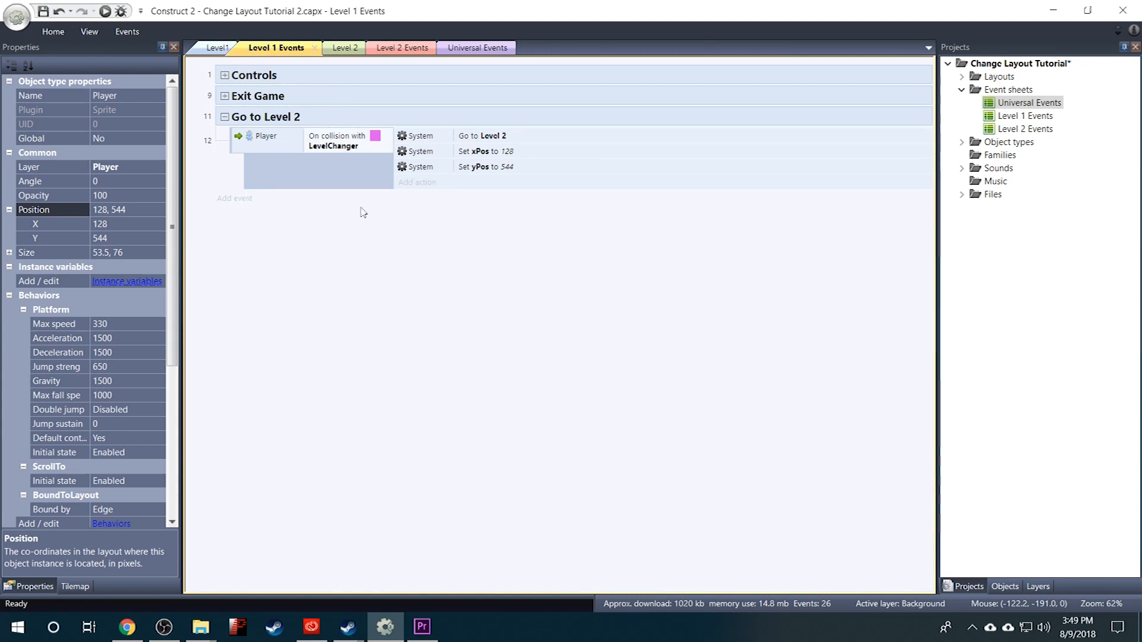
mouse_move(408, 53)
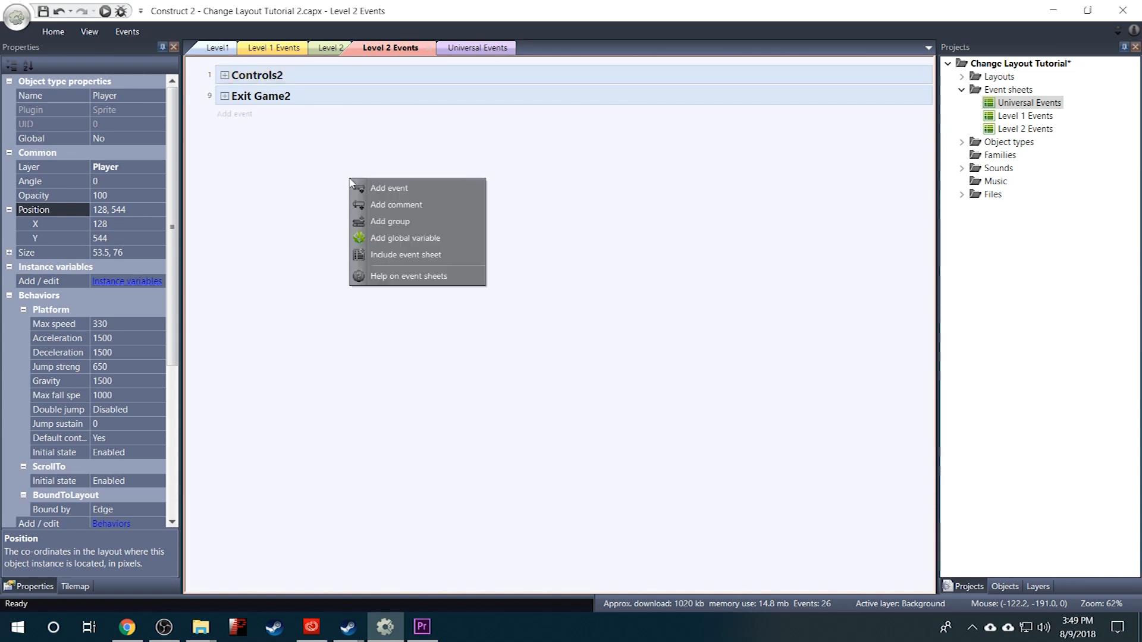
mouse_move(405, 258)
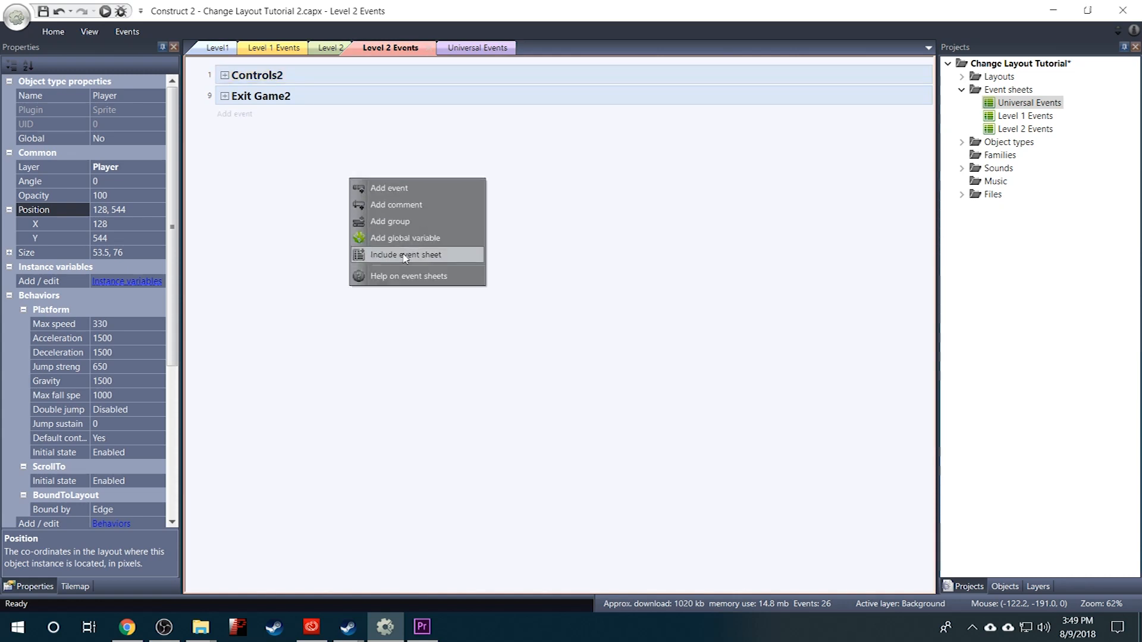
click(407, 255)
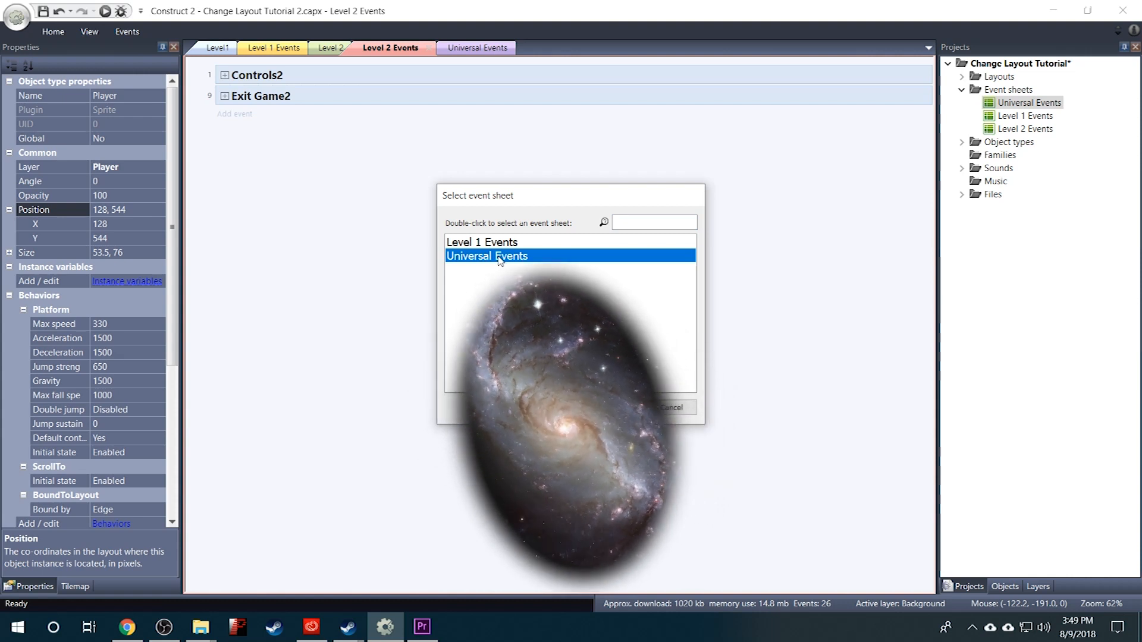
double_click(498, 255)
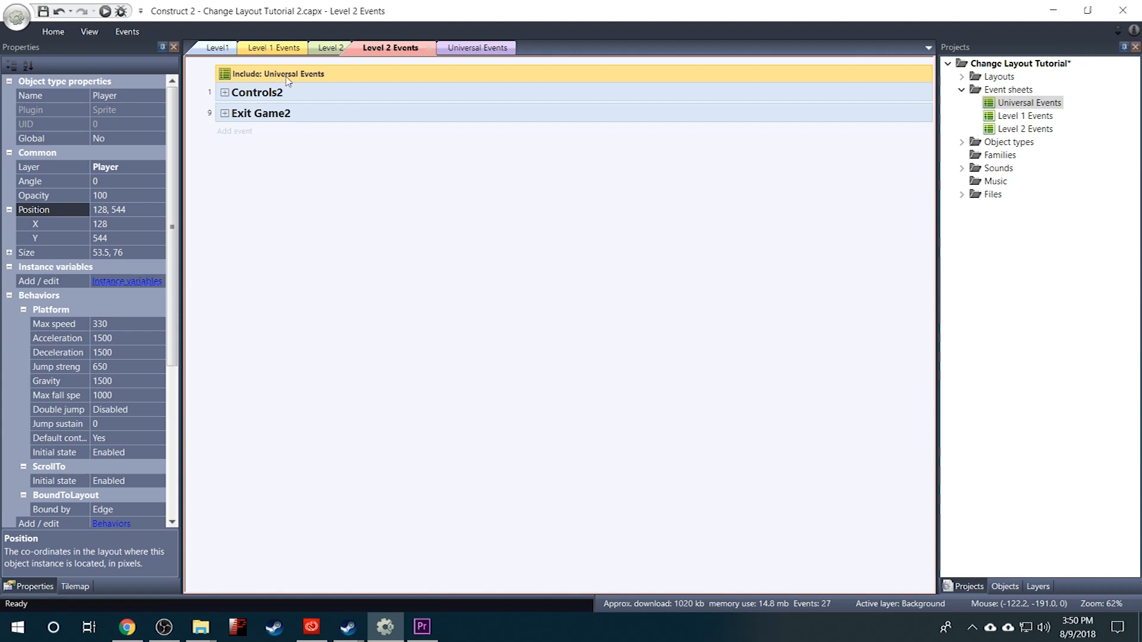
Review the Universal Events and Level 2 Events sheets, the Level 2 layout, then return to Level1
click(476, 48)
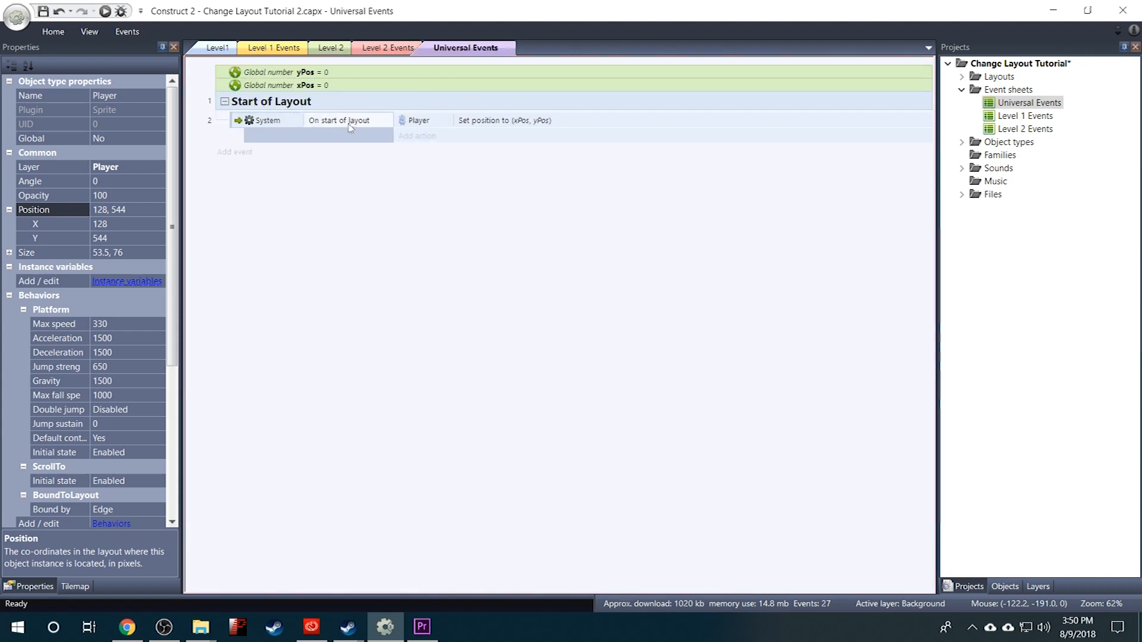
mouse_move(381, 55)
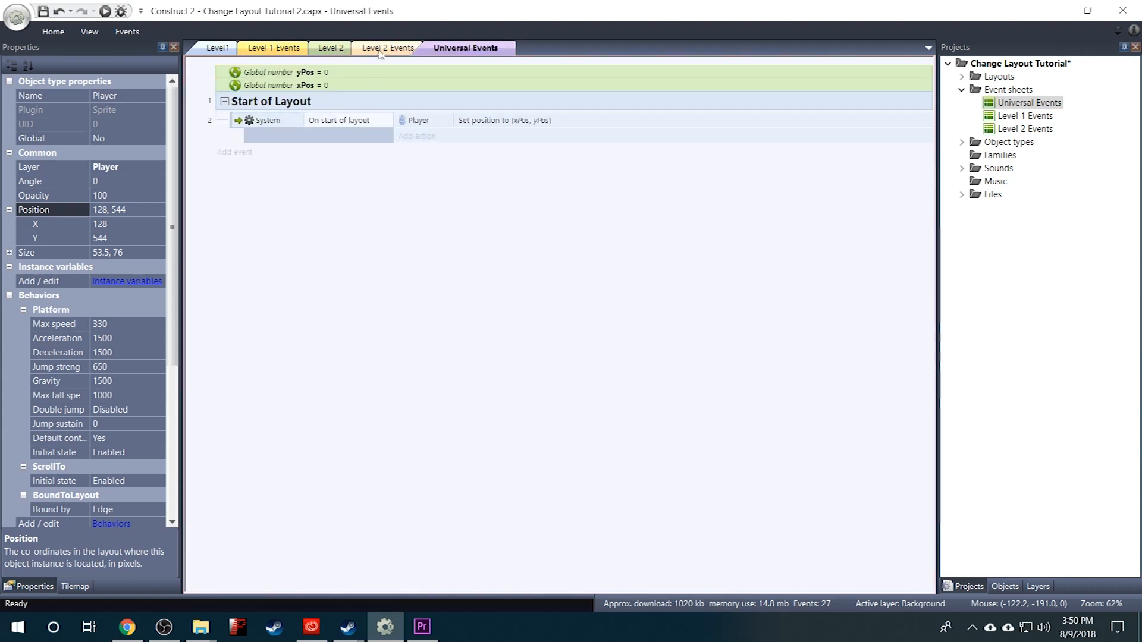
click(390, 48)
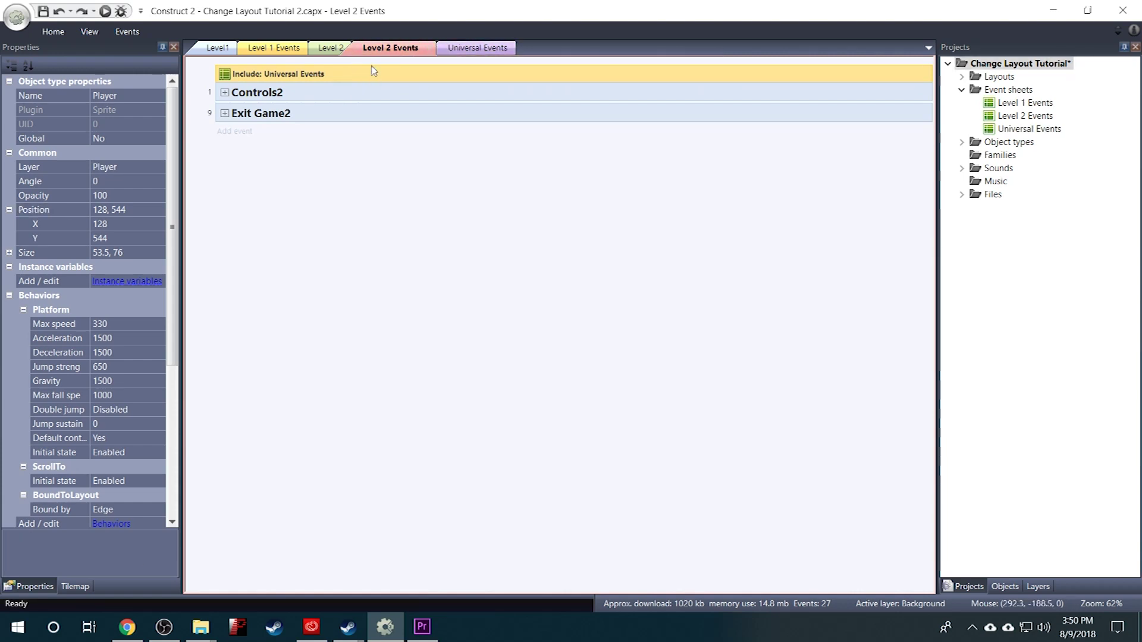
click(333, 48)
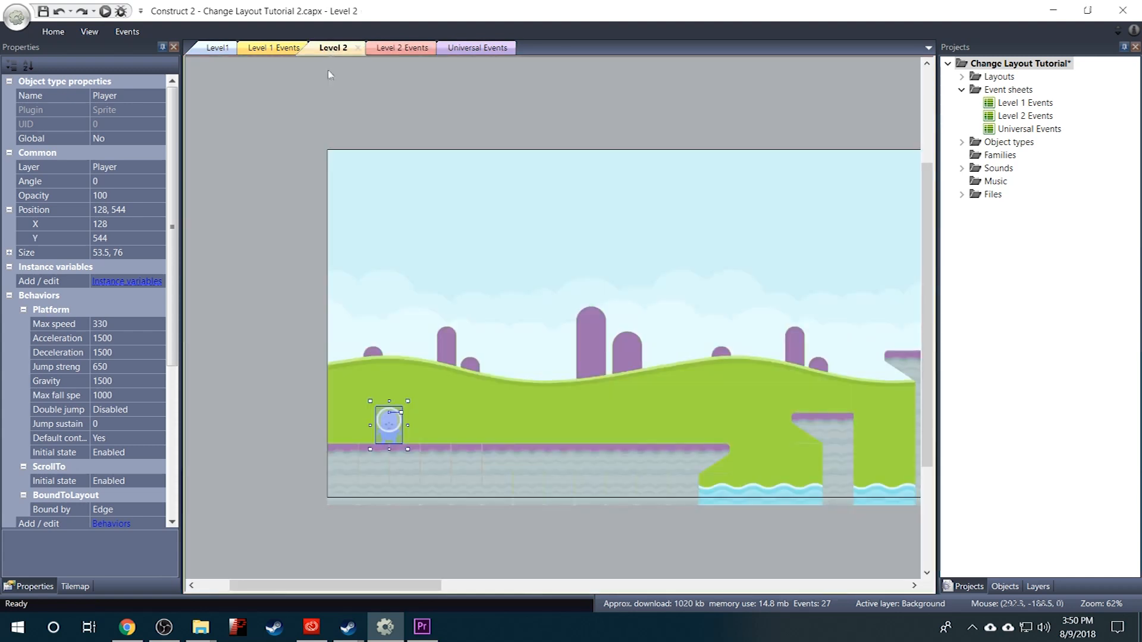
mouse_move(391, 429)
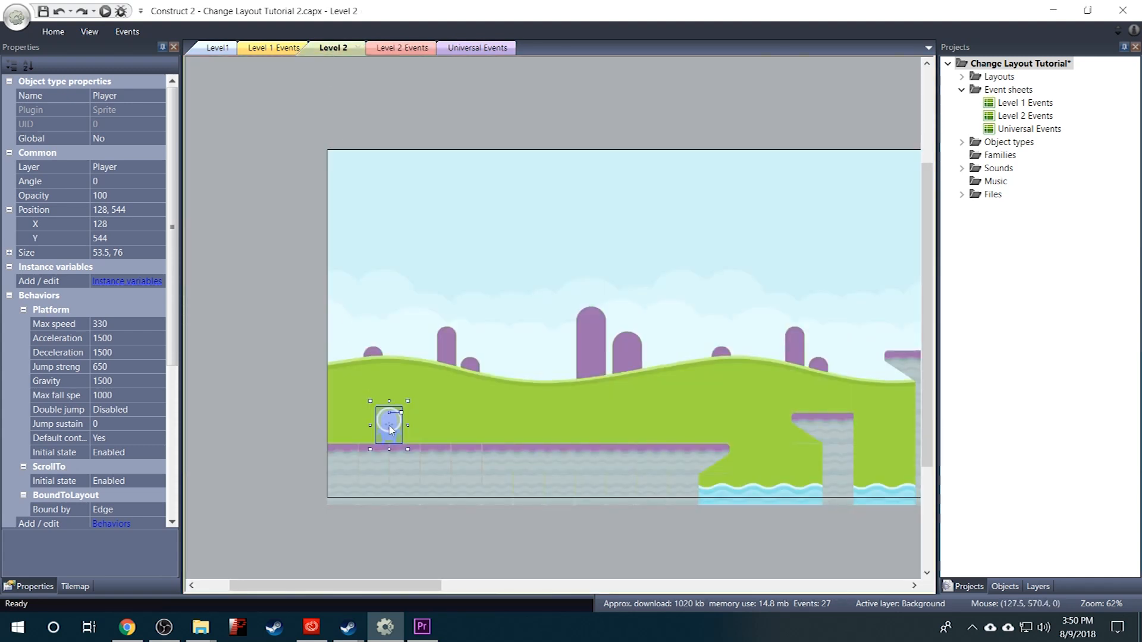
click(213, 47)
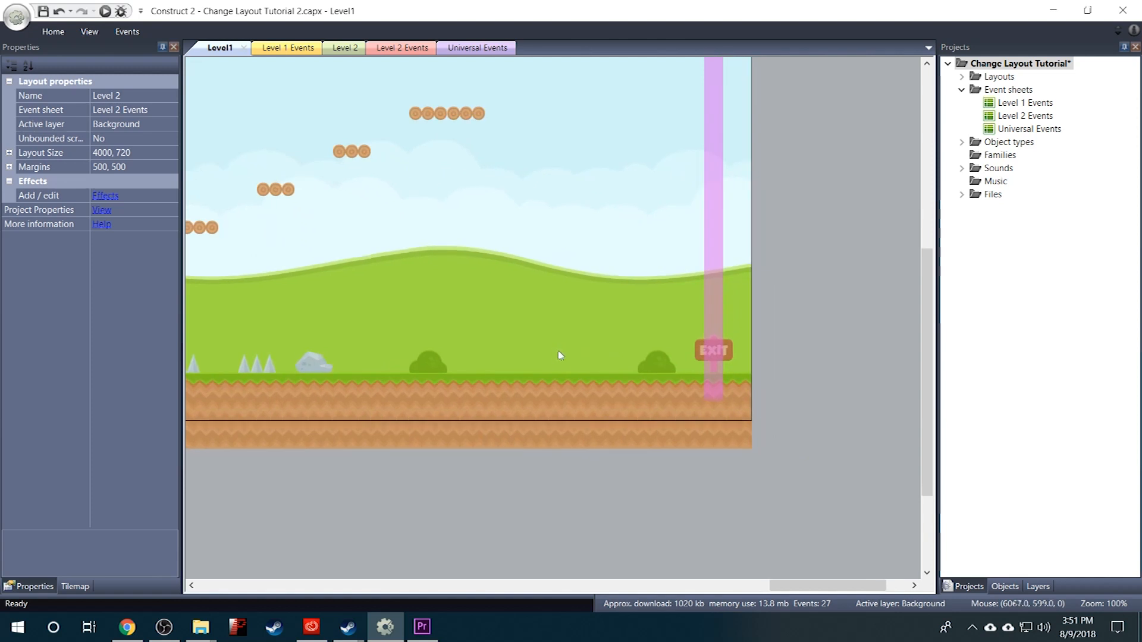
Select Level1's Player sprite and set its Global property to Yes
click(678, 386)
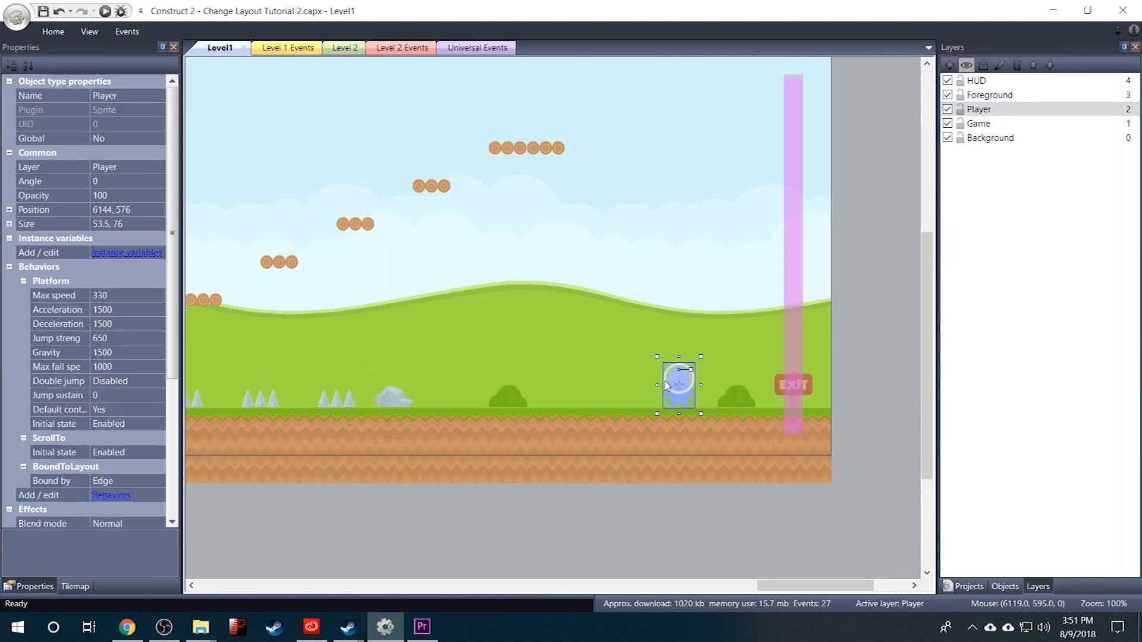
drag(680, 384, 661, 384)
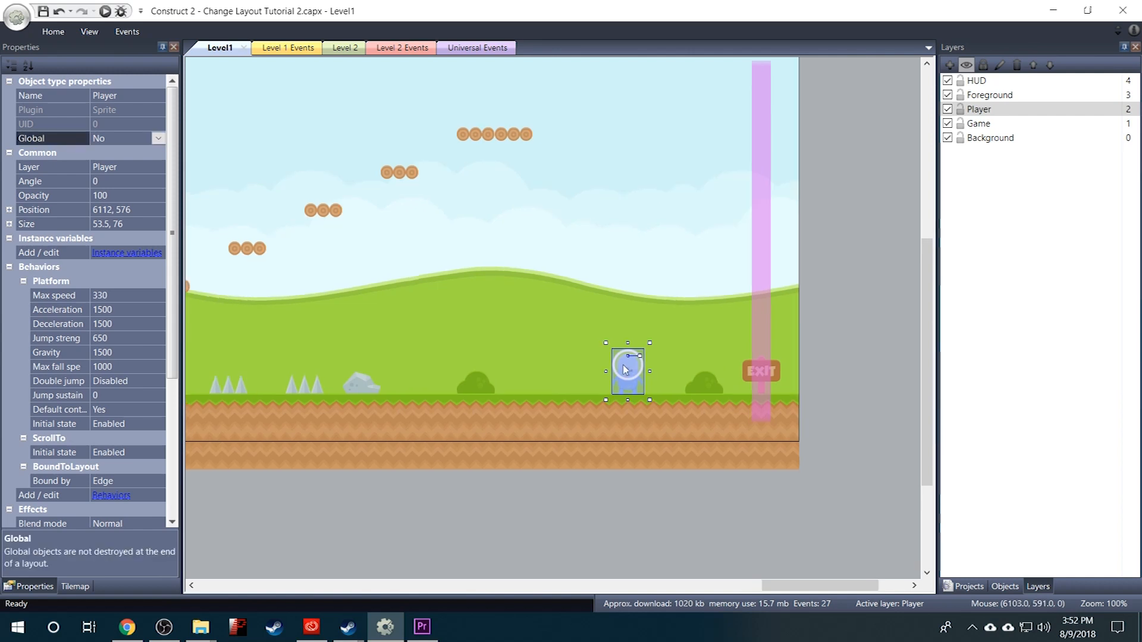
mouse_move(642, 377)
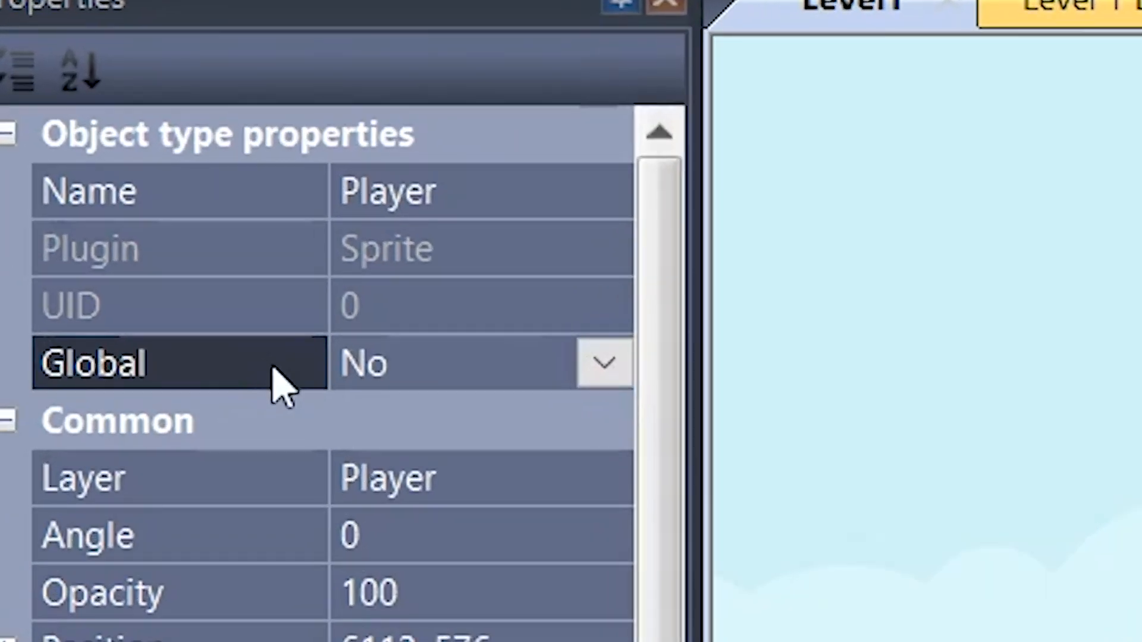
click(605, 362)
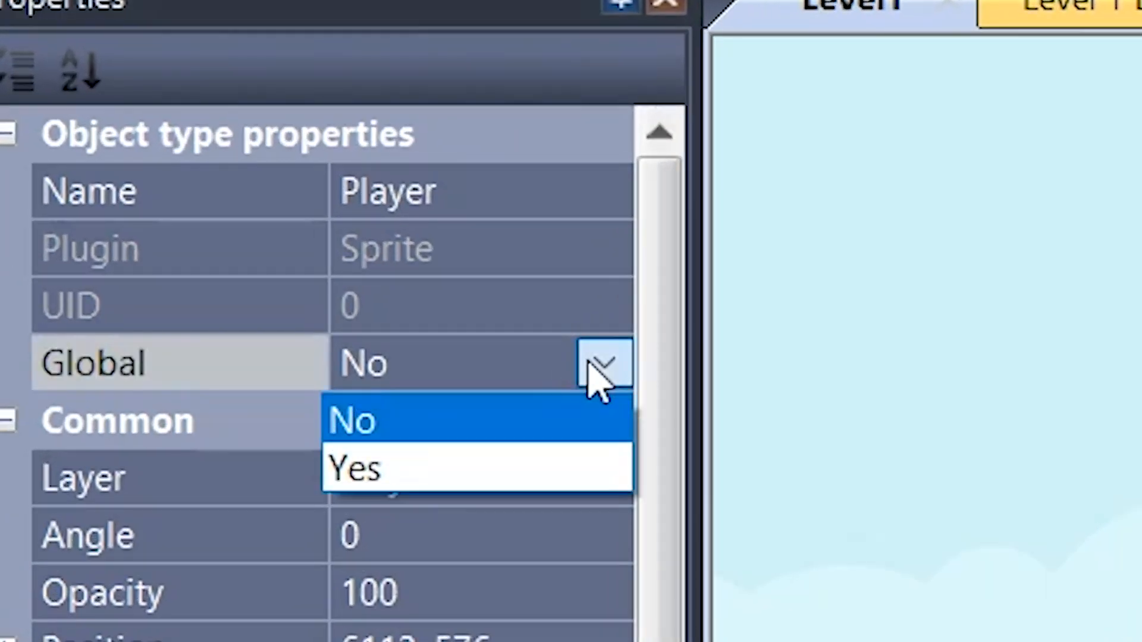
click(355, 470)
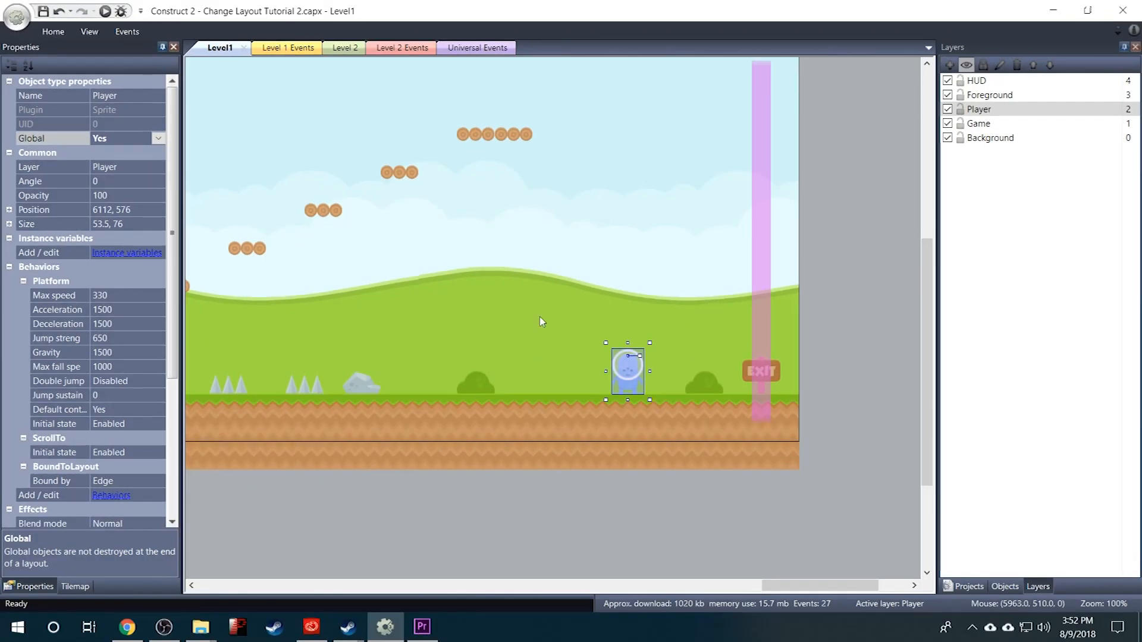
mouse_move(636, 391)
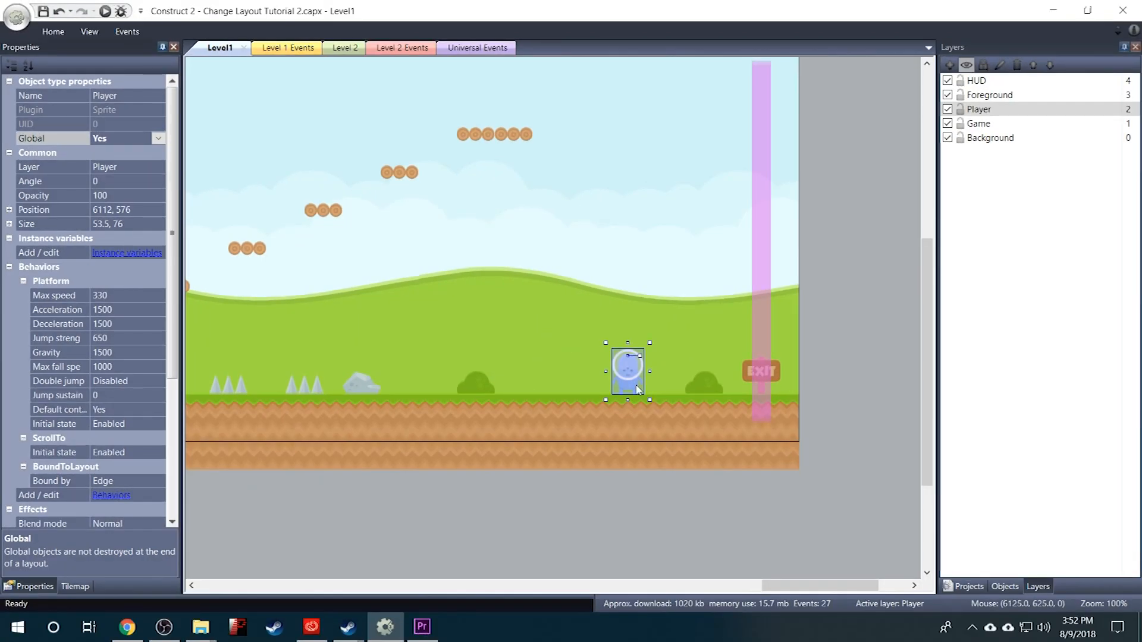
mouse_move(635, 386)
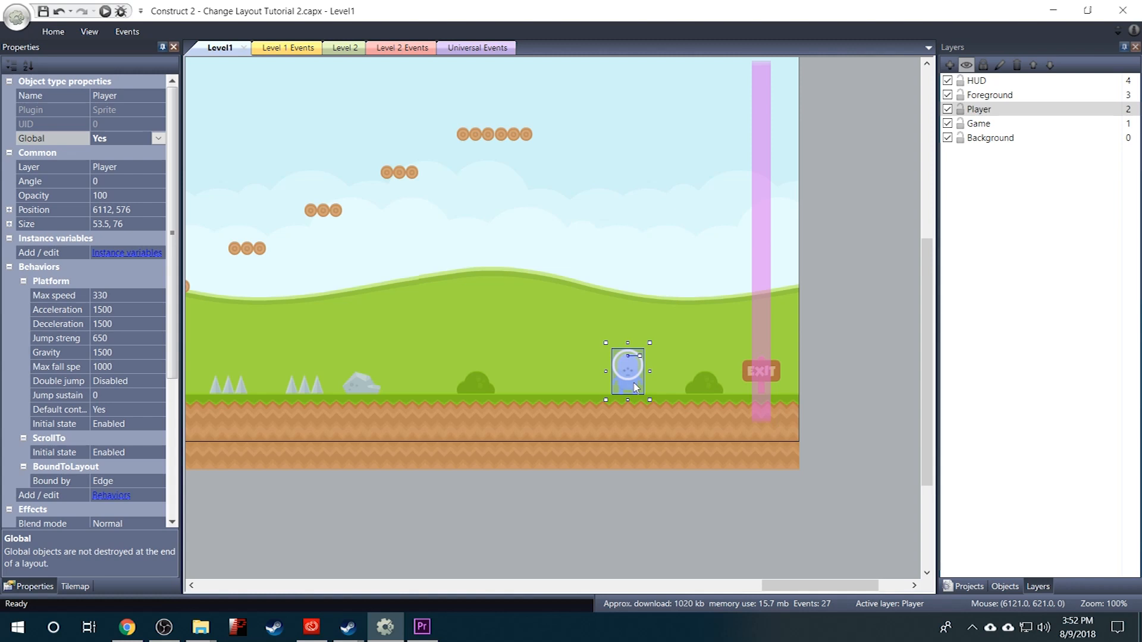
mouse_move(624, 366)
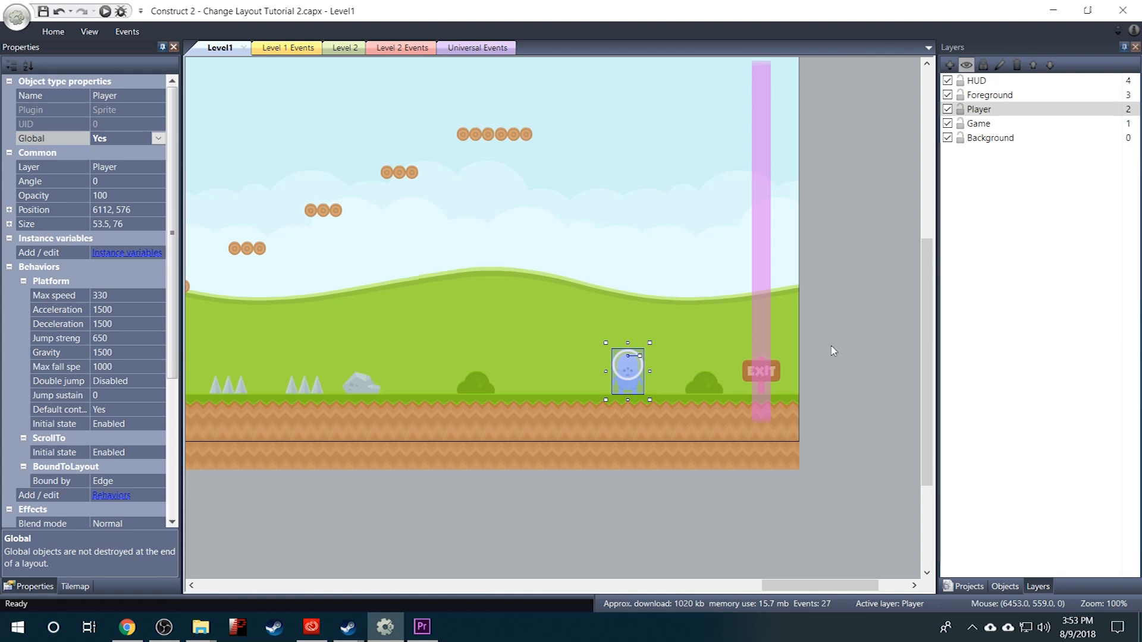
mouse_move(488, 301)
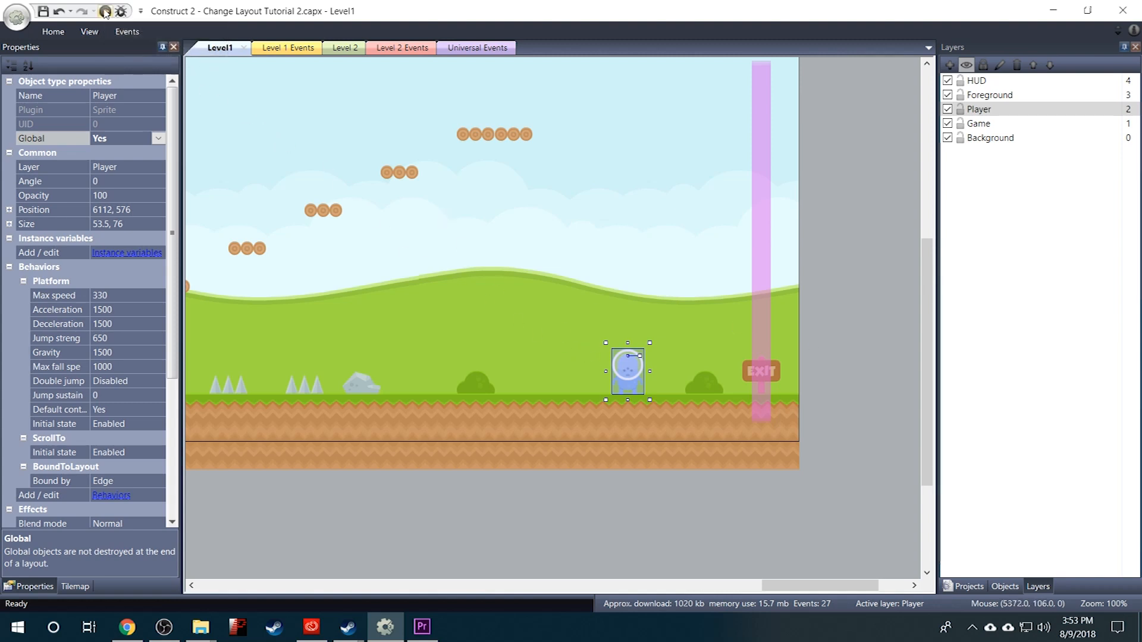
Preview the game, walk the Player through the exit into Level 2, then close the preview
click(106, 10)
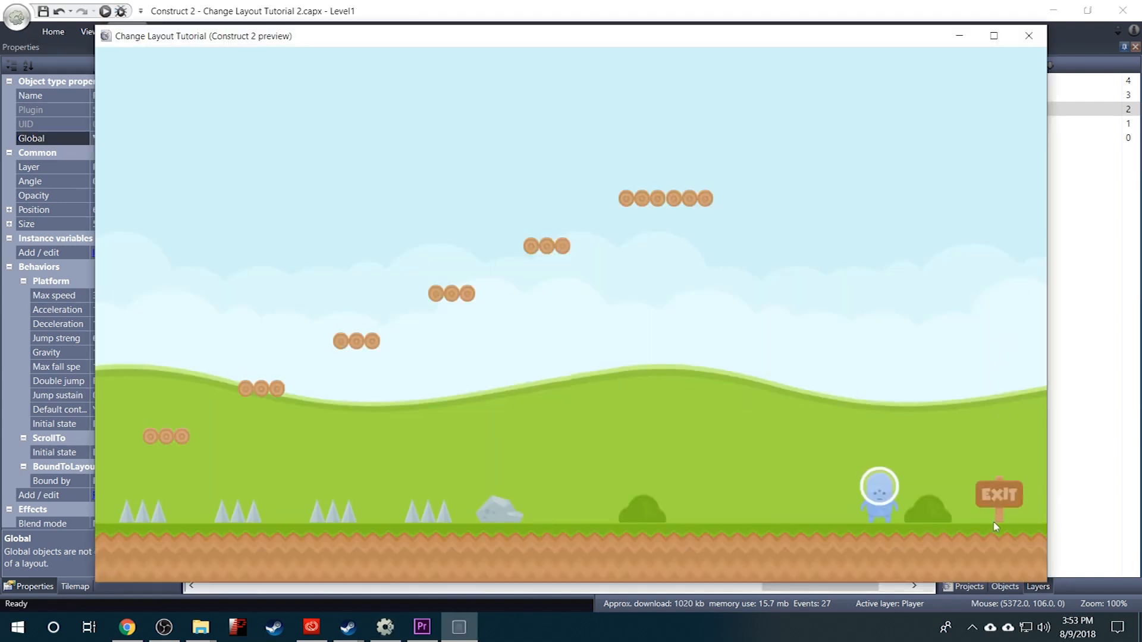
mouse_move(1021, 532)
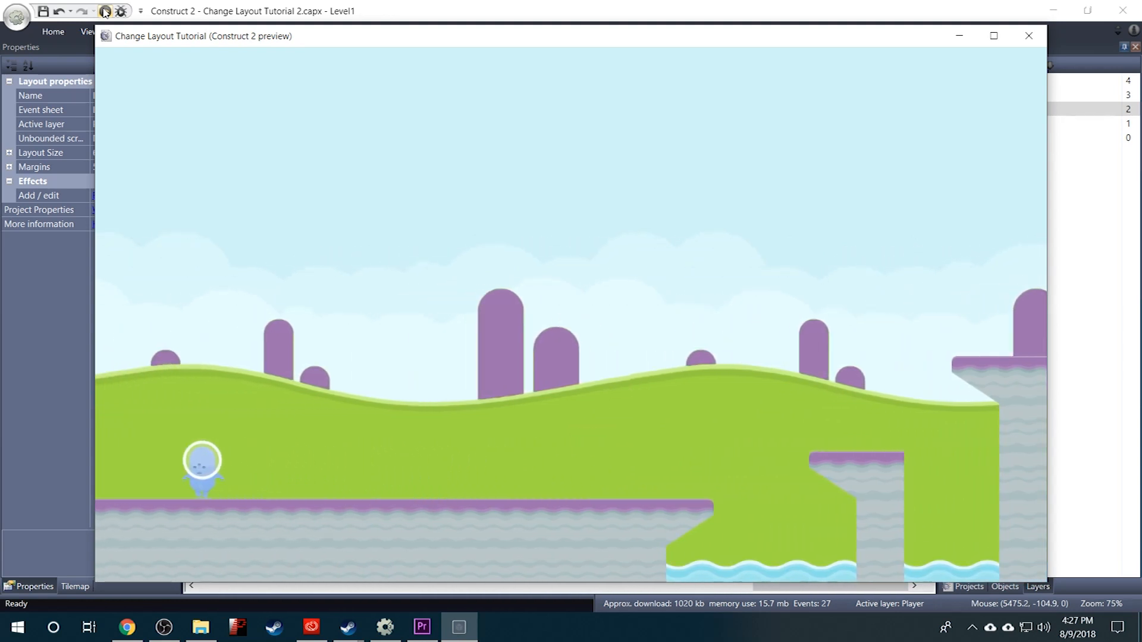
key(Left)
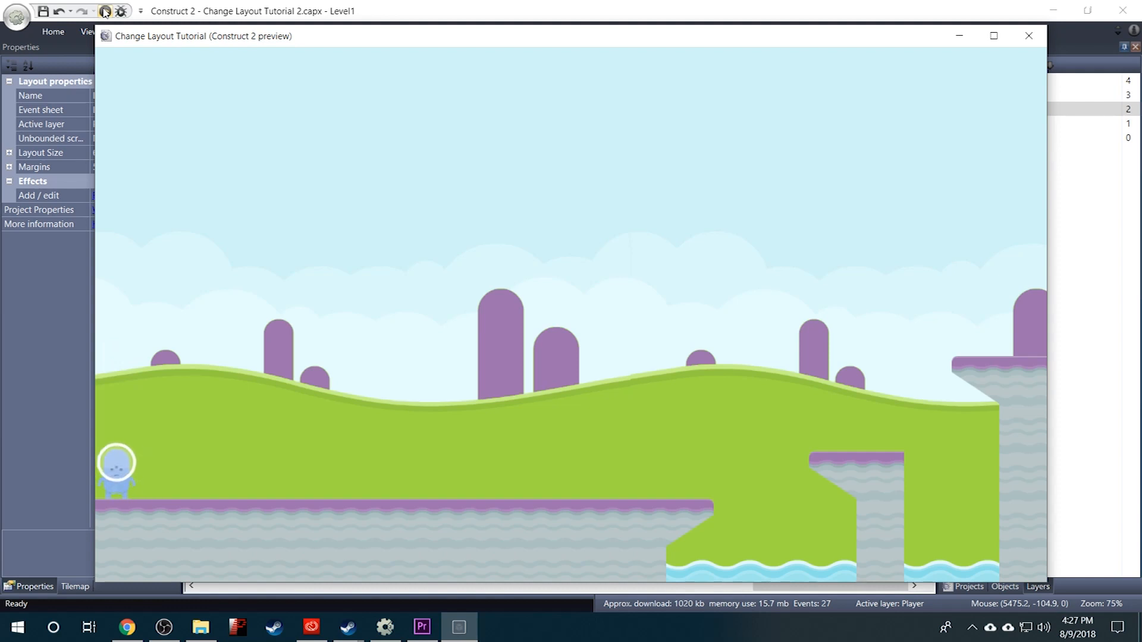
key(Right)
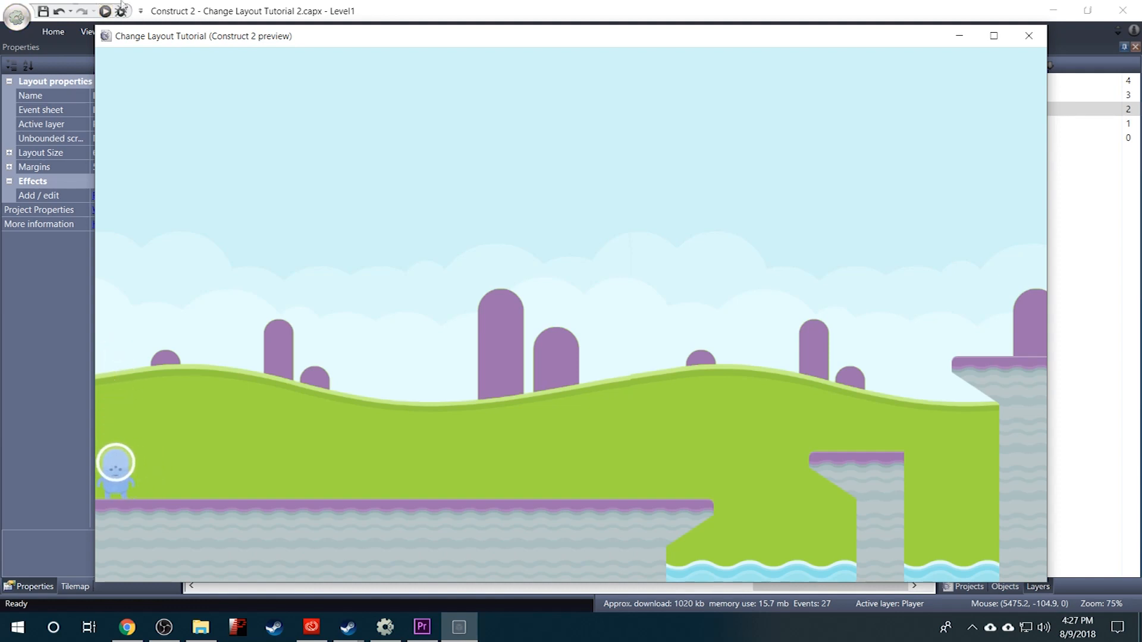
click(1026, 36)
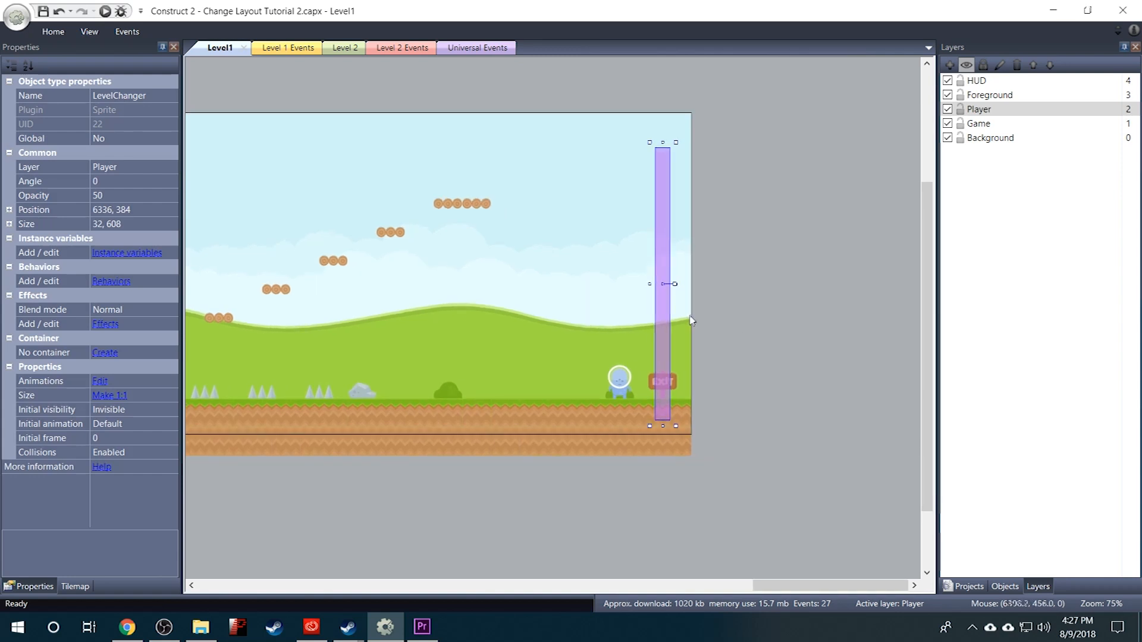
mouse_move(662, 307)
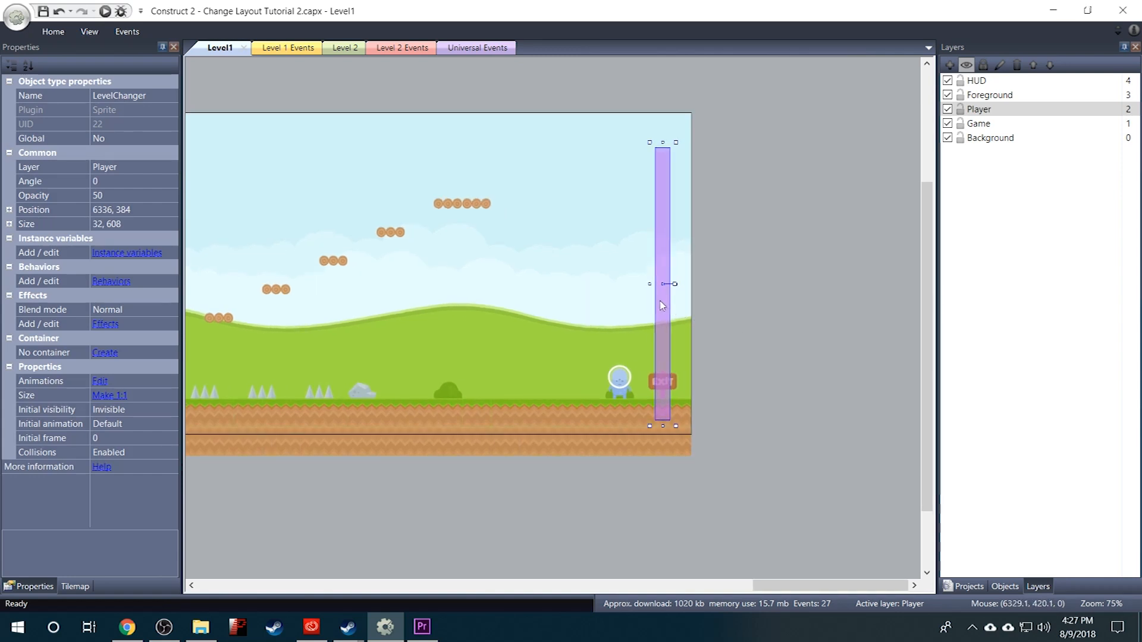
Drag Level 2's LevelChanger bar to the layout's left edge at 32, 352
click(343, 47)
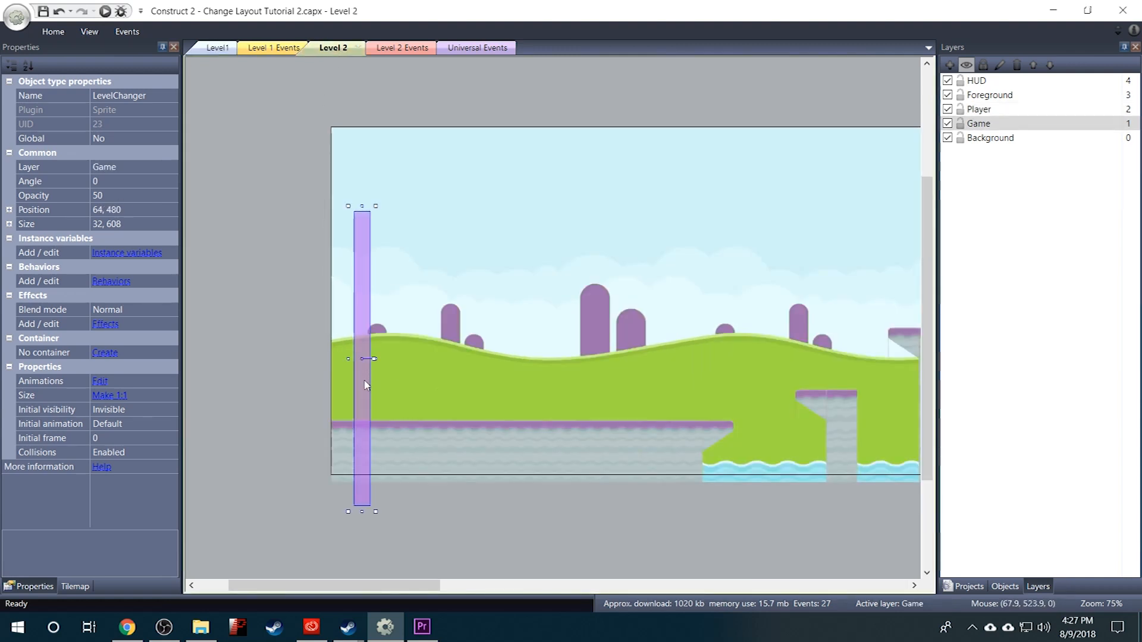
drag(362, 357, 343, 297)
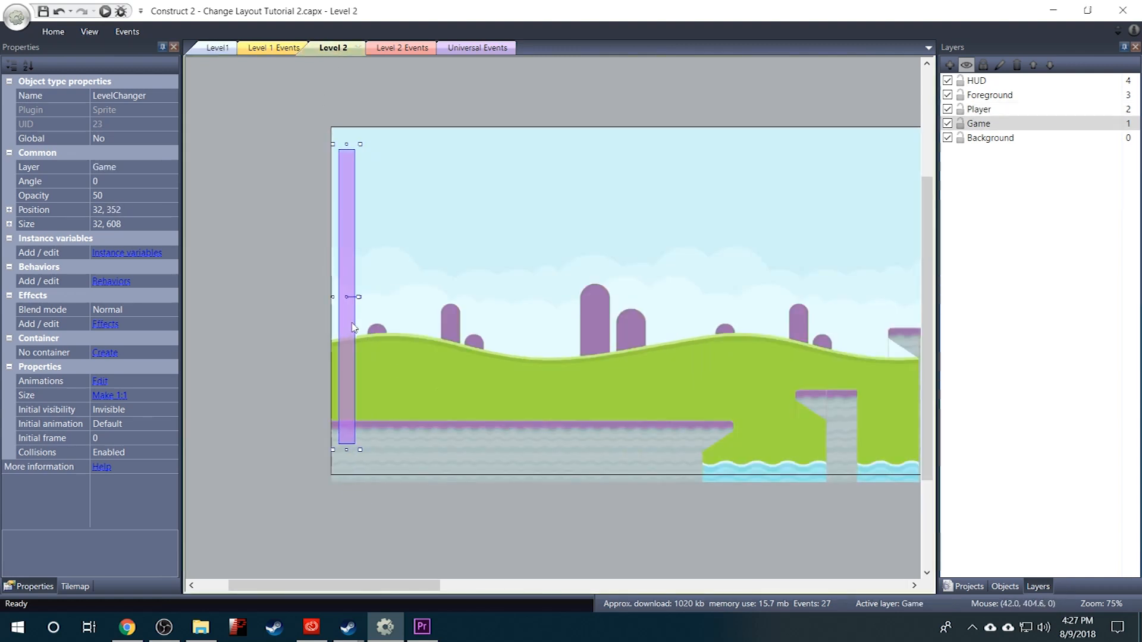
mouse_move(265, 57)
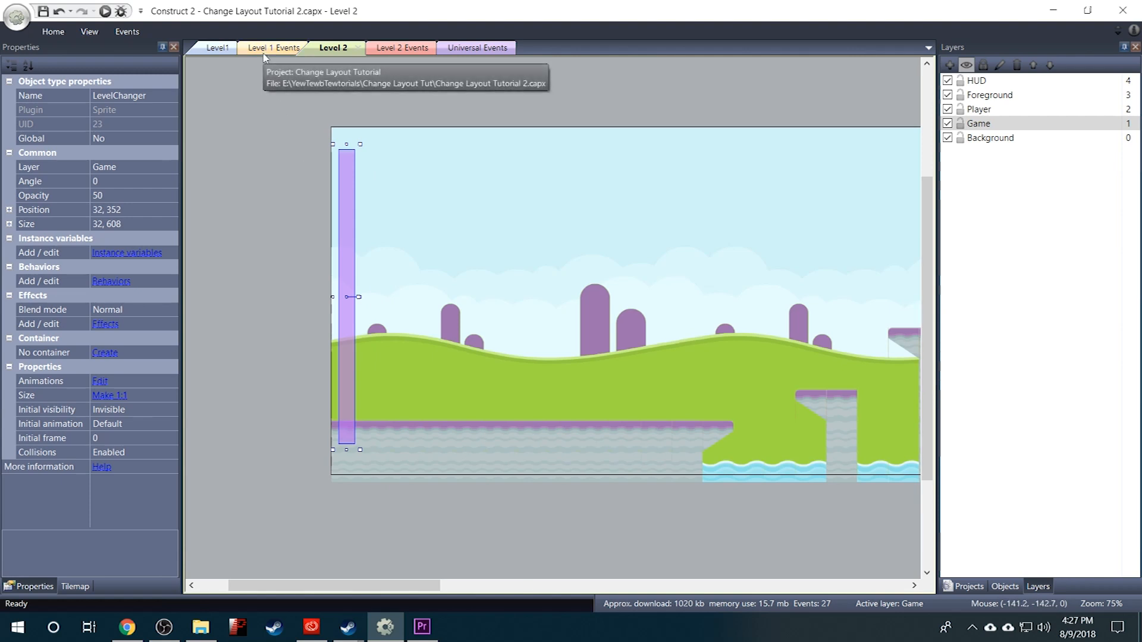
Copy the Go to Level 2 group from Level 1 Events and paste it into Level 2 Events
click(277, 48)
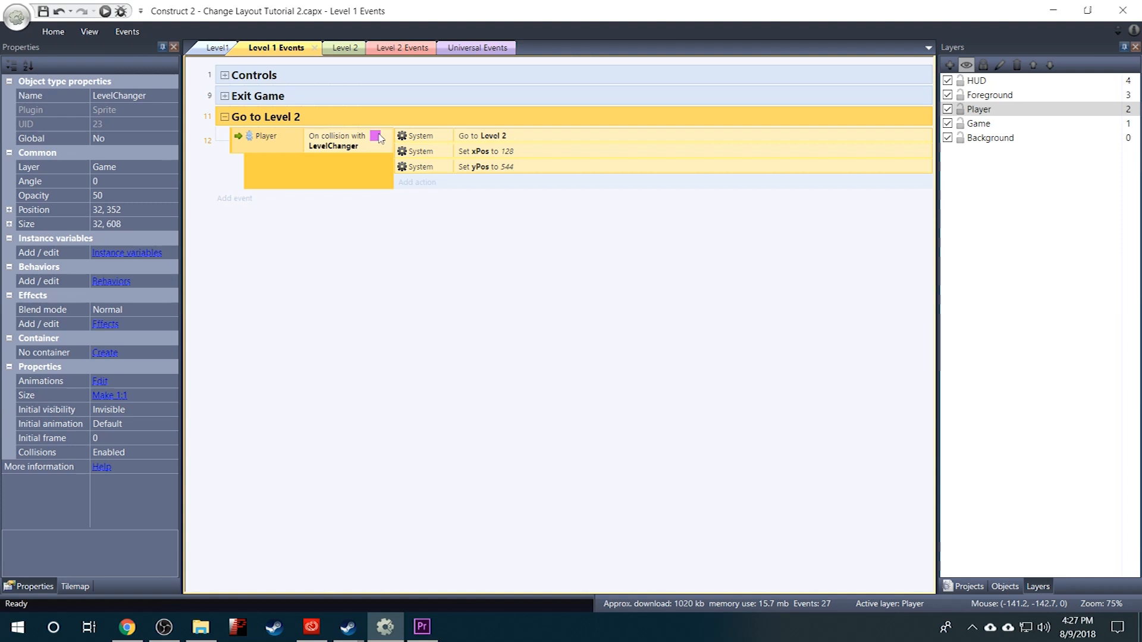
mouse_move(295, 125)
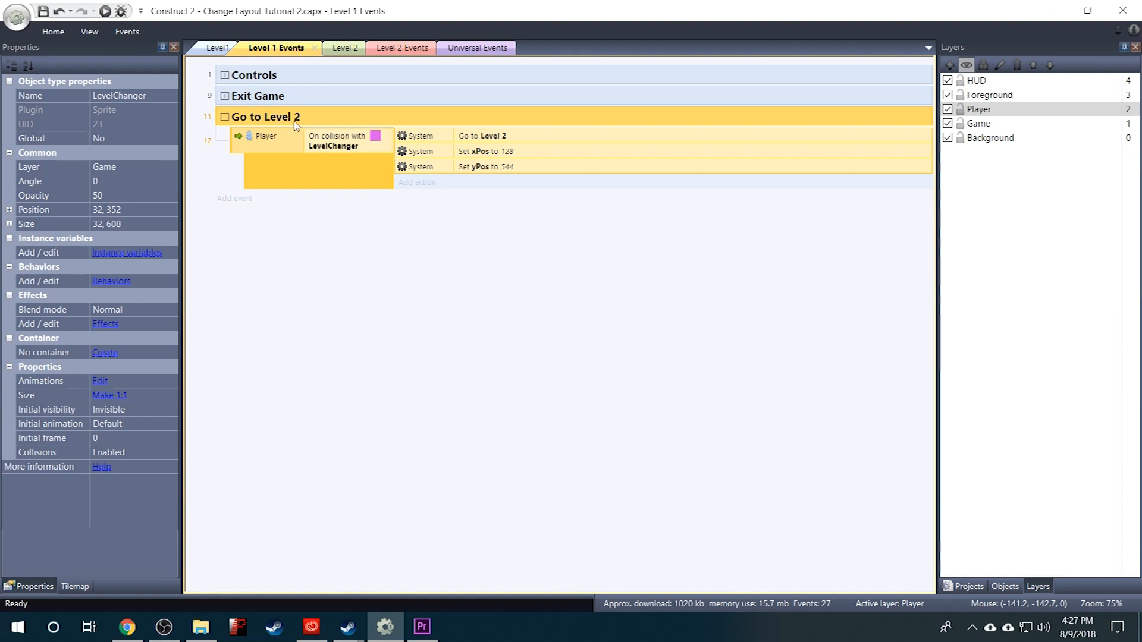
mouse_move(363, 293)
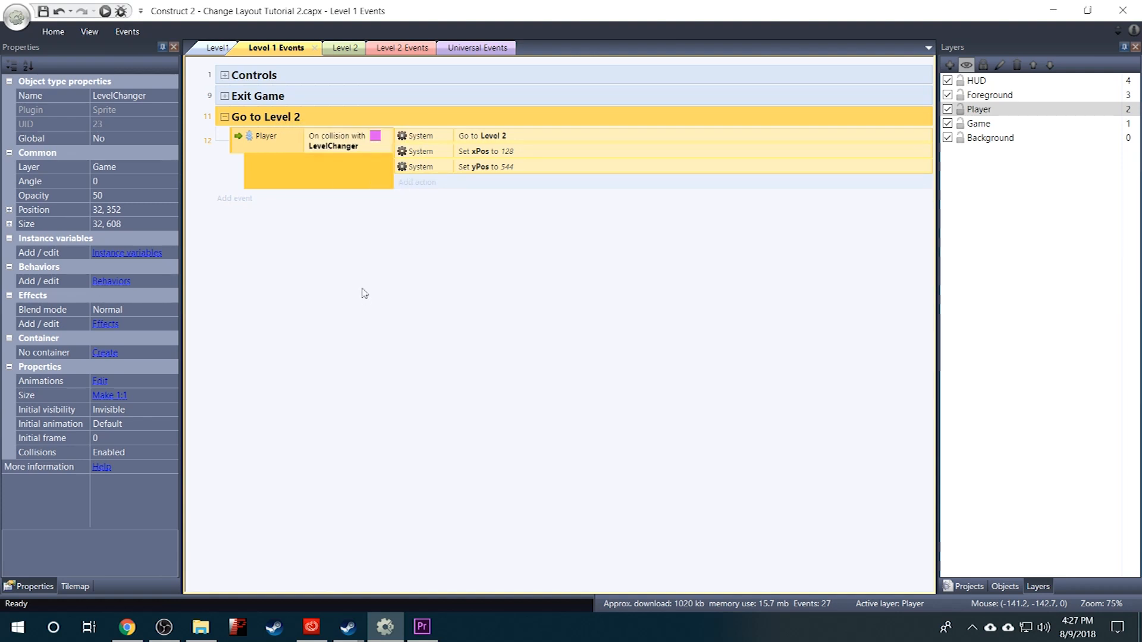
click(400, 48)
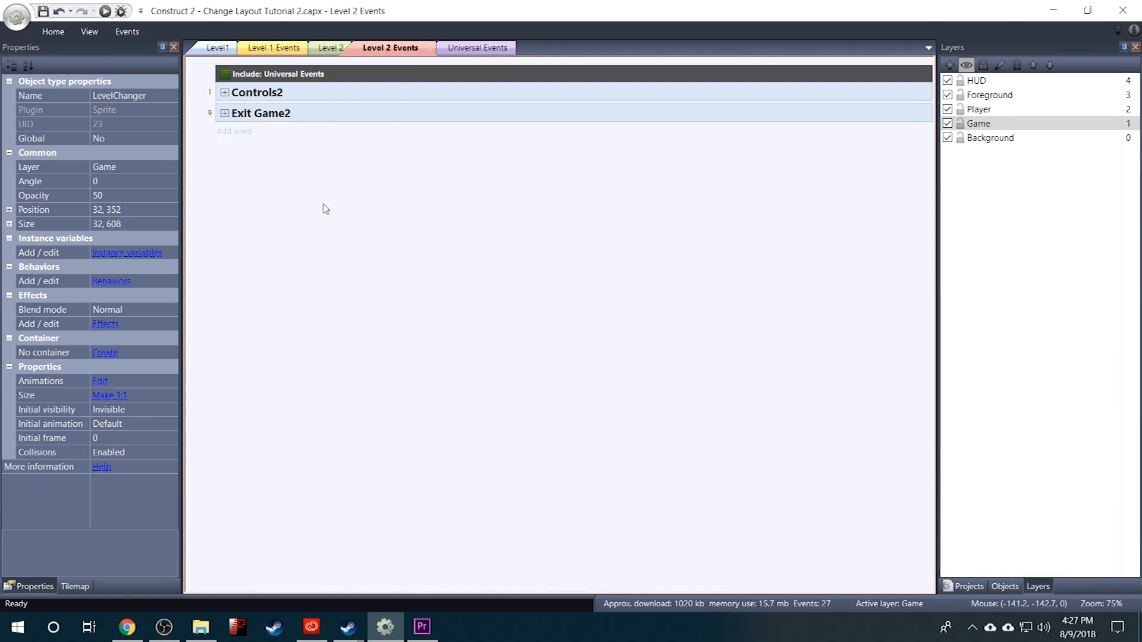
click(224, 134)
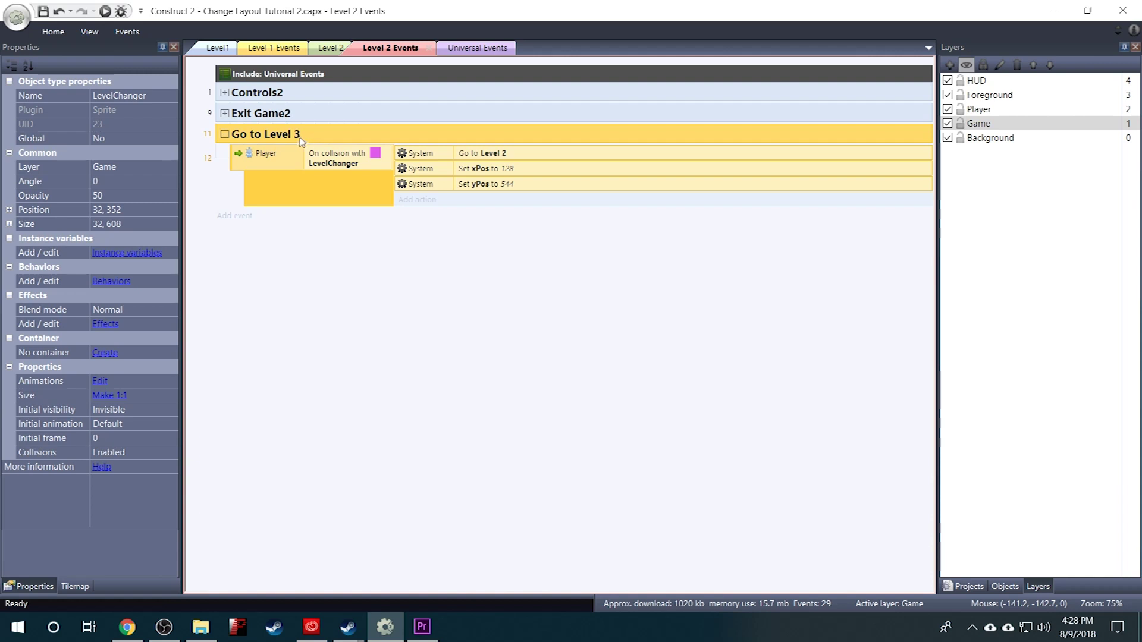
mouse_move(302, 138)
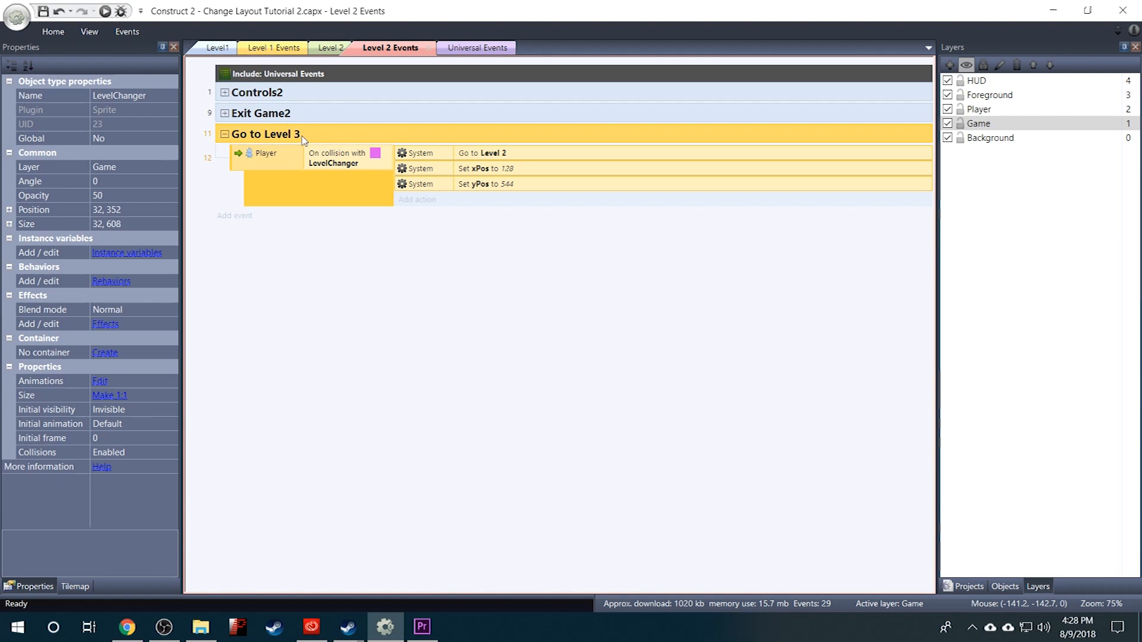
Rename the copied group to 'Go to Level 1'
double_click(266, 134)
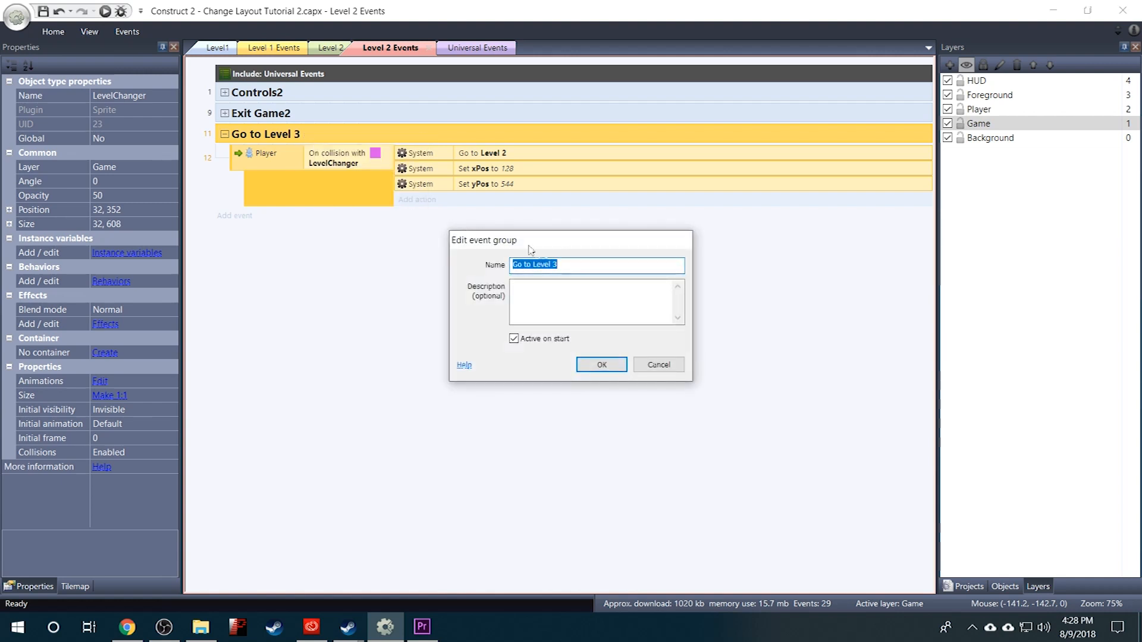
click(576, 265)
text(1)
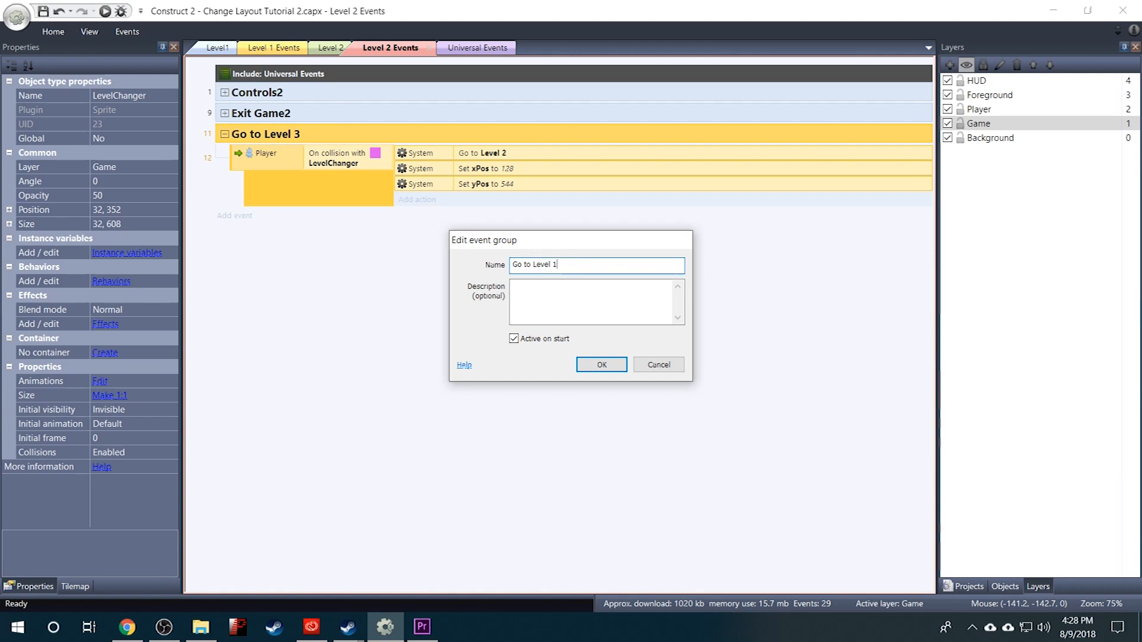
click(601, 365)
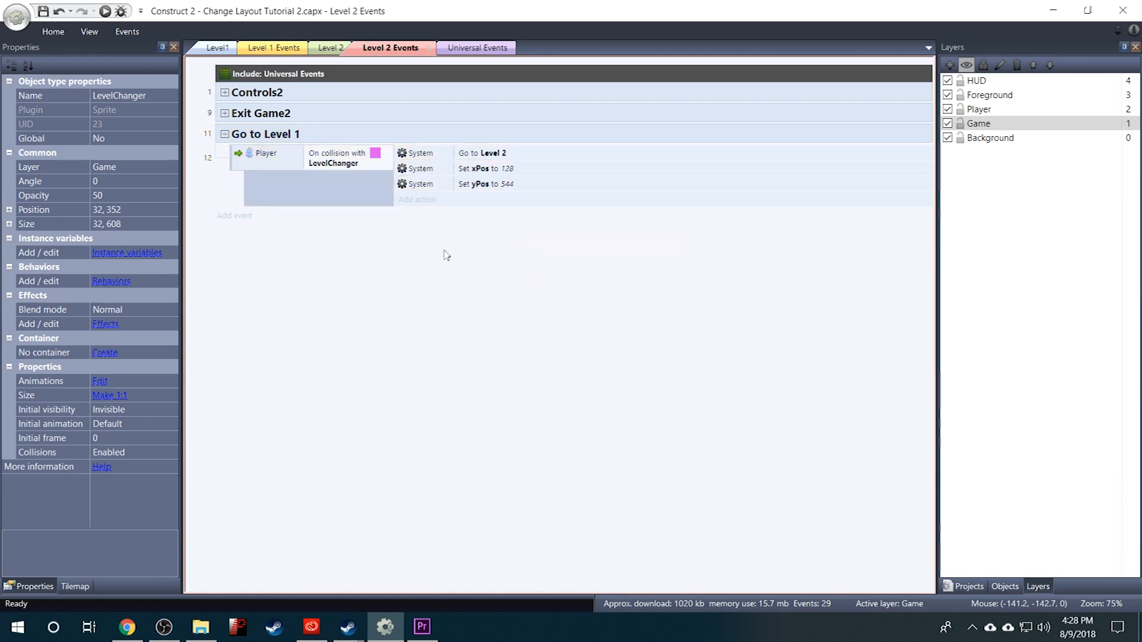
Retarget its Go to layout action to Level1
click(482, 152)
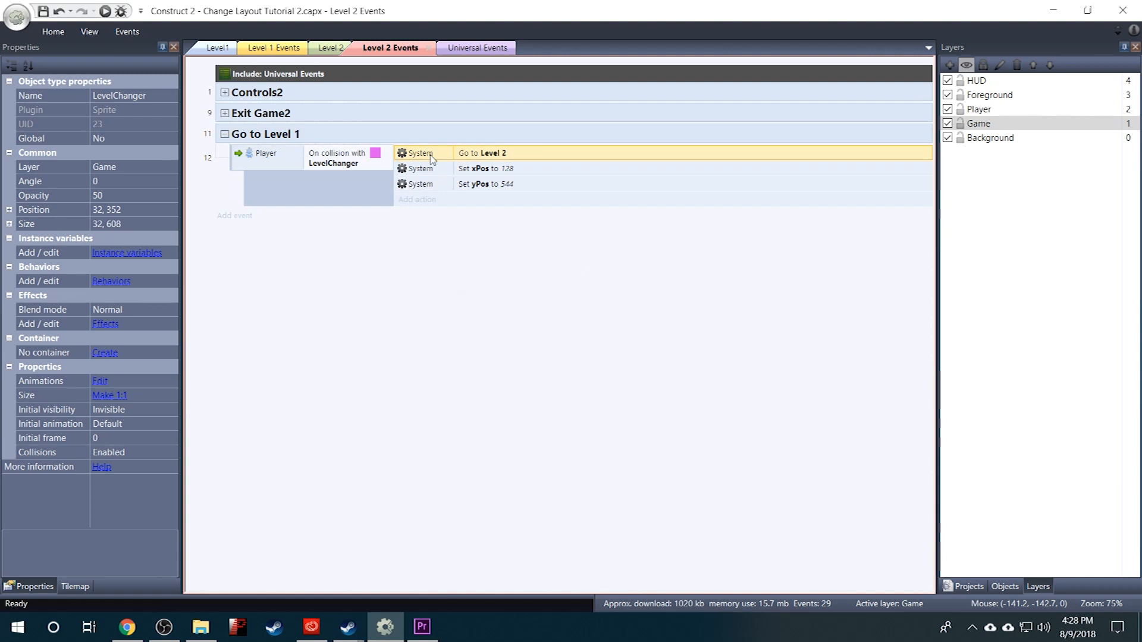
double_click(483, 152)
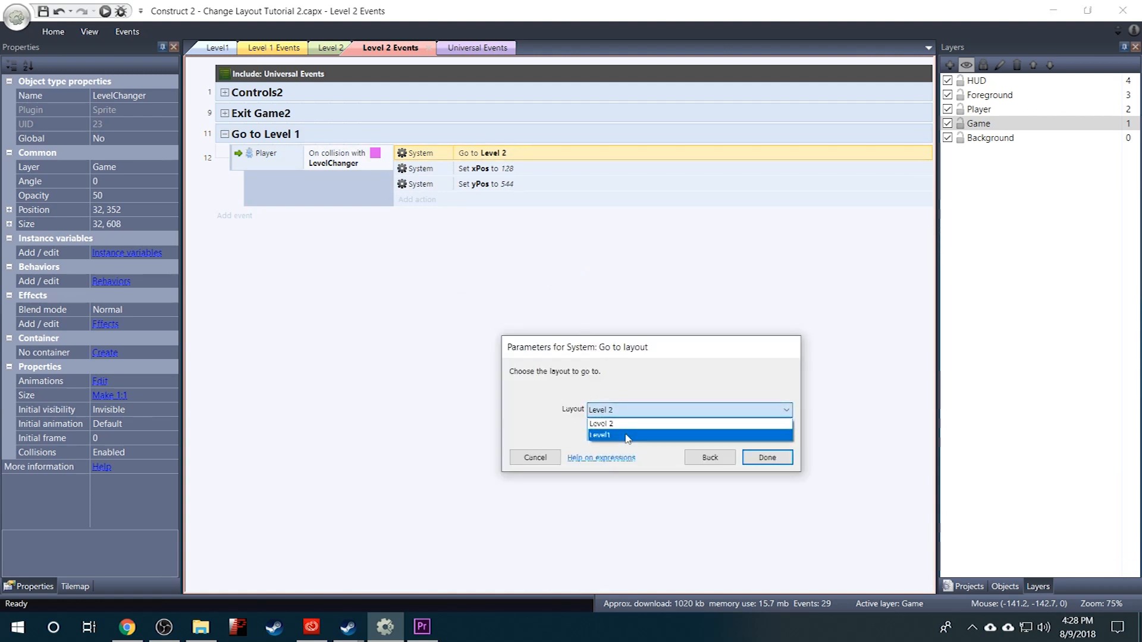
click(612, 435)
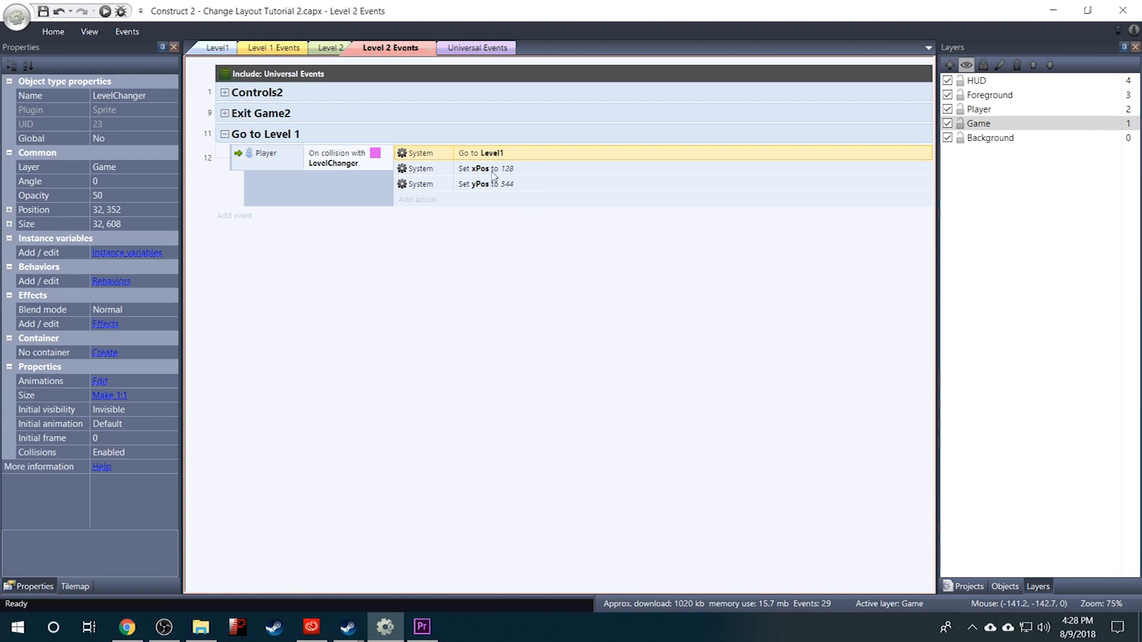
mouse_move(525, 188)
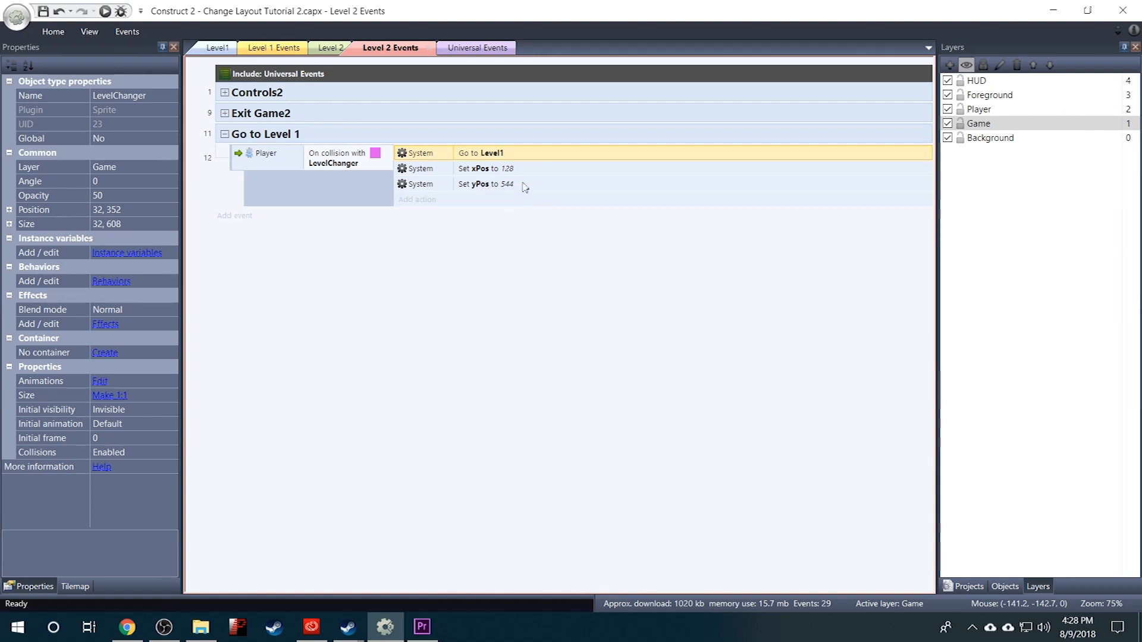
mouse_move(482, 191)
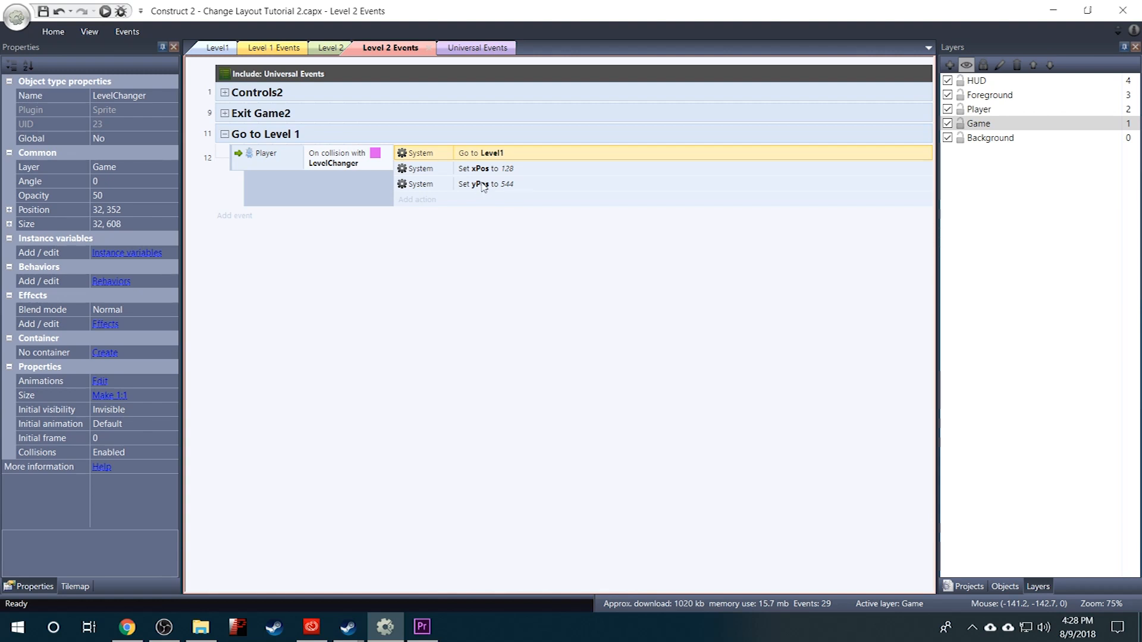
mouse_move(271, 47)
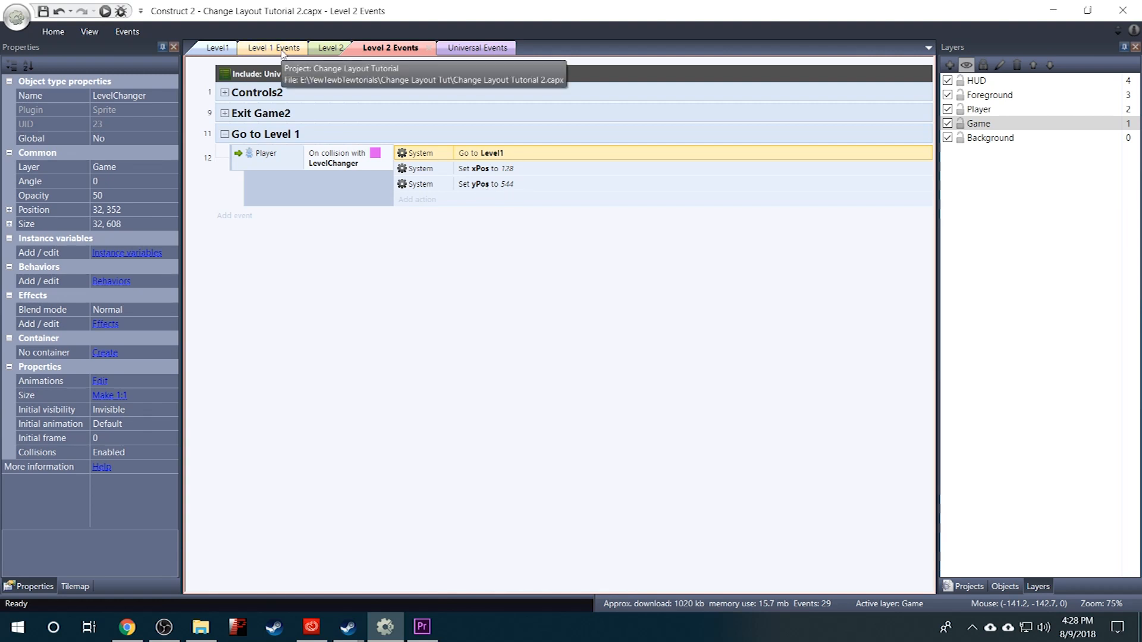
Edit the Go to Level 1 event's actions so xPos is set to 6272 and yPos to 576
click(217, 47)
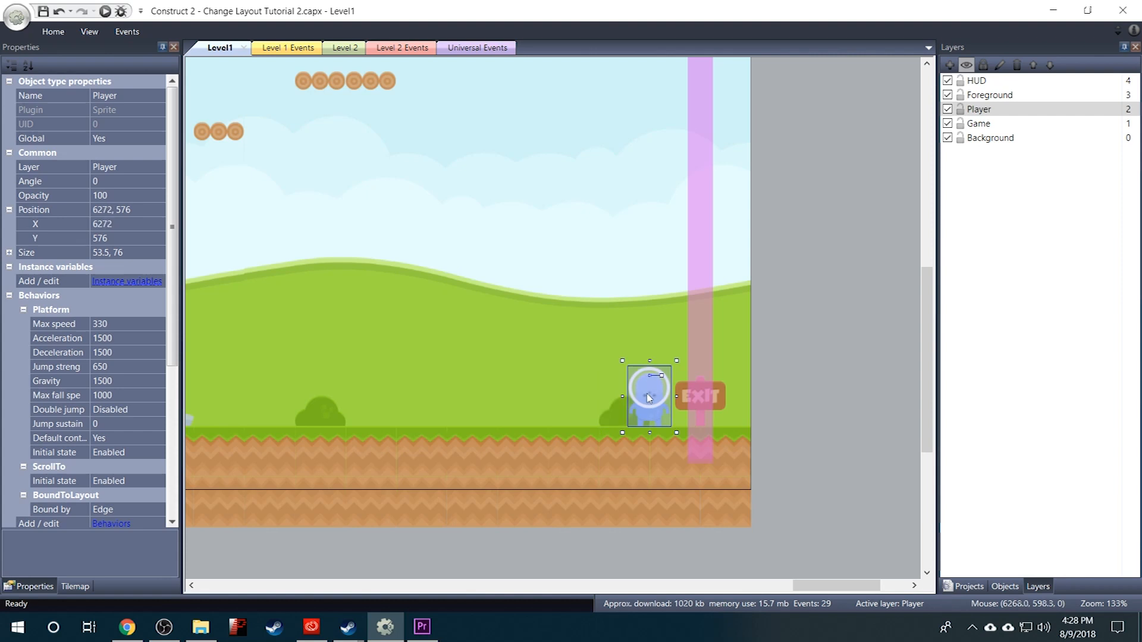
mouse_move(649, 429)
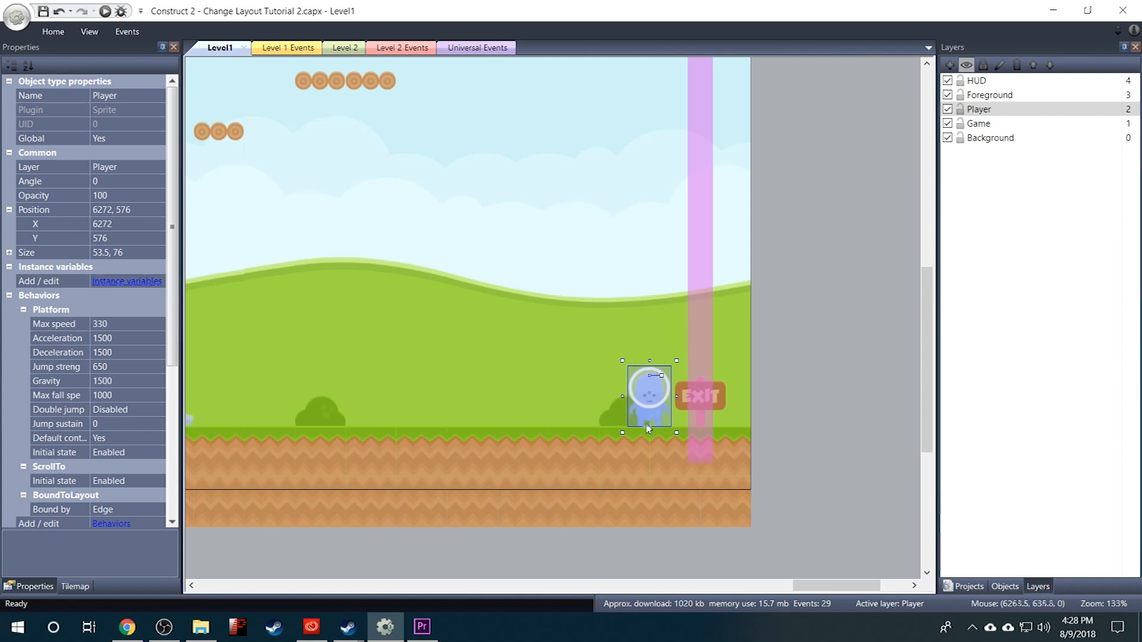
mouse_move(626, 425)
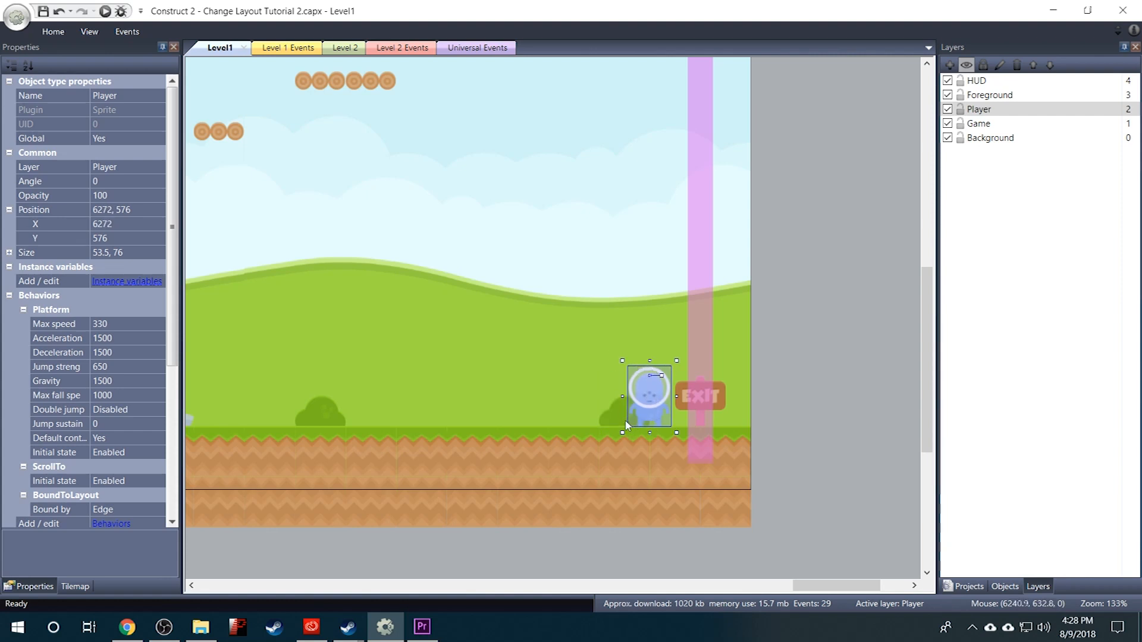
mouse_move(50, 229)
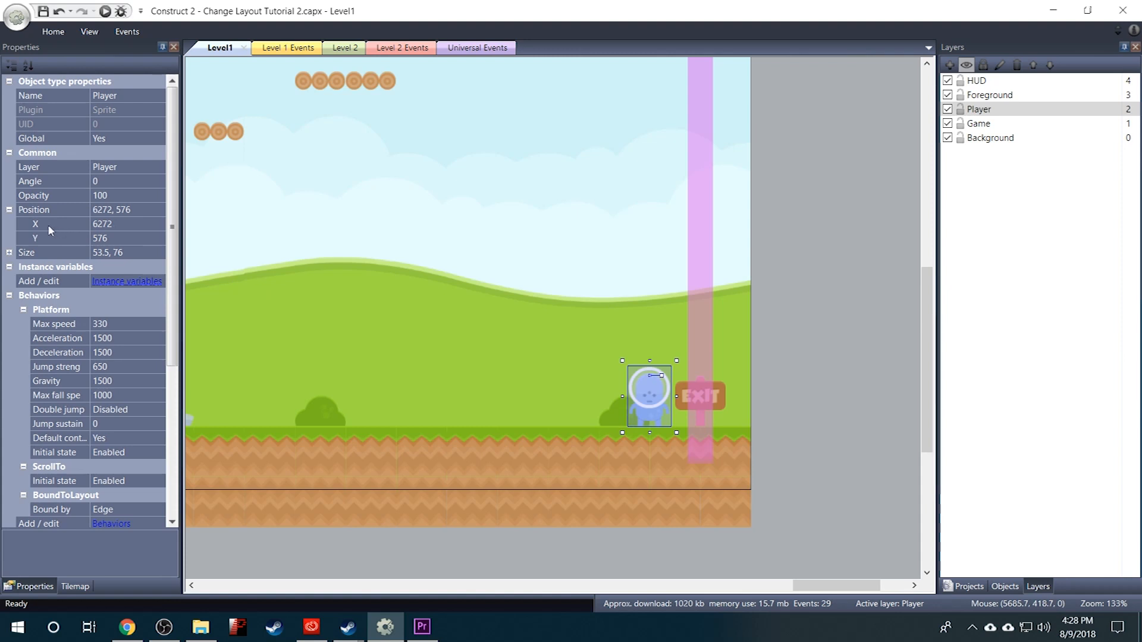
mouse_move(100, 245)
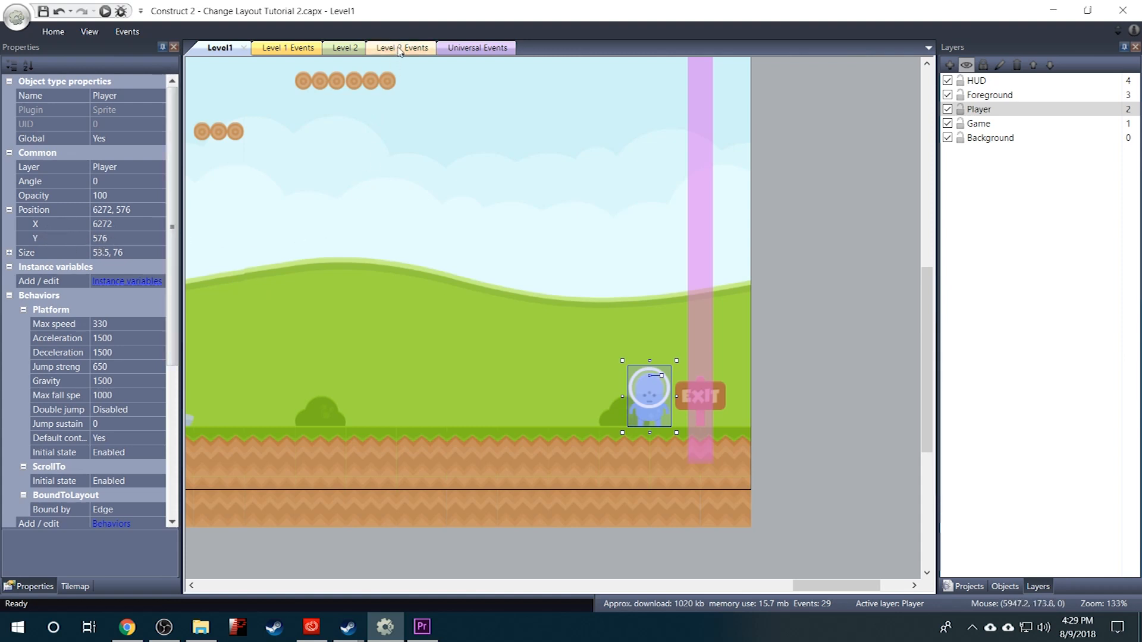
click(397, 47)
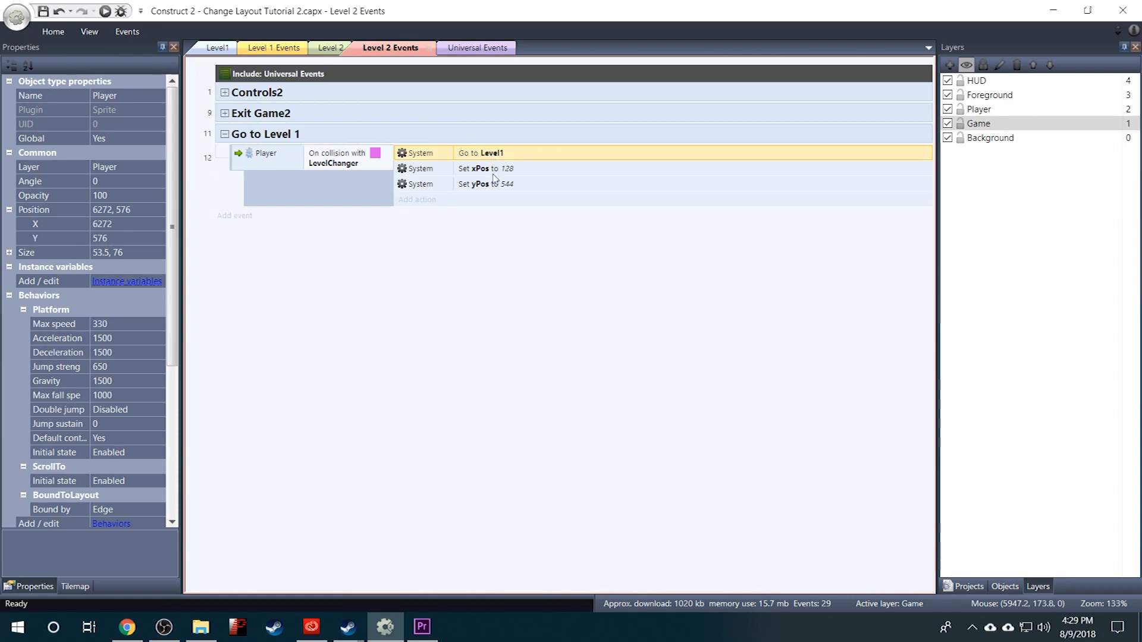
mouse_move(488, 176)
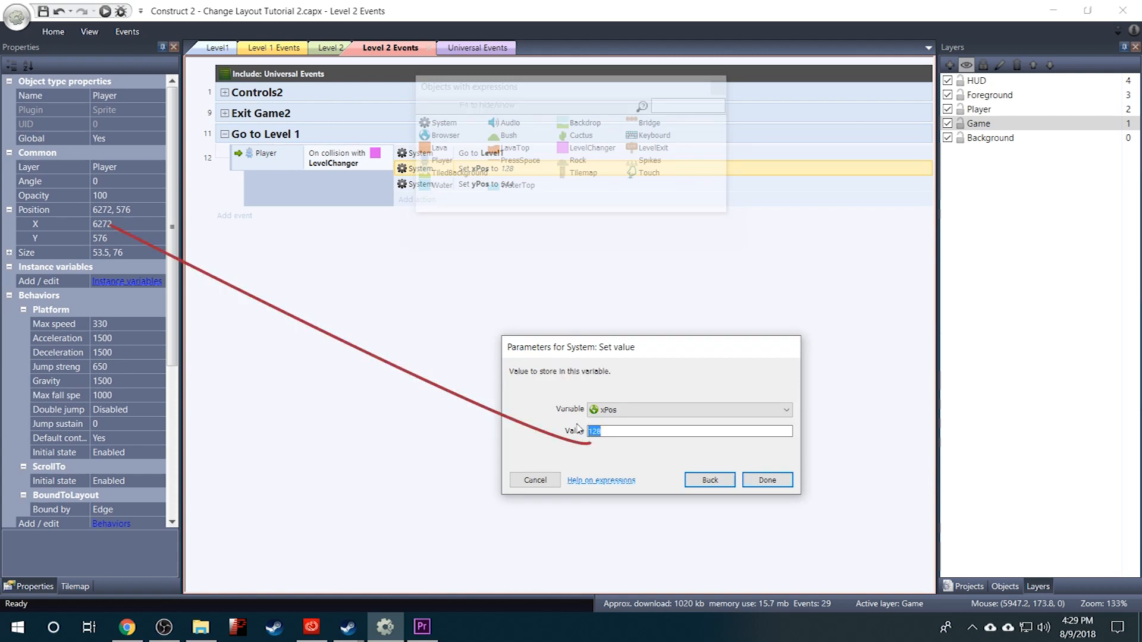
text(6272)
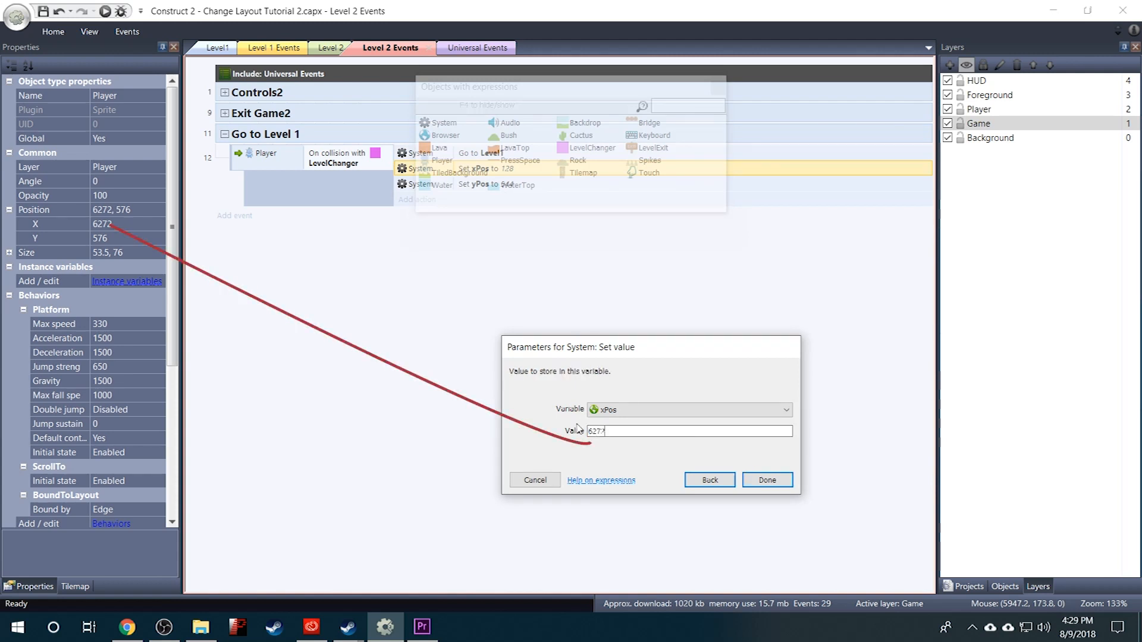
click(767, 480)
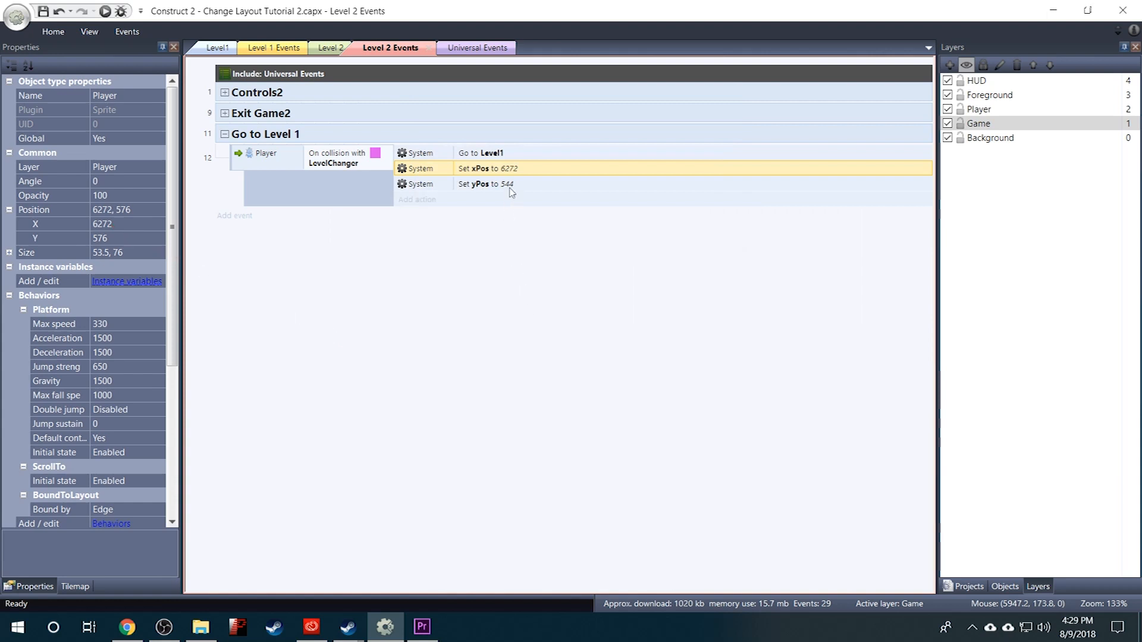
double_click(476, 183)
text(57)
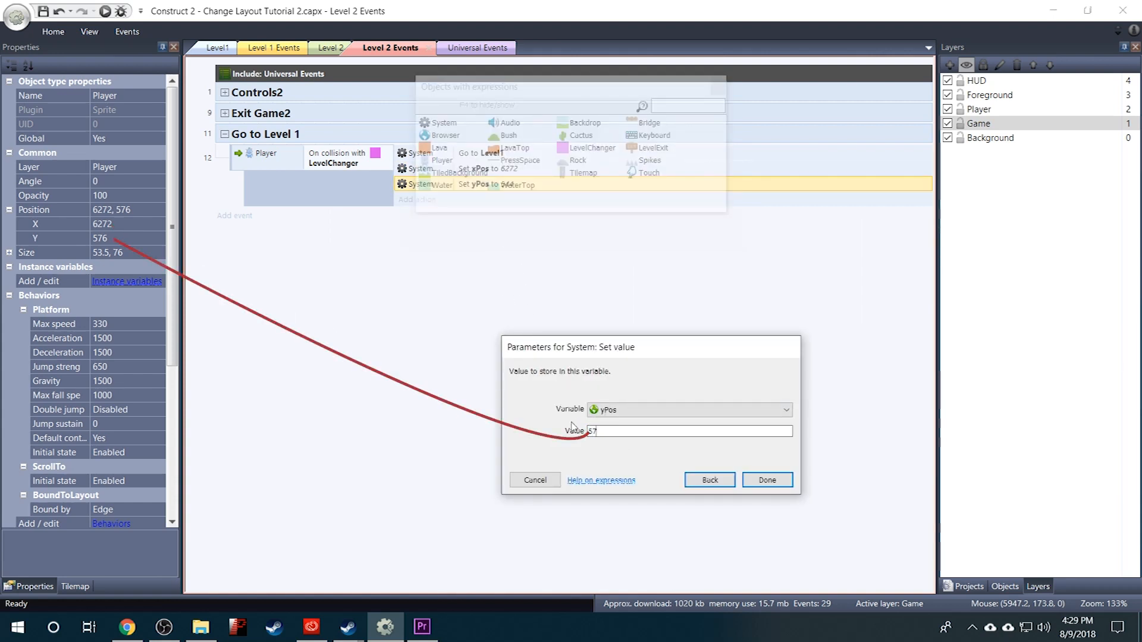
click(768, 479)
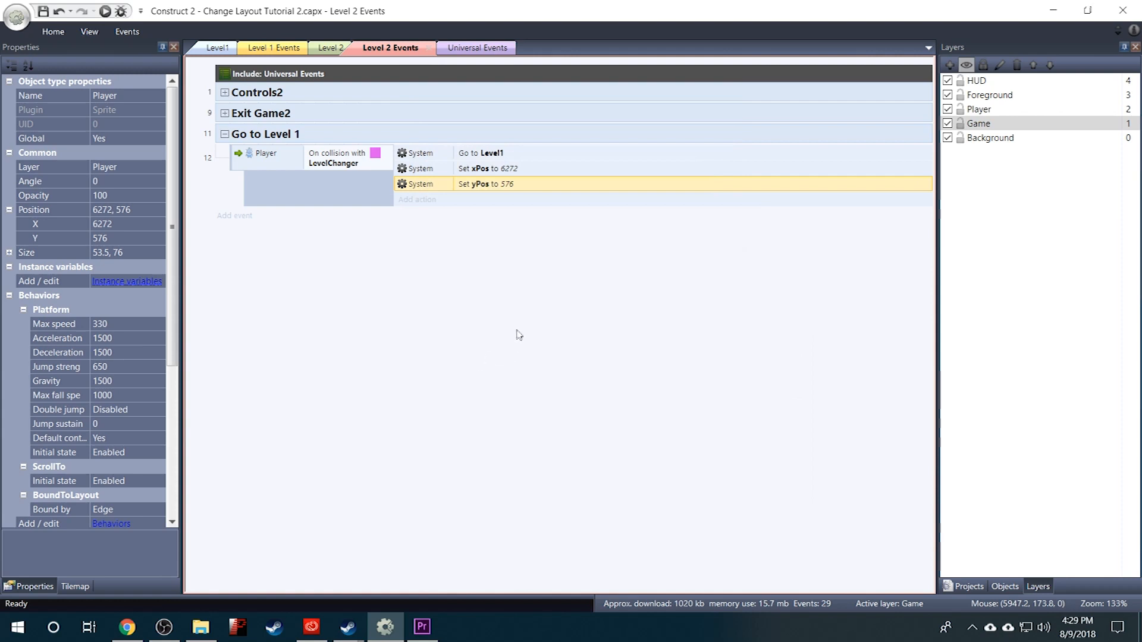
mouse_move(464, 302)
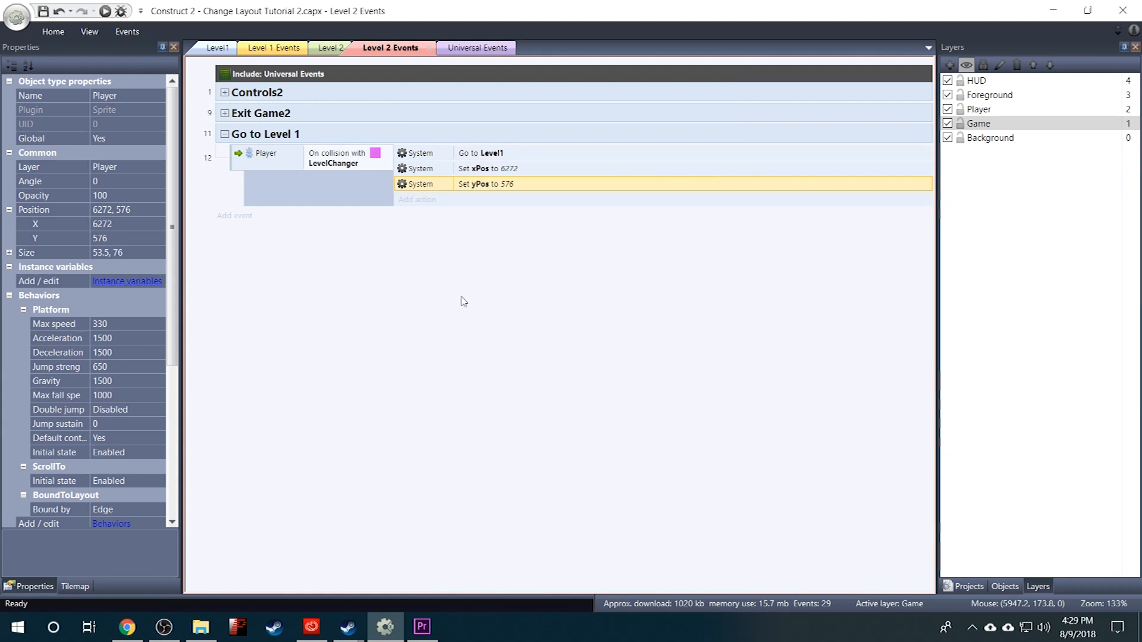
Add the Universal Events sheet as an include in Level 1 Events, then view Universal Events
click(273, 48)
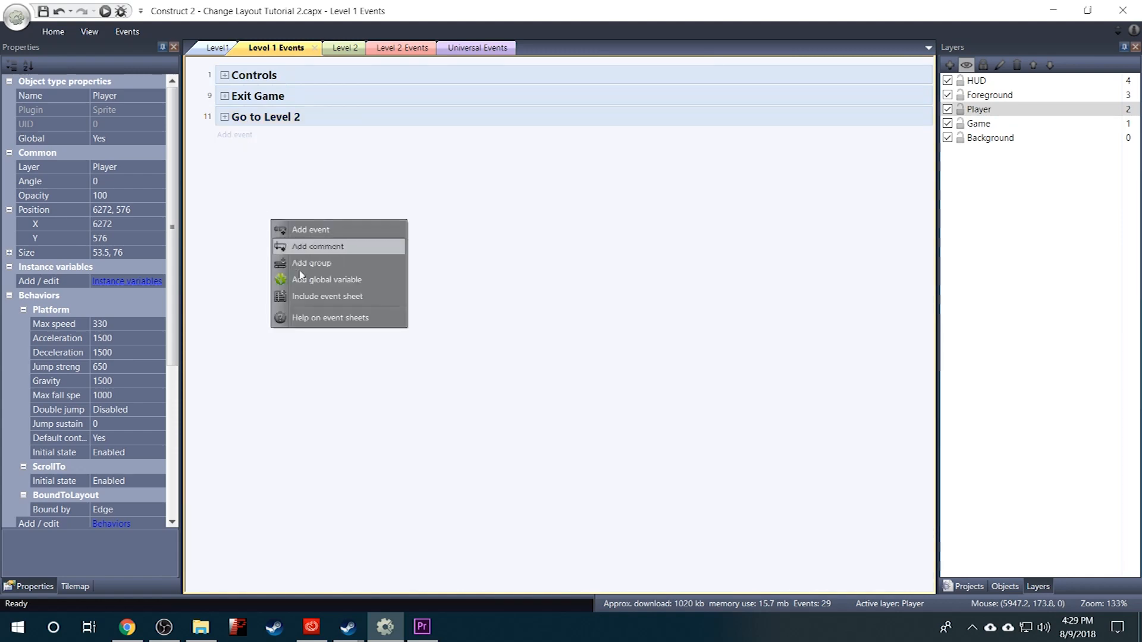
click(328, 296)
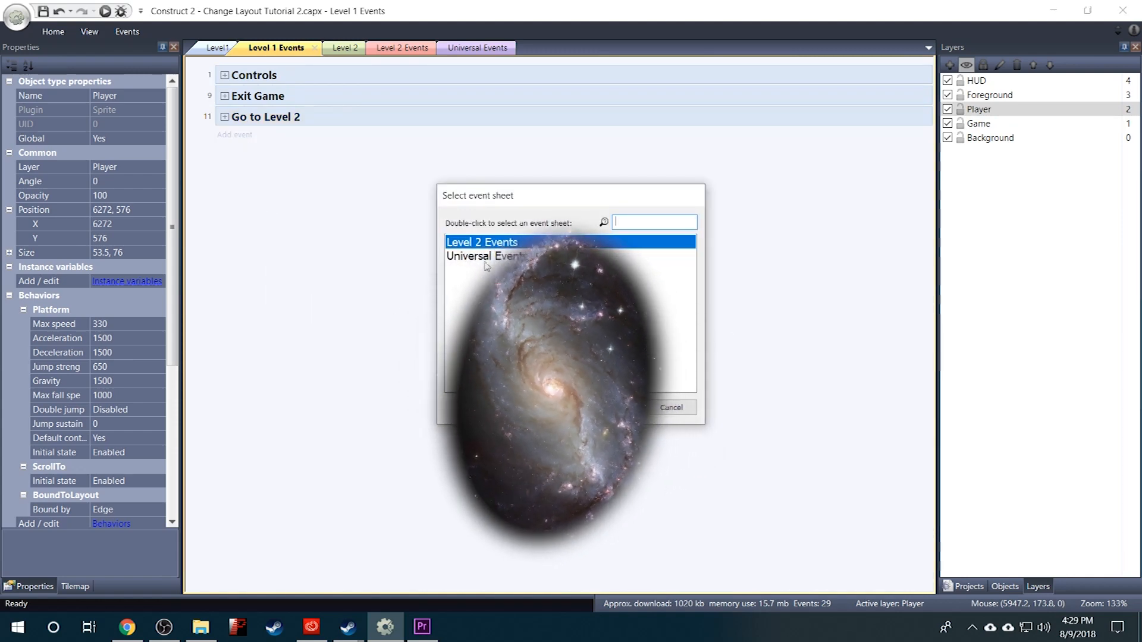
double_click(483, 257)
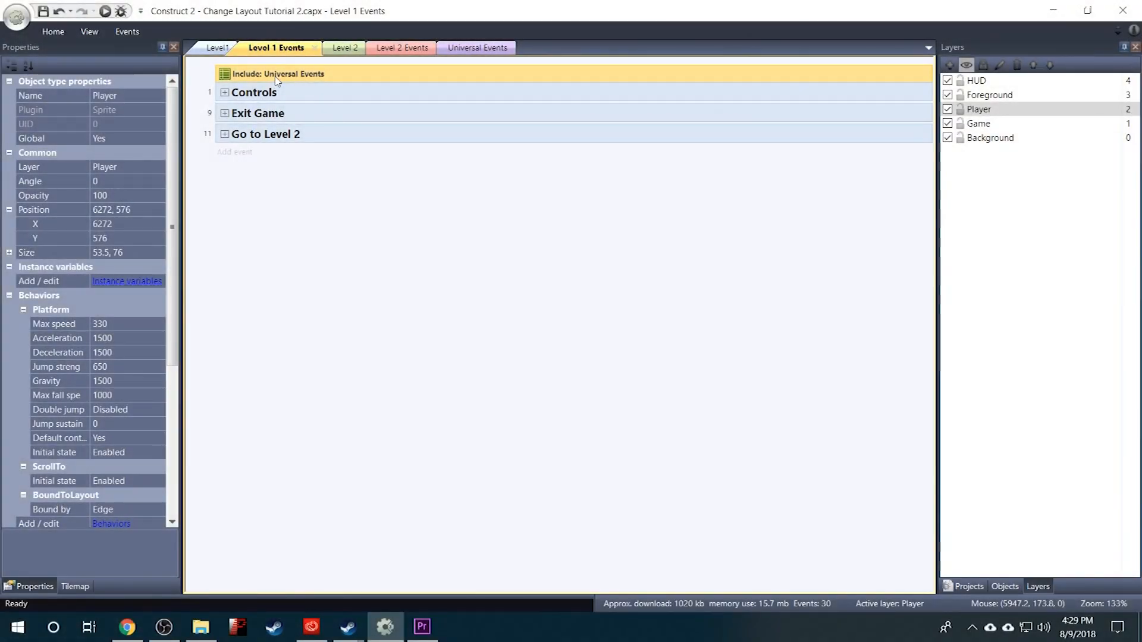
click(476, 47)
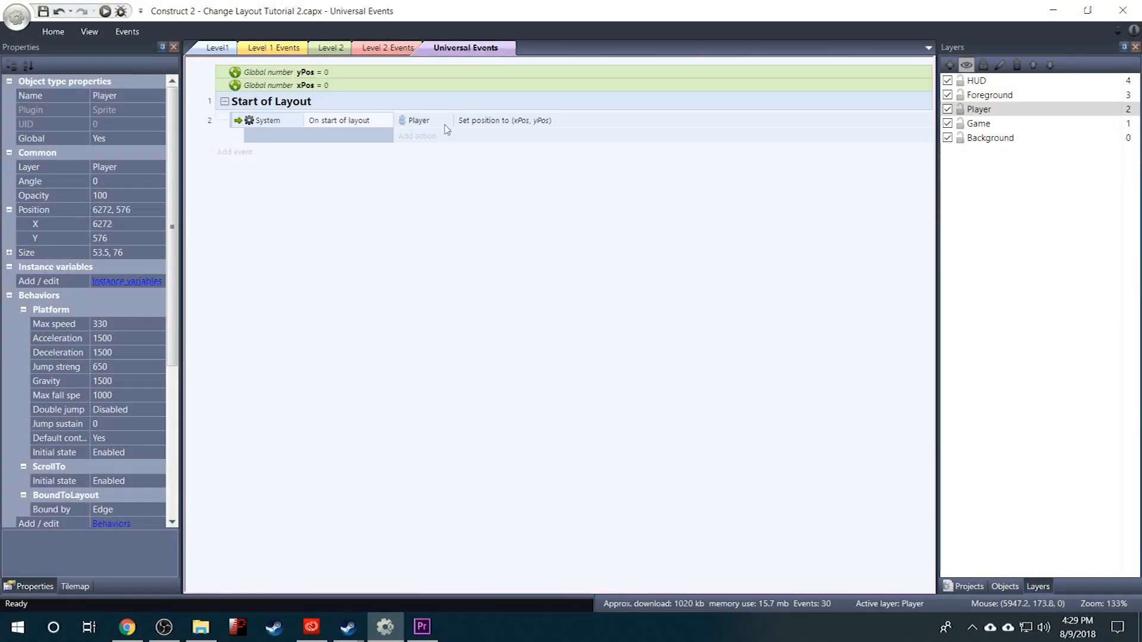
mouse_move(523, 130)
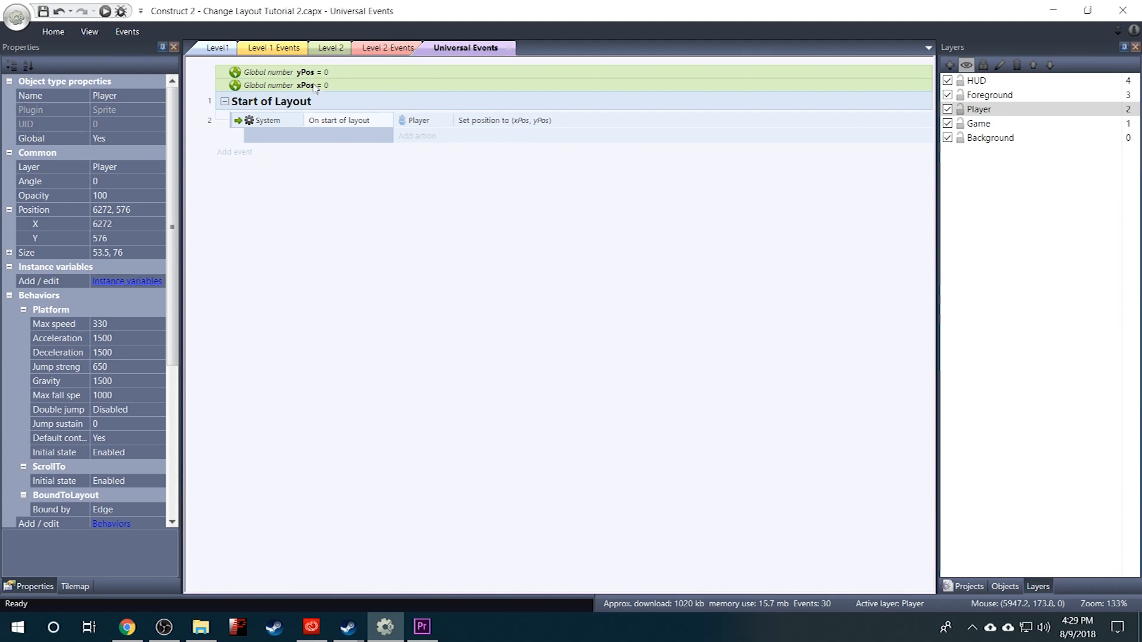
Preview the game to see the Player beside Level1's exit, then close the preview
click(214, 48)
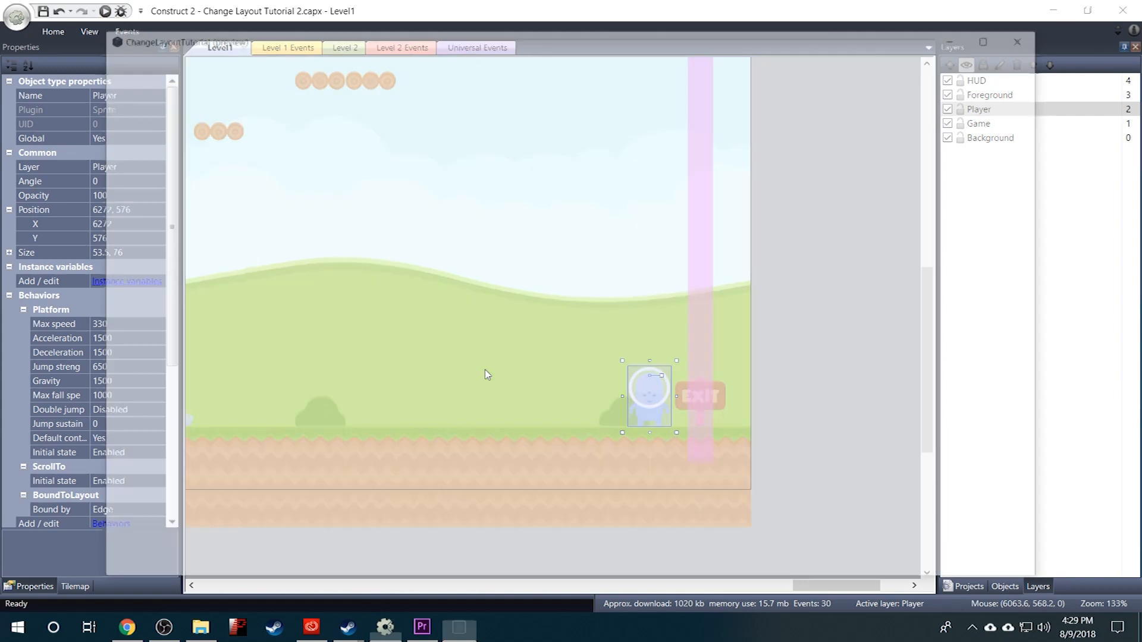
click(107, 12)
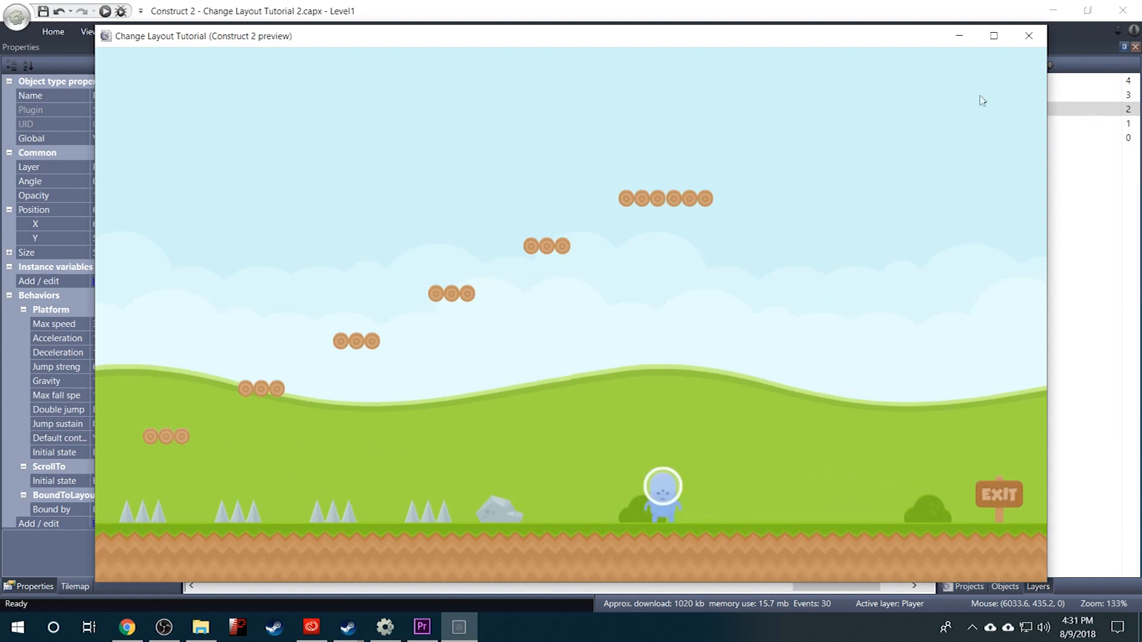
mouse_move(1028, 38)
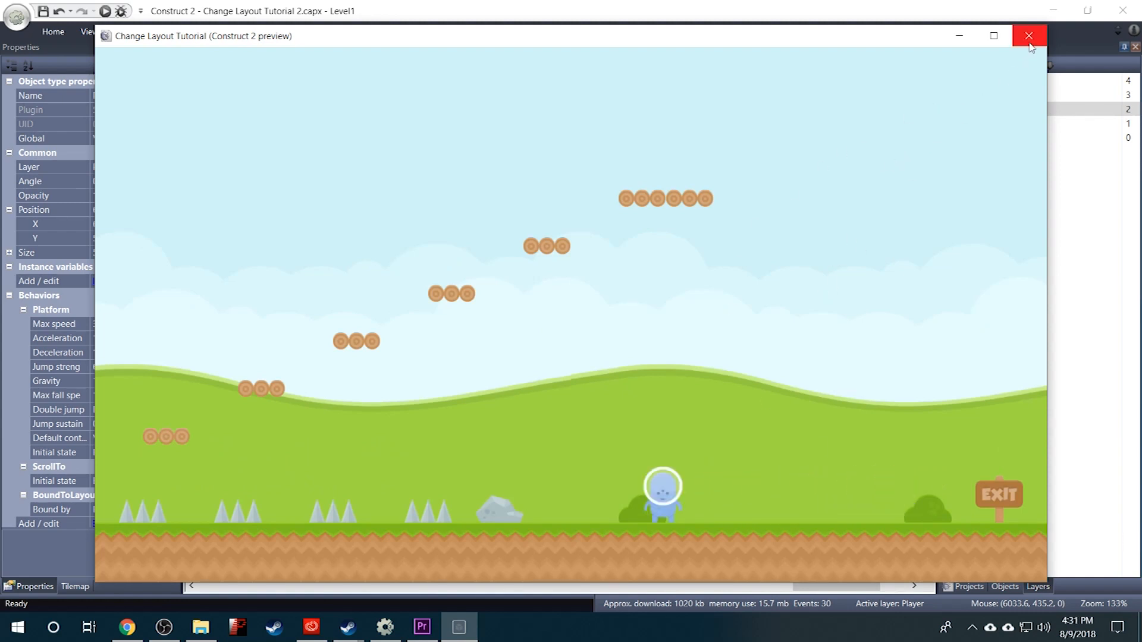
click(1028, 35)
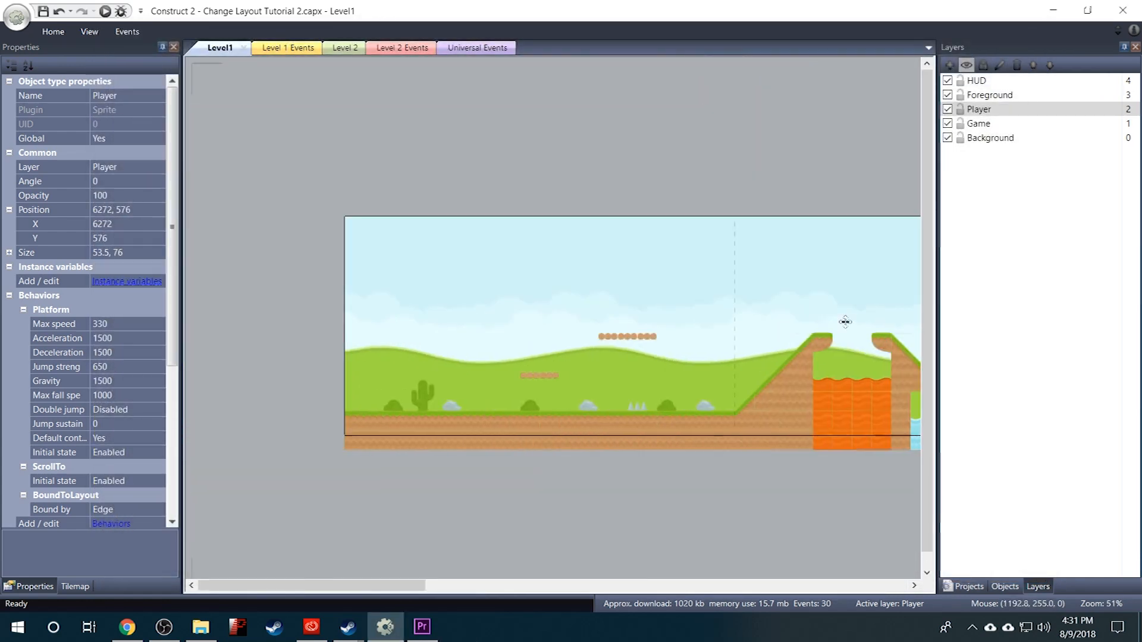
mouse_move(347, 221)
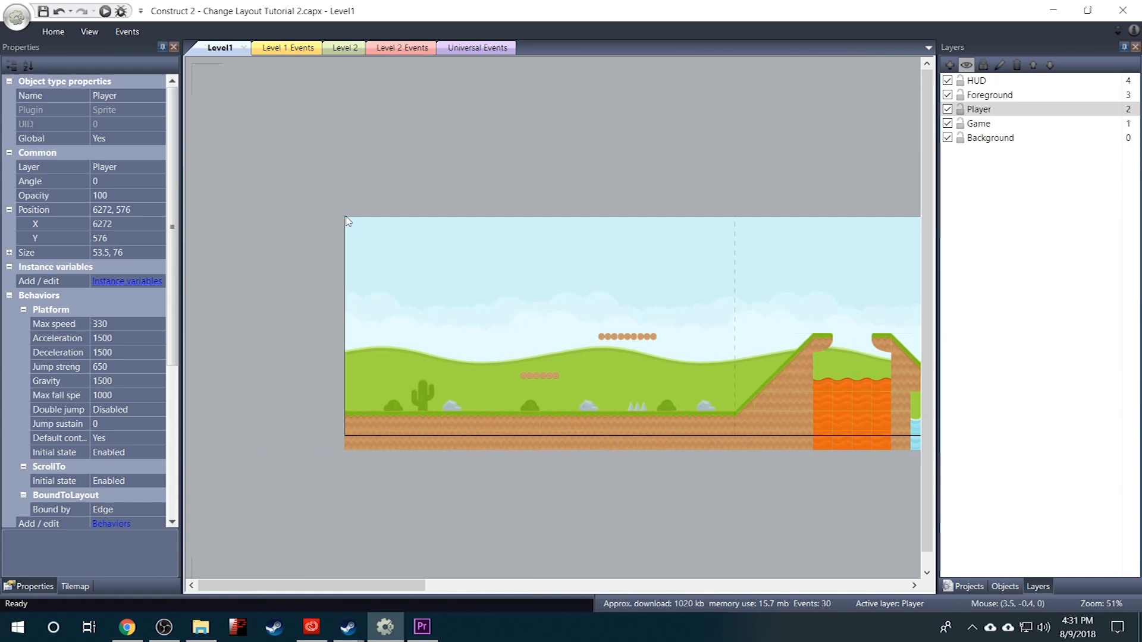
mouse_move(348, 221)
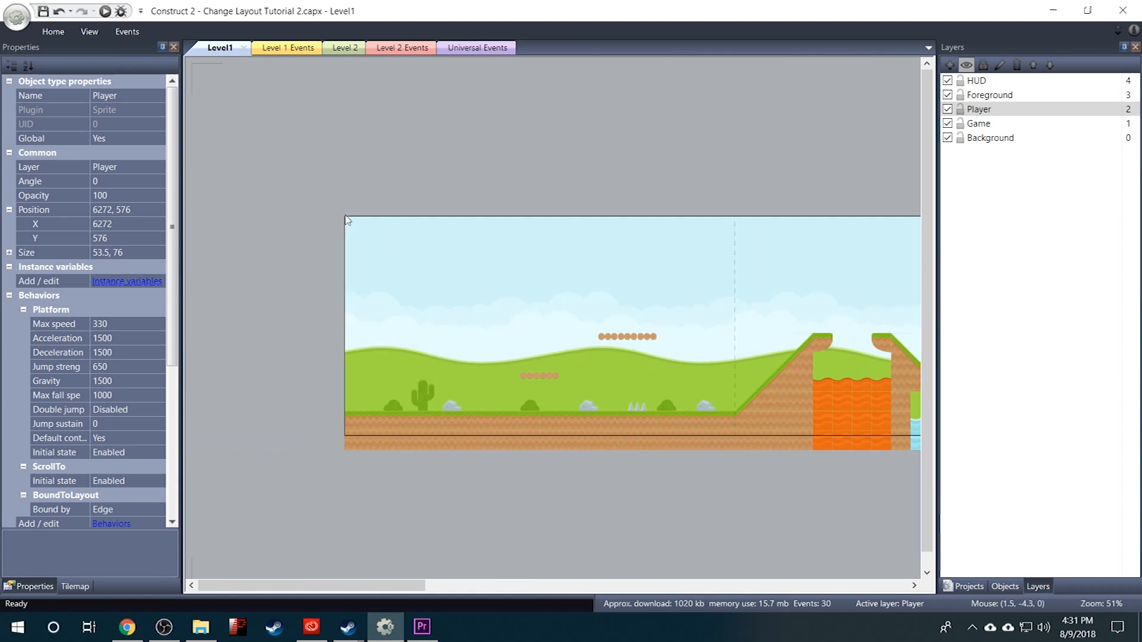
mouse_move(469, 60)
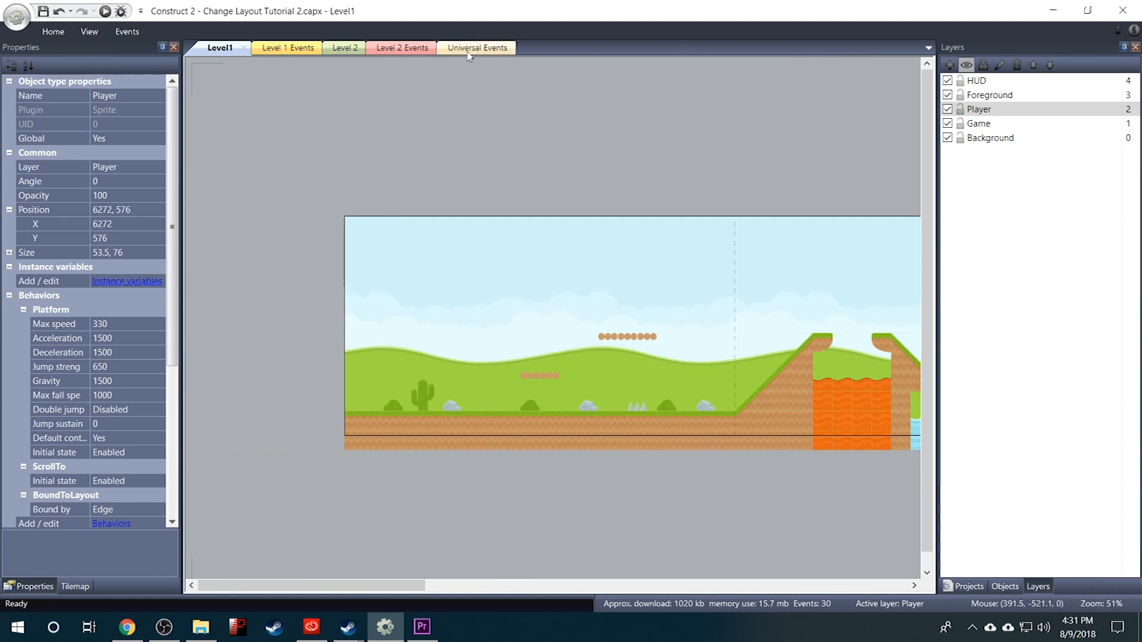
Check the Player's Level1 position and reorder the Universal Events globals with xPos above yPos
click(477, 47)
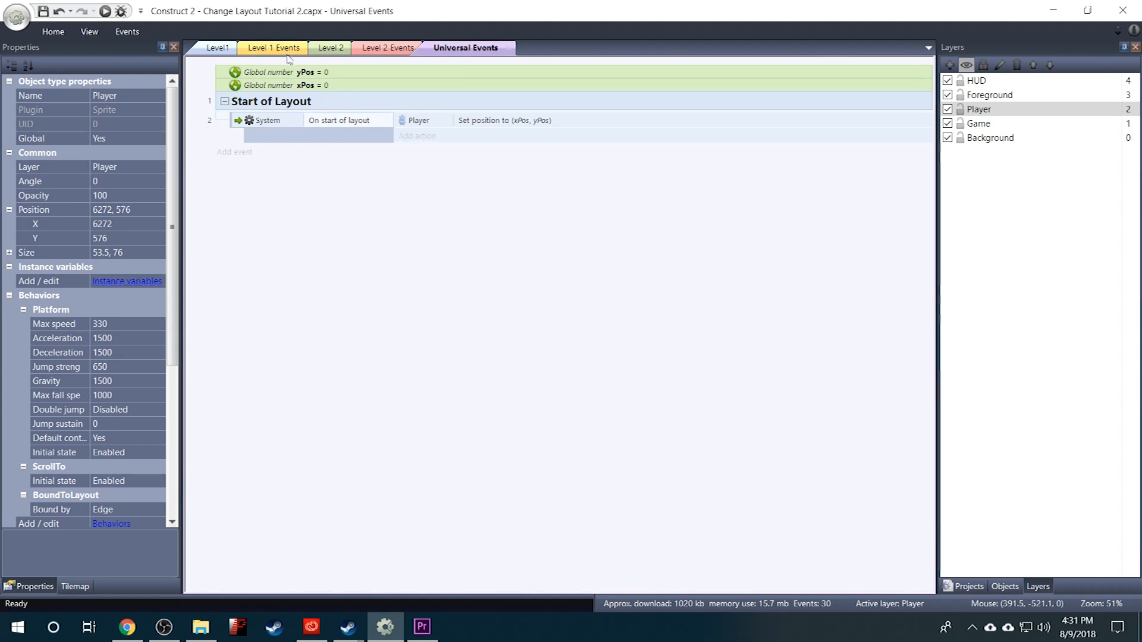
click(321, 71)
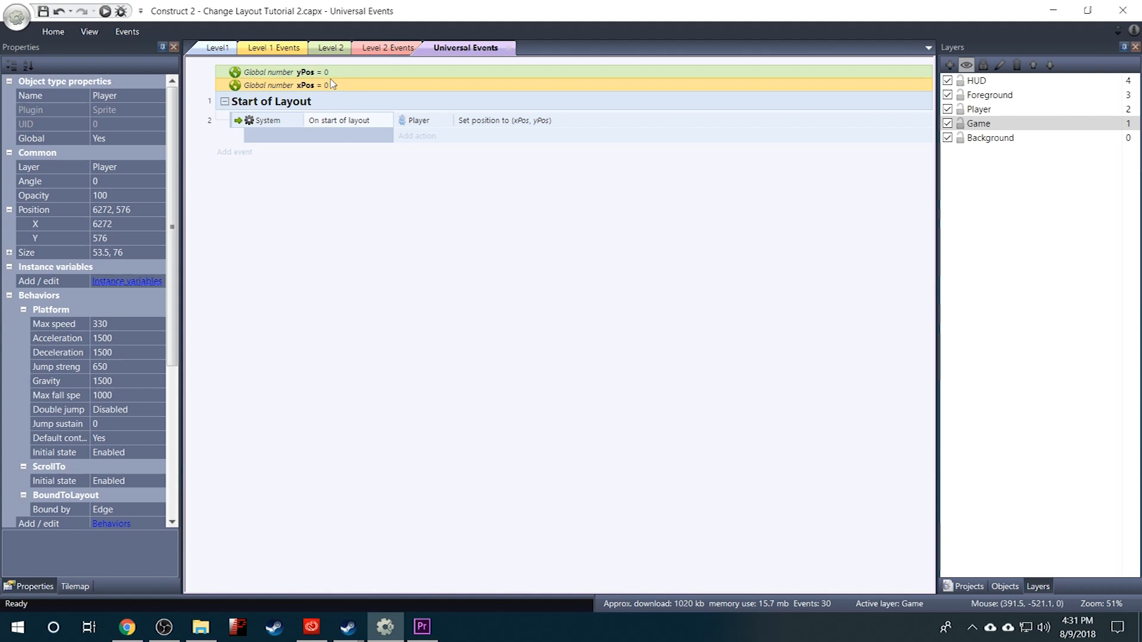
click(216, 48)
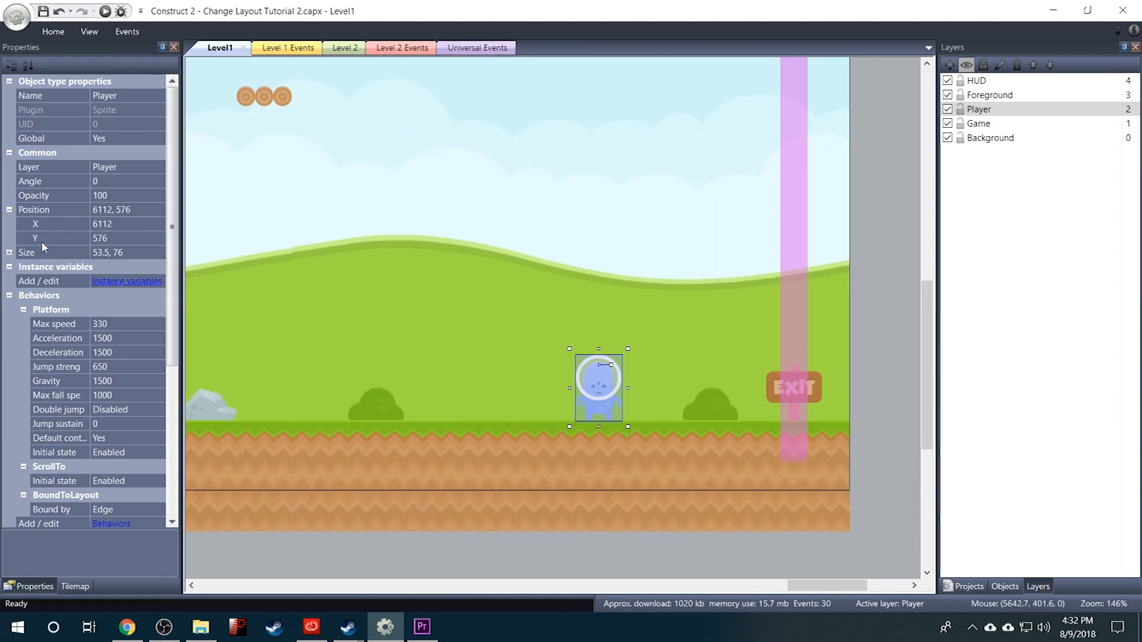
click(477, 48)
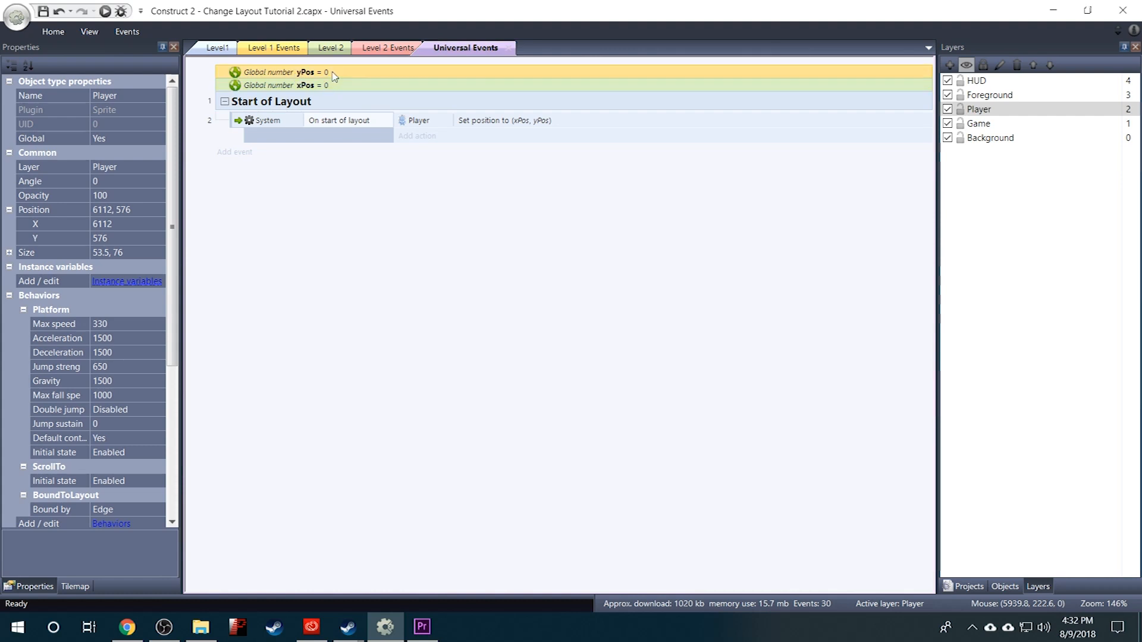
click(326, 86)
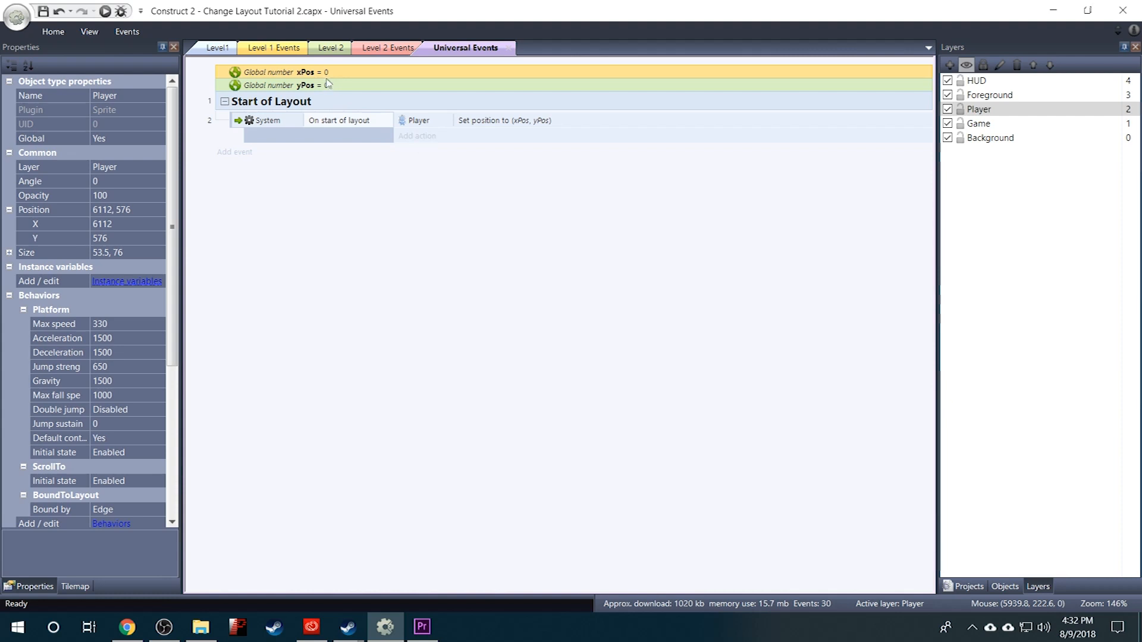
Set the xPos global's initial value to 6112, edit yPos, and launch a game preview
double_click(297, 71)
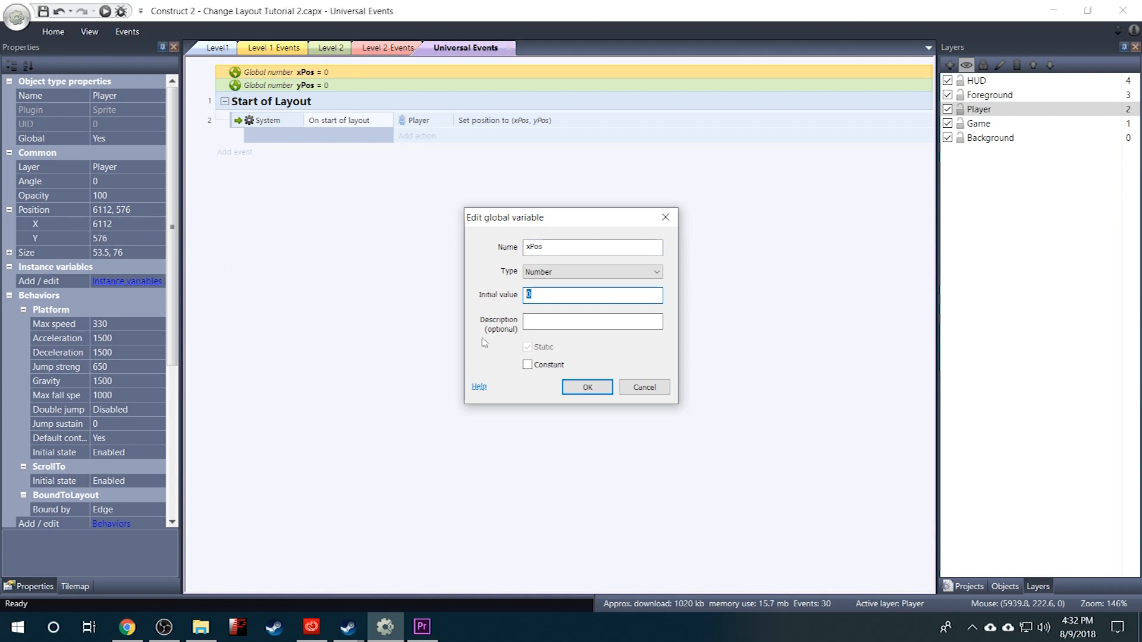
text(611)
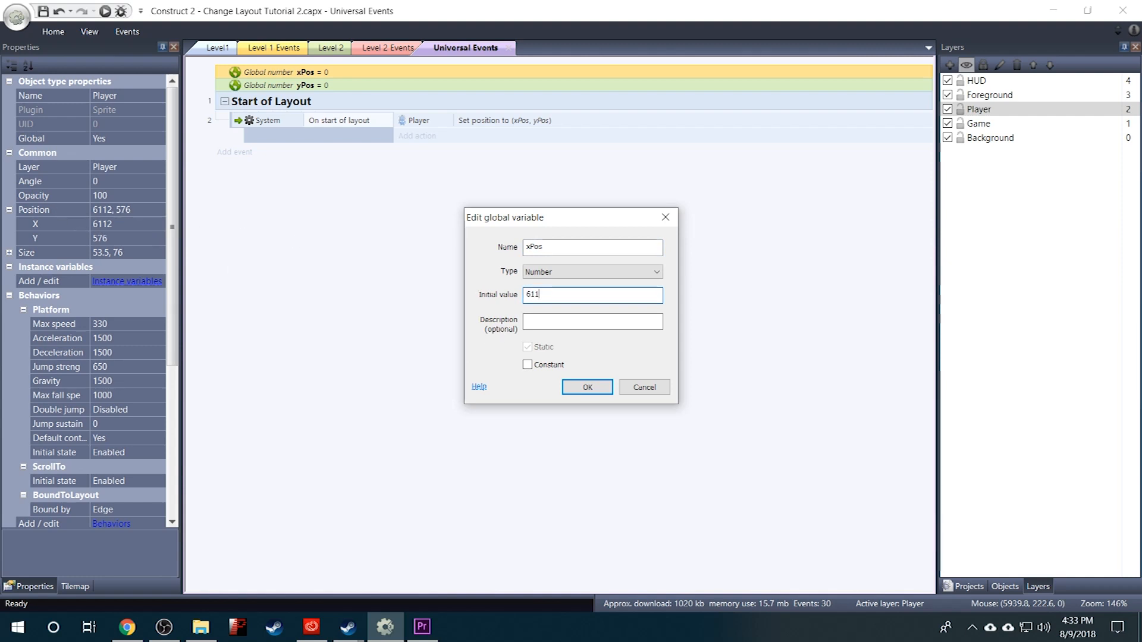
click(588, 388)
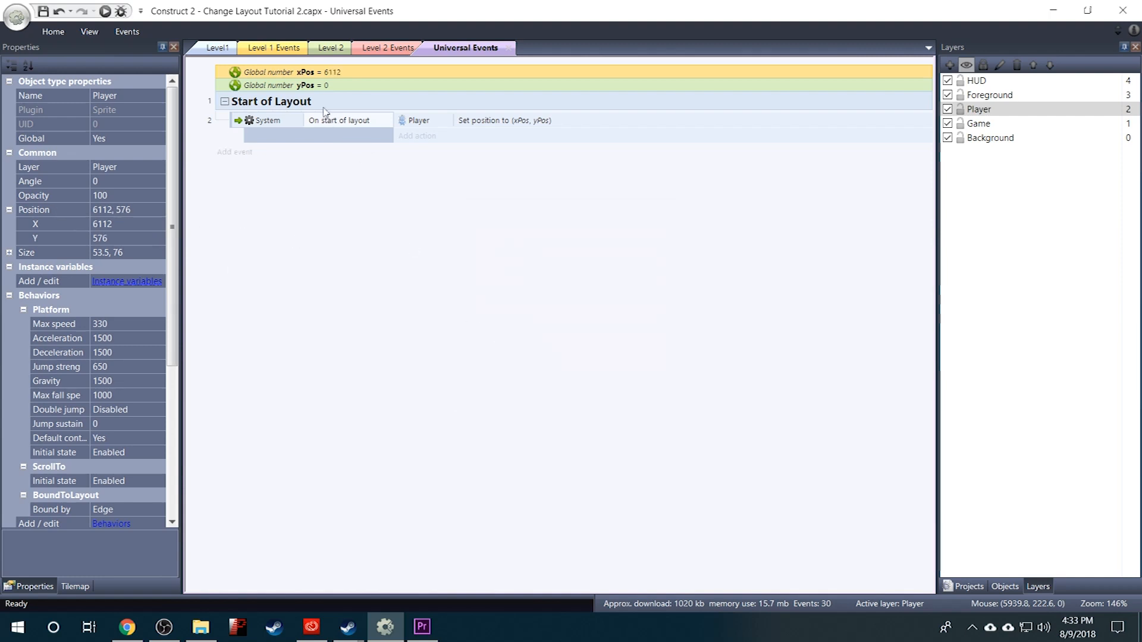
double_click(304, 85)
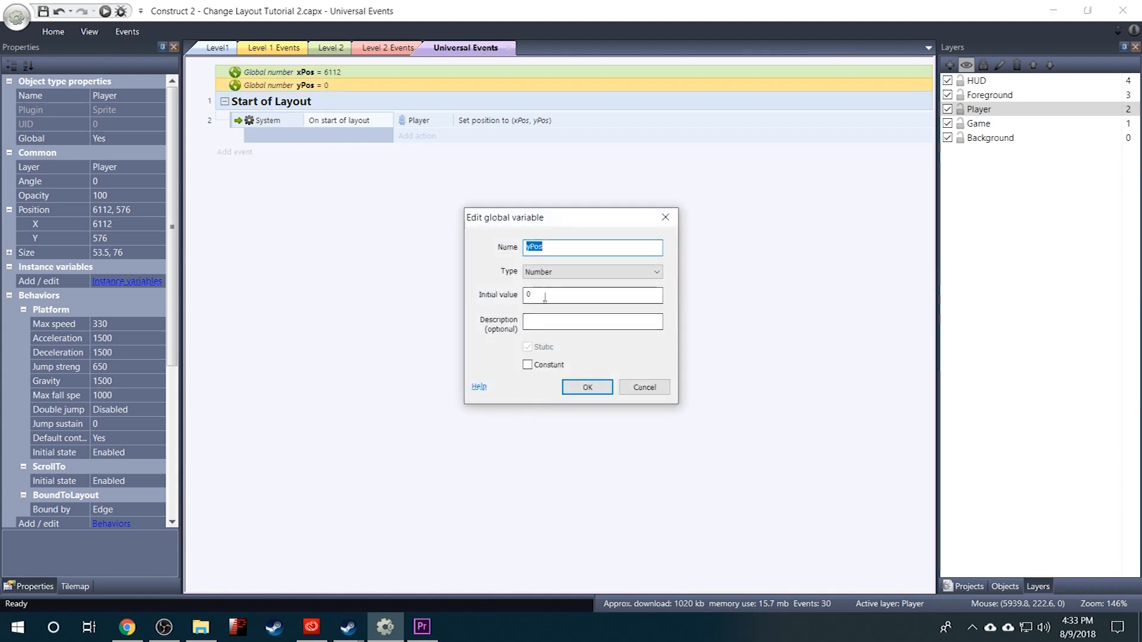
text(5)
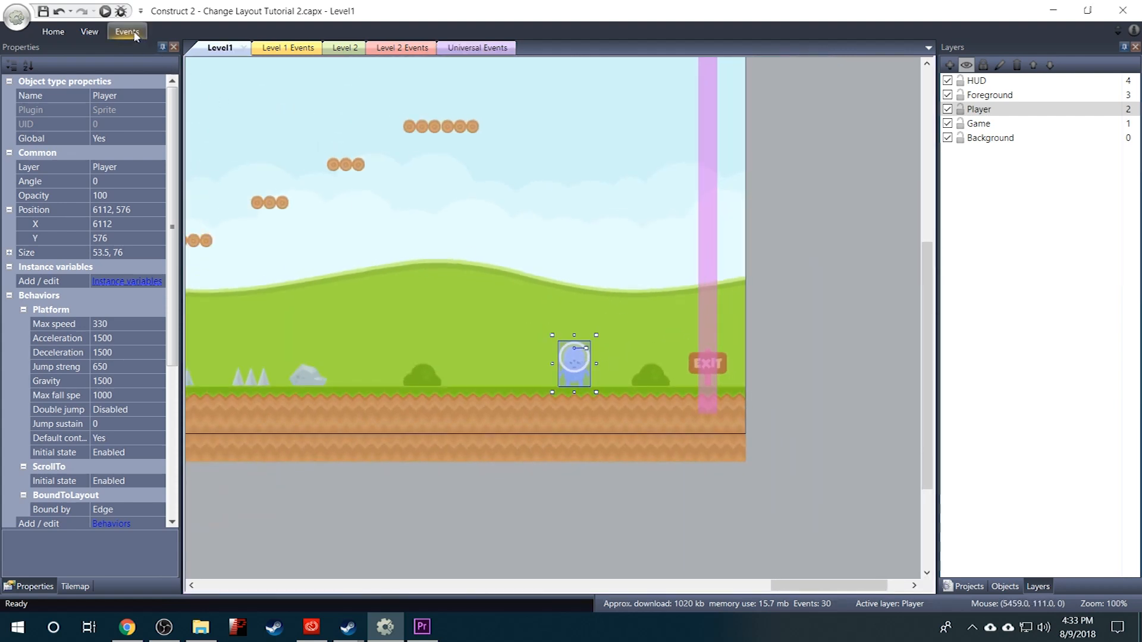
click(107, 12)
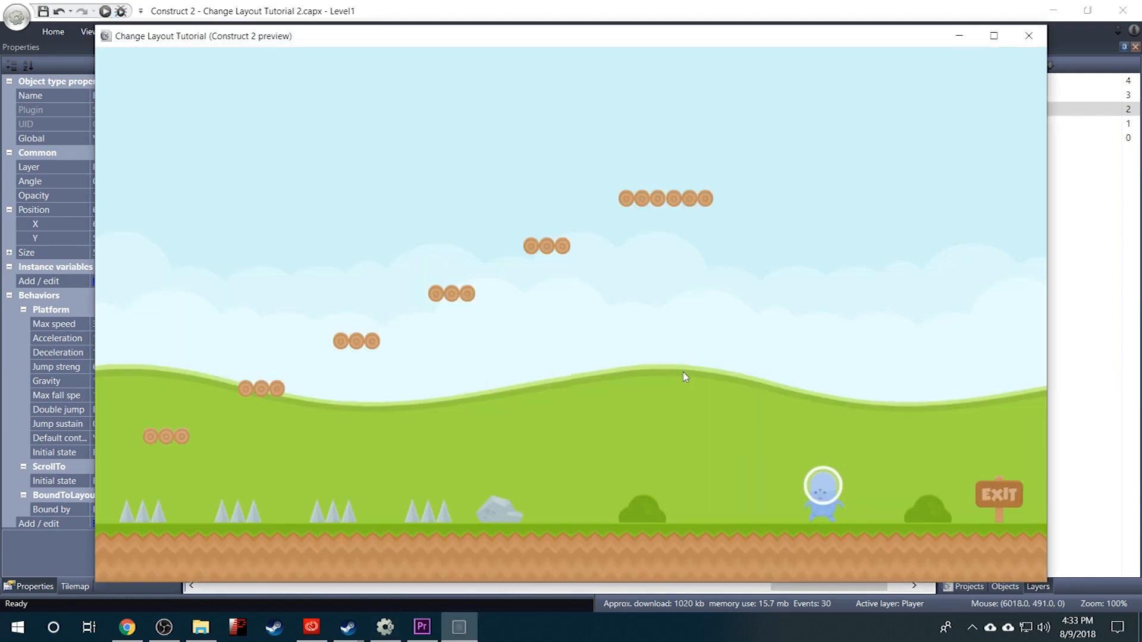